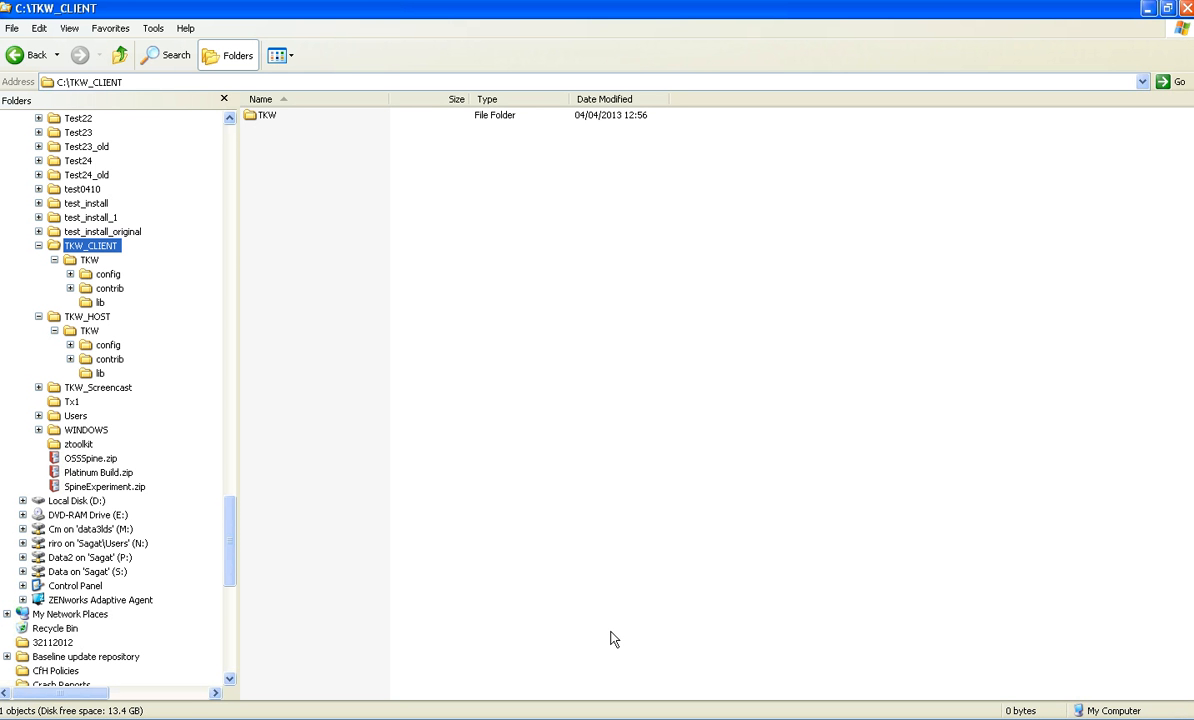
mouse_move(152, 260)
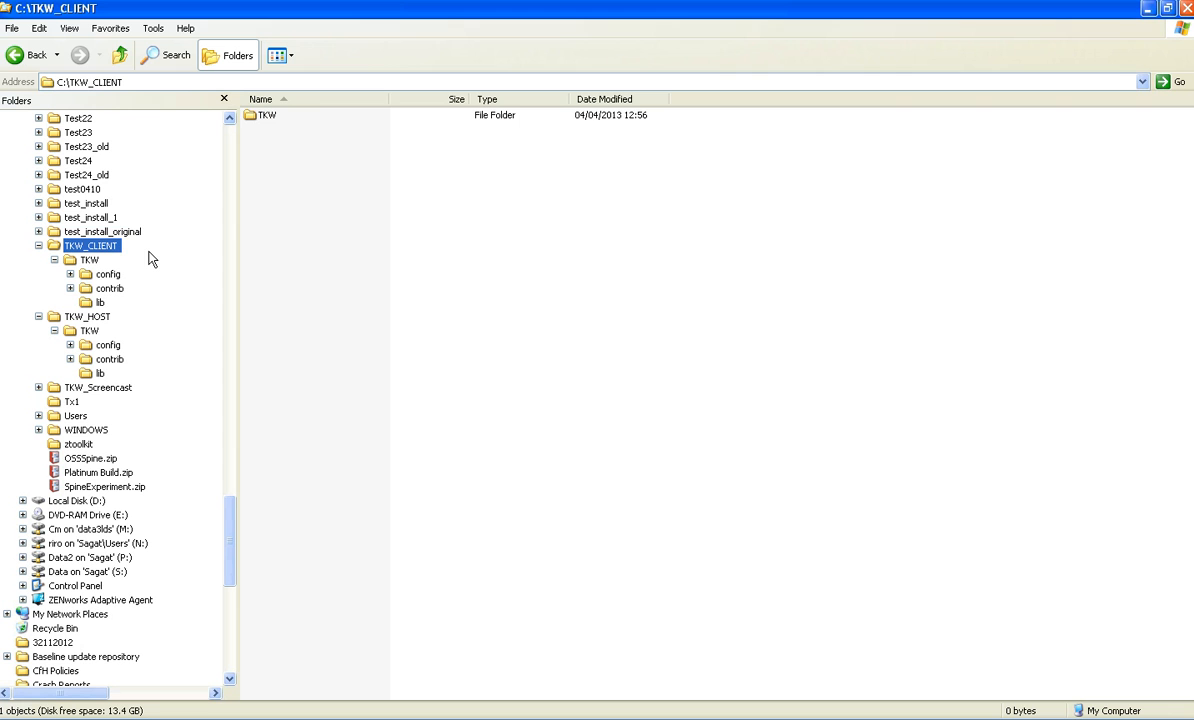
Show the client's TKW\contrib folder contents in Explorer
click(108, 288)
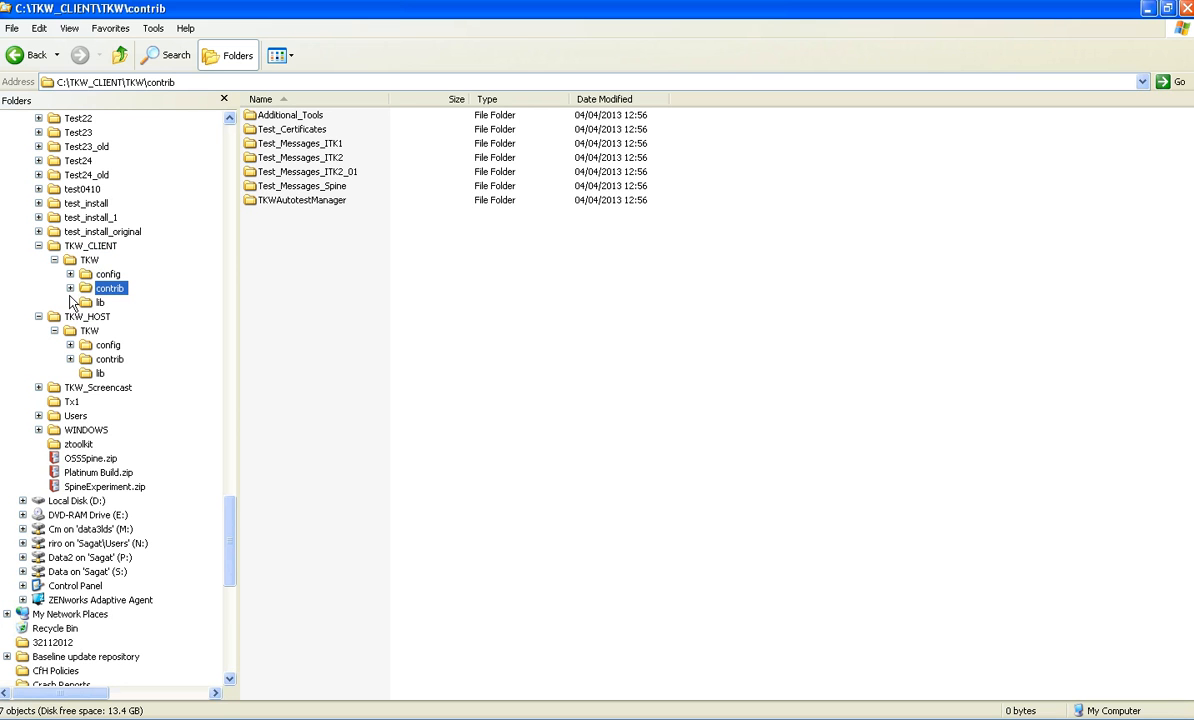
Expand contrib > Test_Certificates and show TLS_Test_Certificates with TKWCA.crt, TKWCA.key and index.txt
click(72, 288)
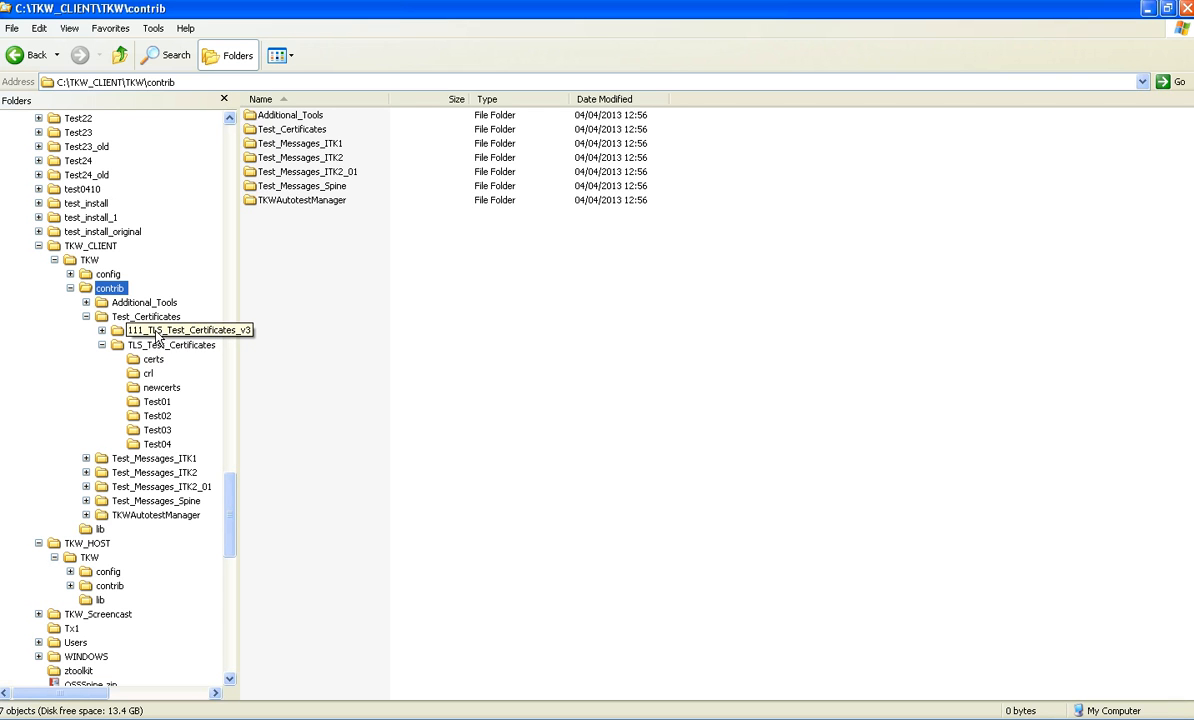
click(170, 344)
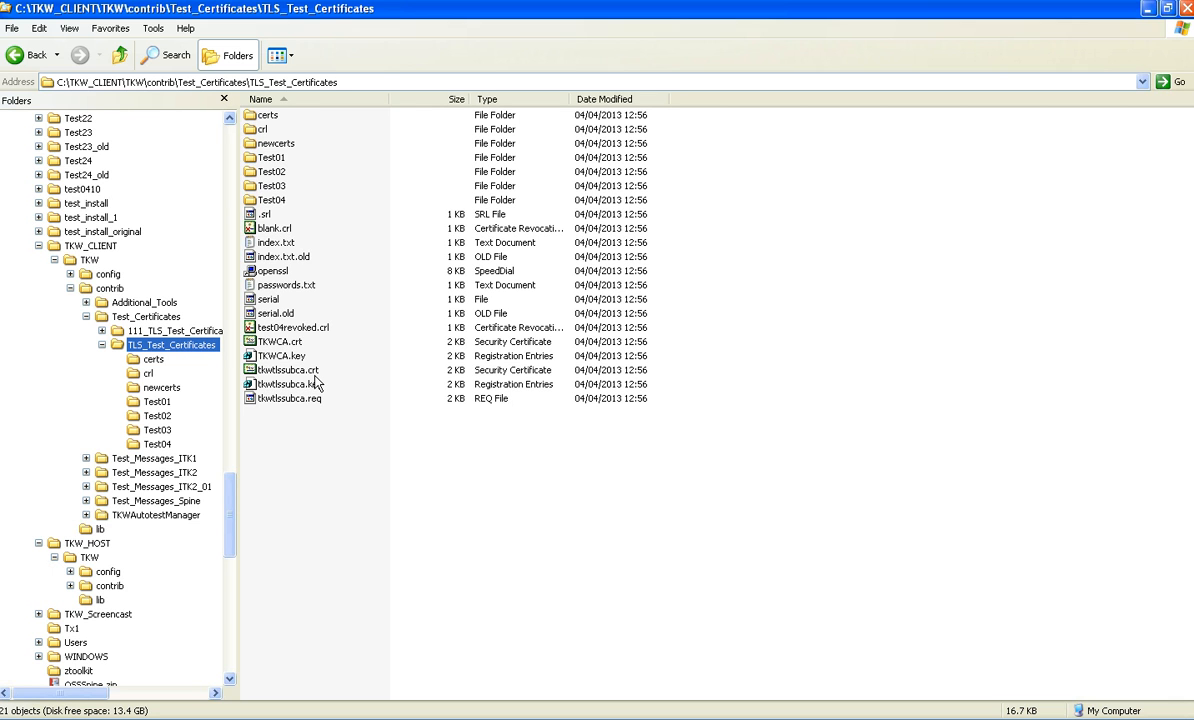
mouse_move(290, 384)
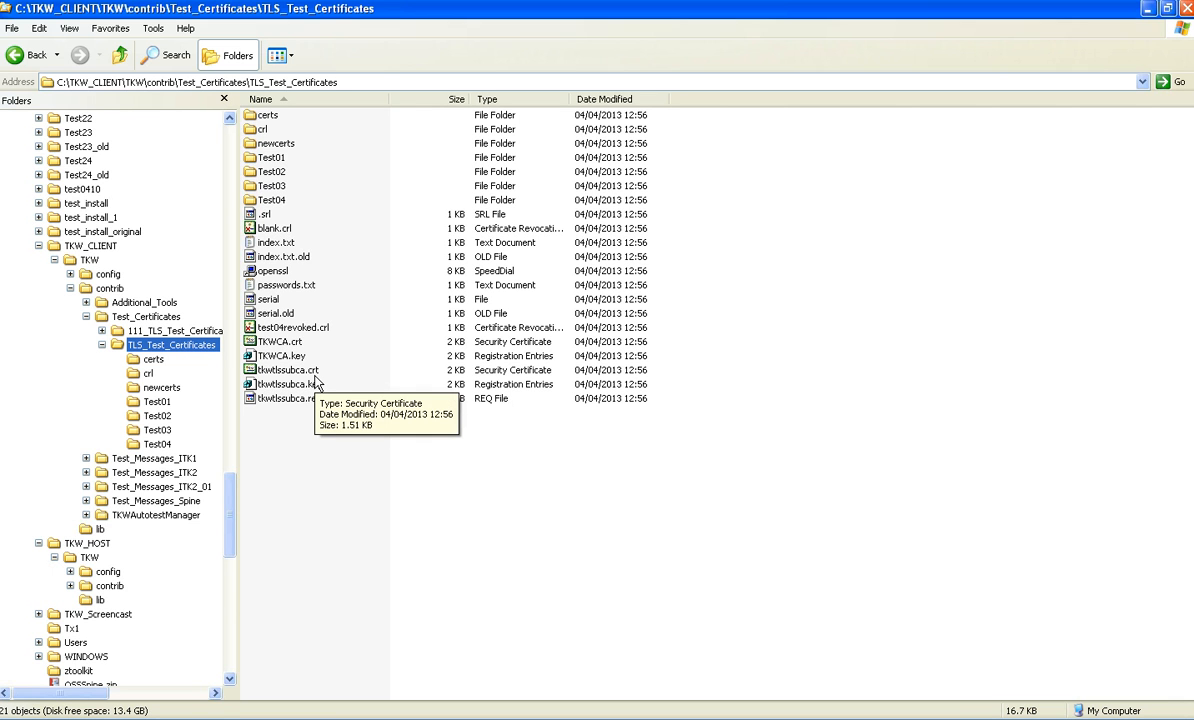
mouse_move(296, 352)
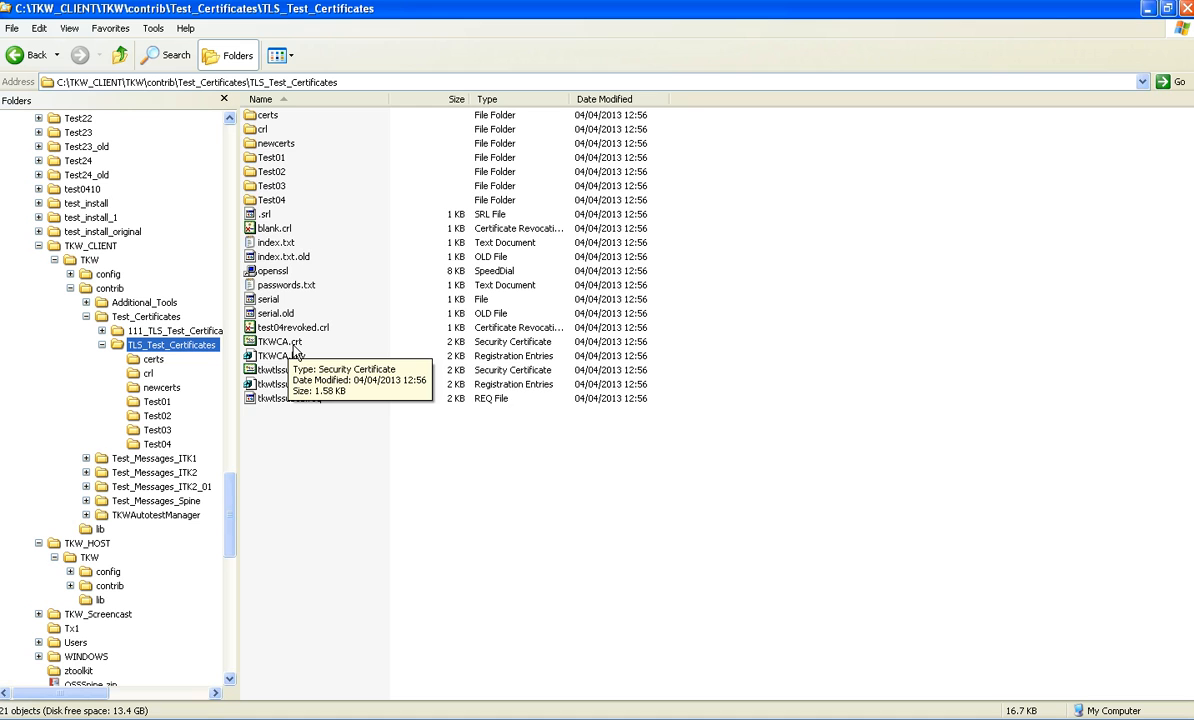
mouse_move(290, 384)
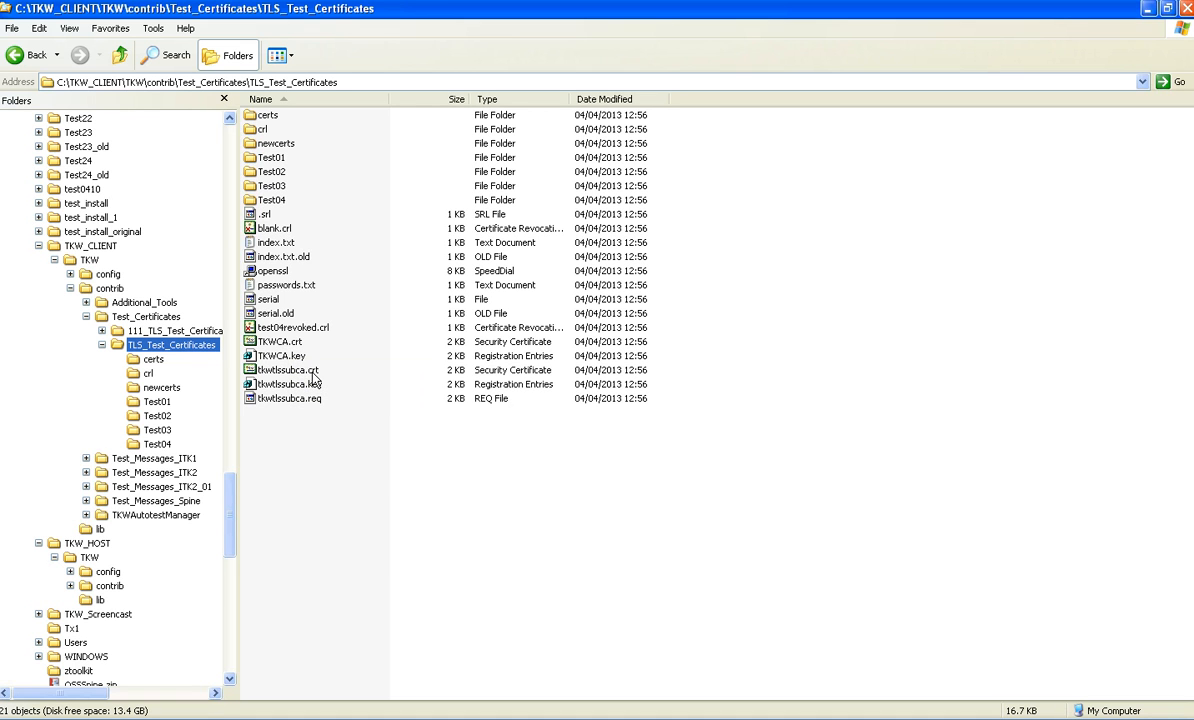
mouse_move(290, 384)
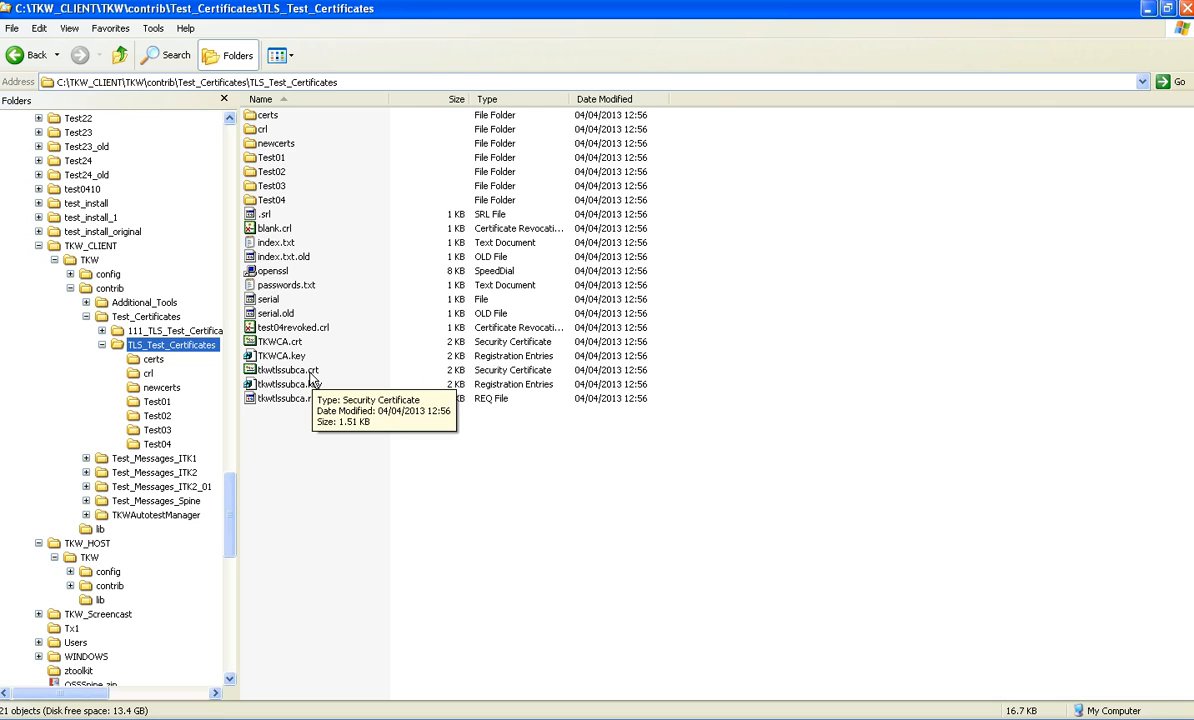
mouse_move(290, 384)
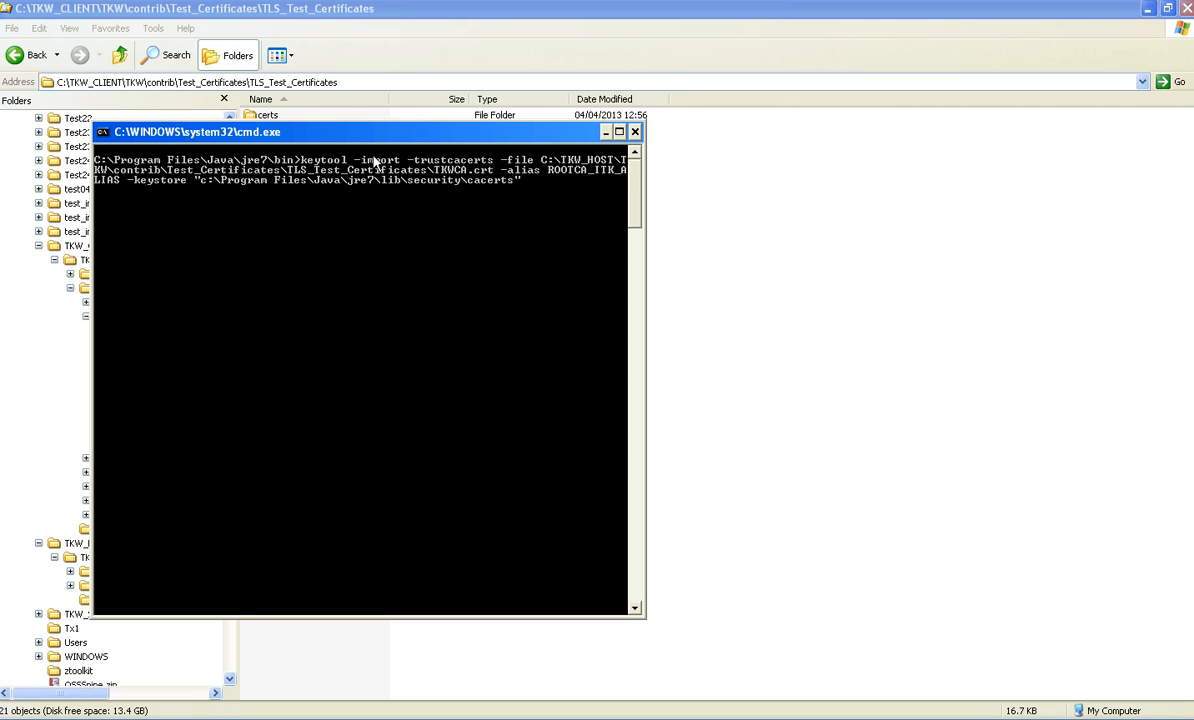
mouse_move(510, 168)
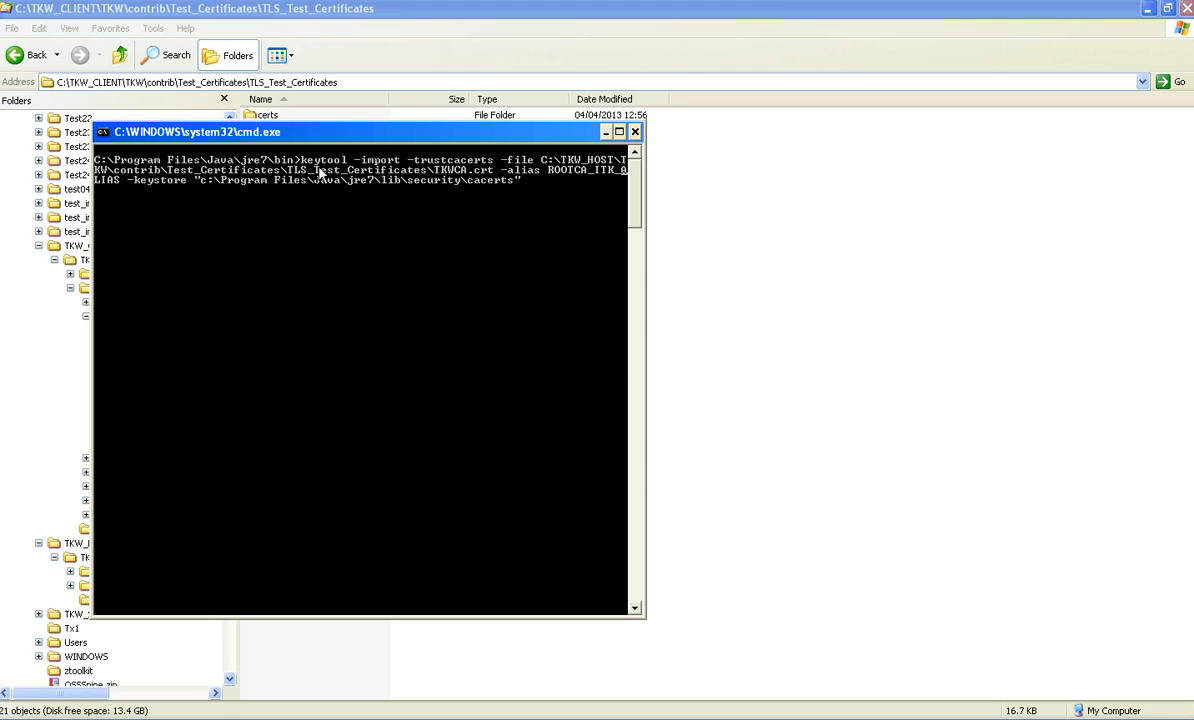
mouse_move(360, 176)
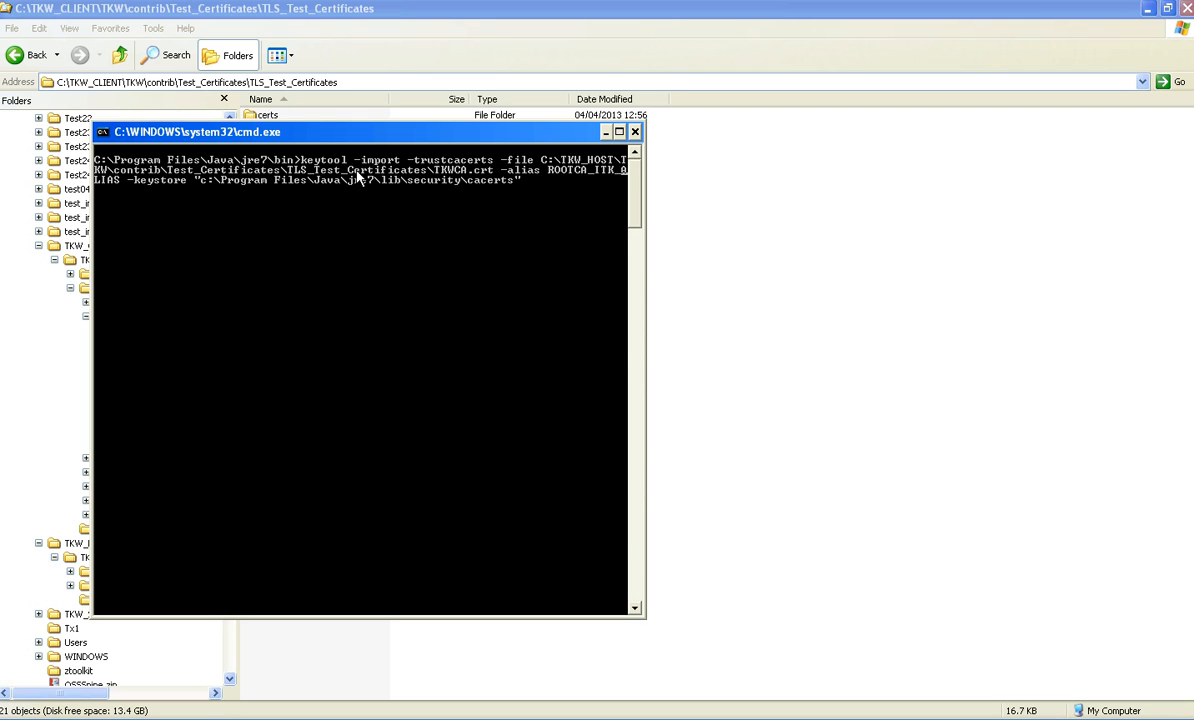
mouse_move(452, 180)
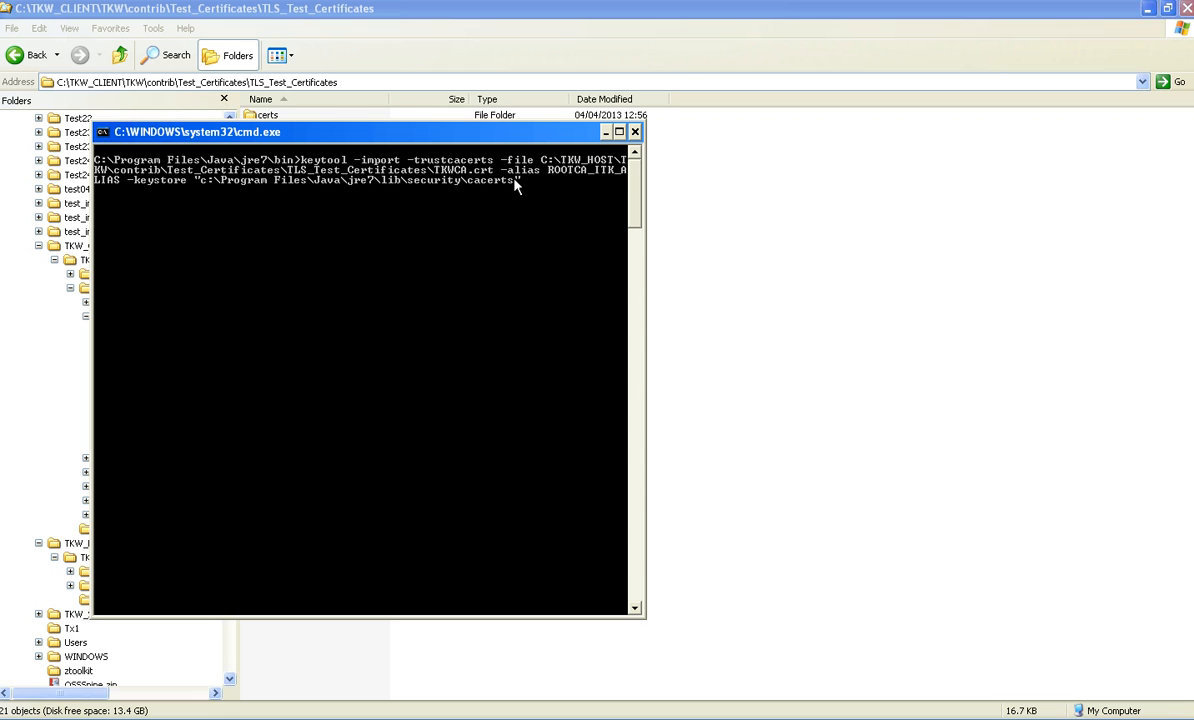
mouse_move(564, 178)
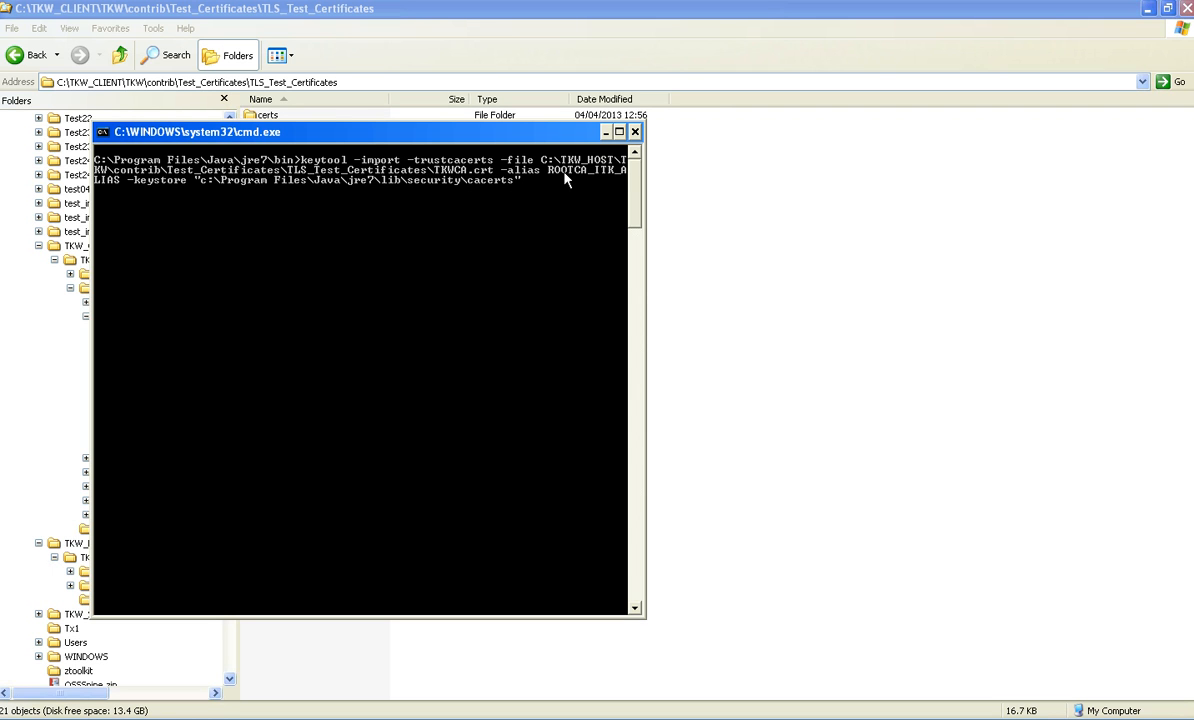
mouse_move(284, 192)
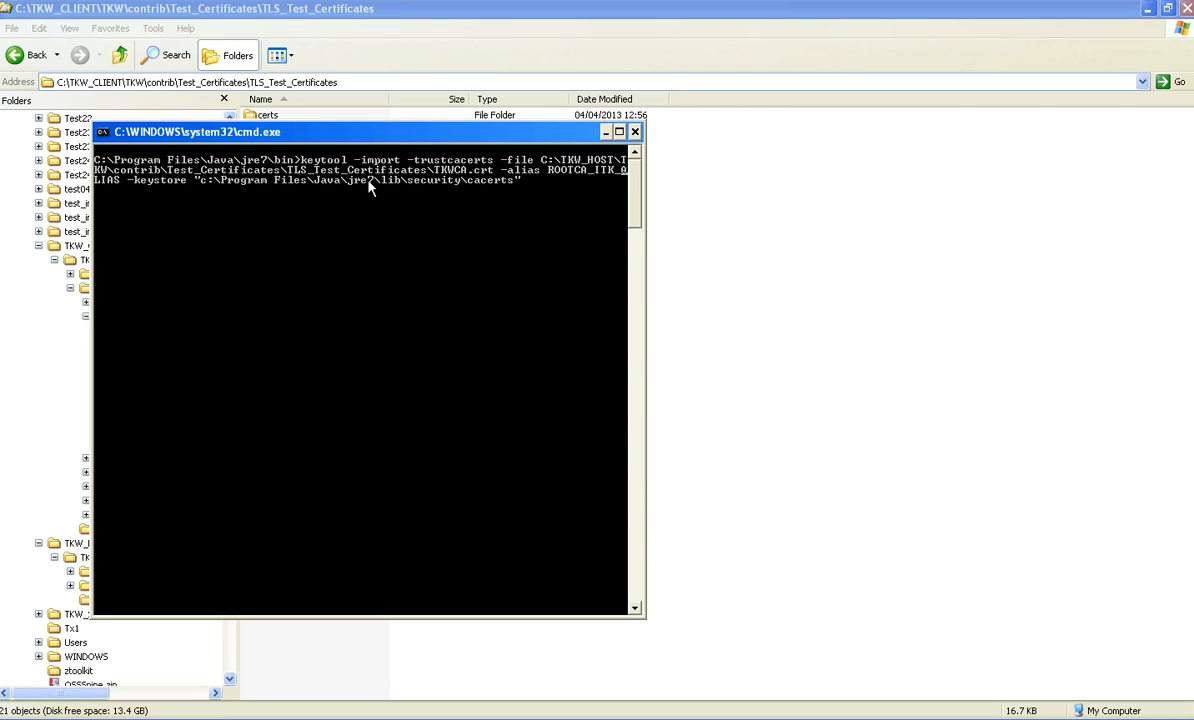
mouse_move(460, 198)
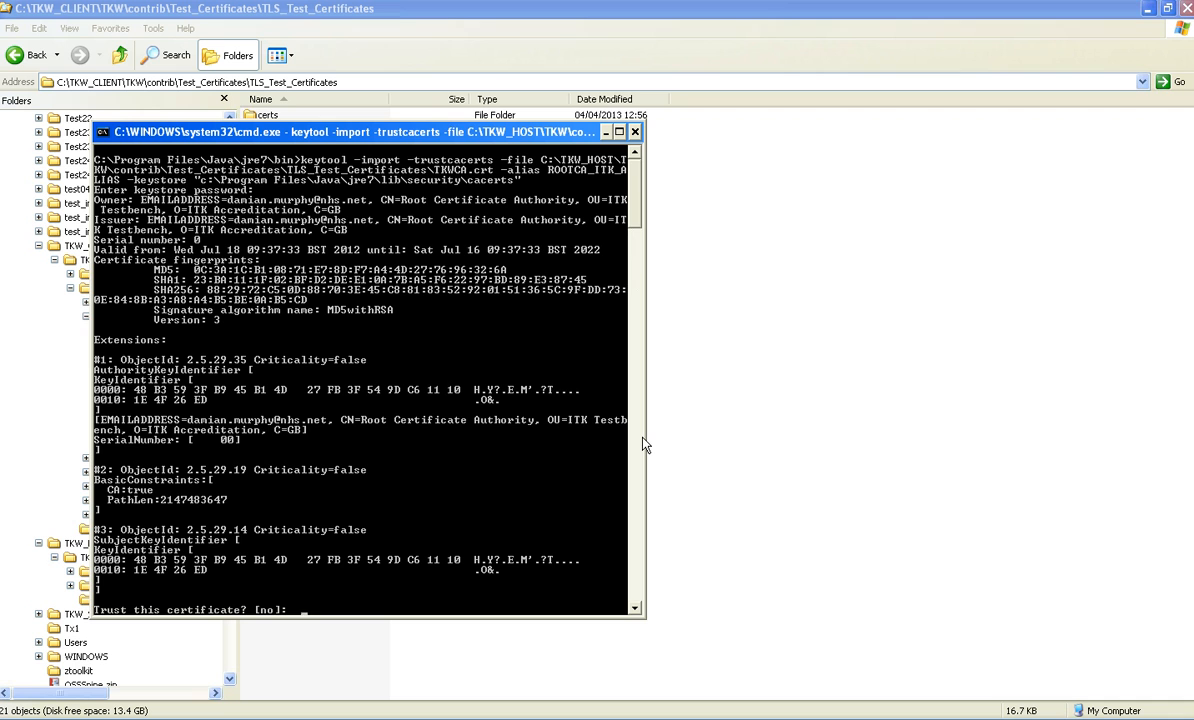
Answer 'y' so keytool adds TKWCA.crt as a trusted certificate in cacerts
text(y)
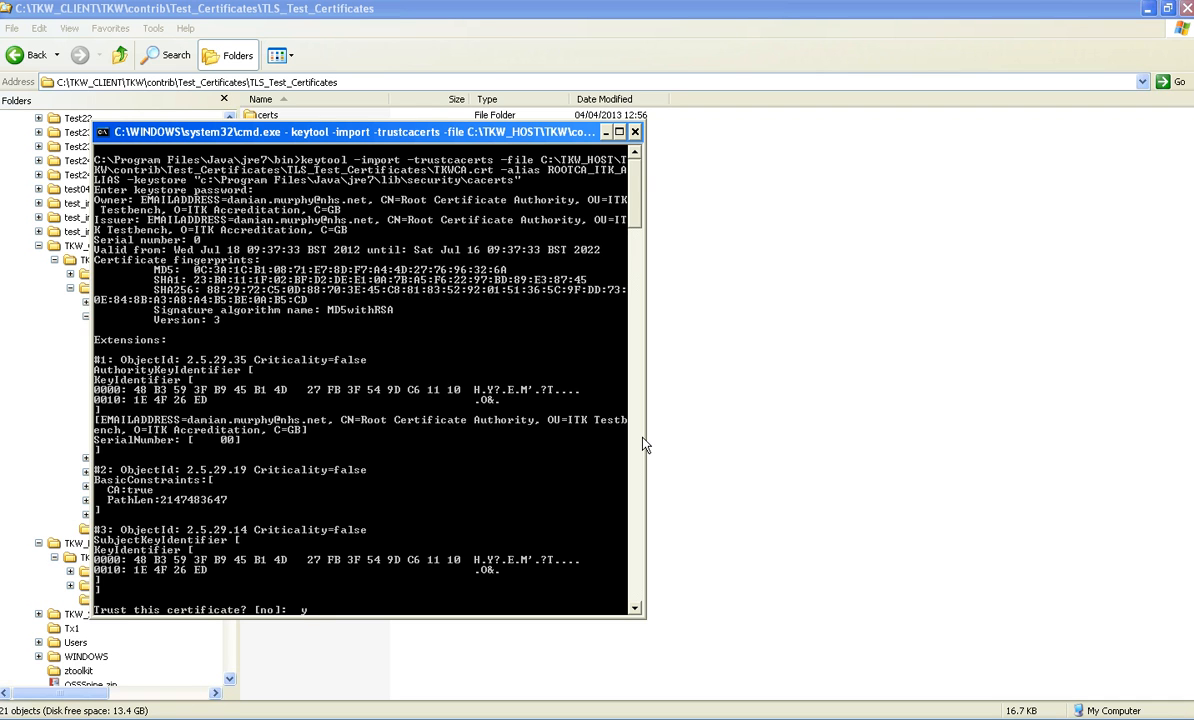
key(Return)
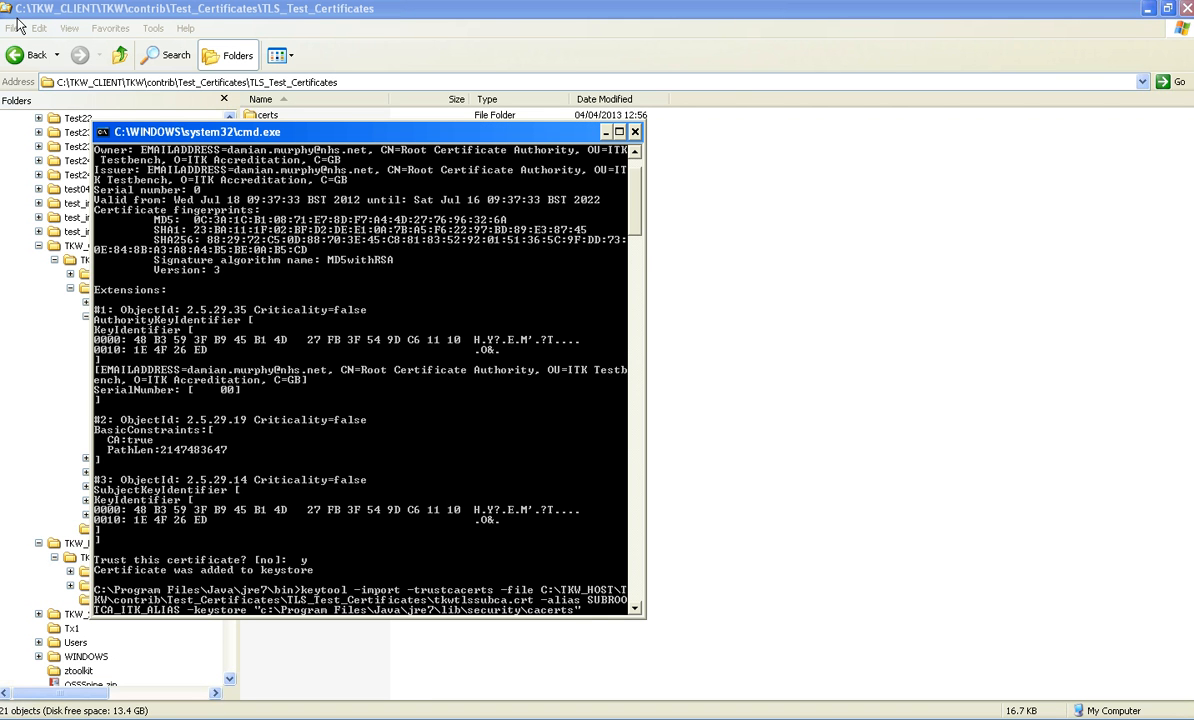
mouse_move(138, 212)
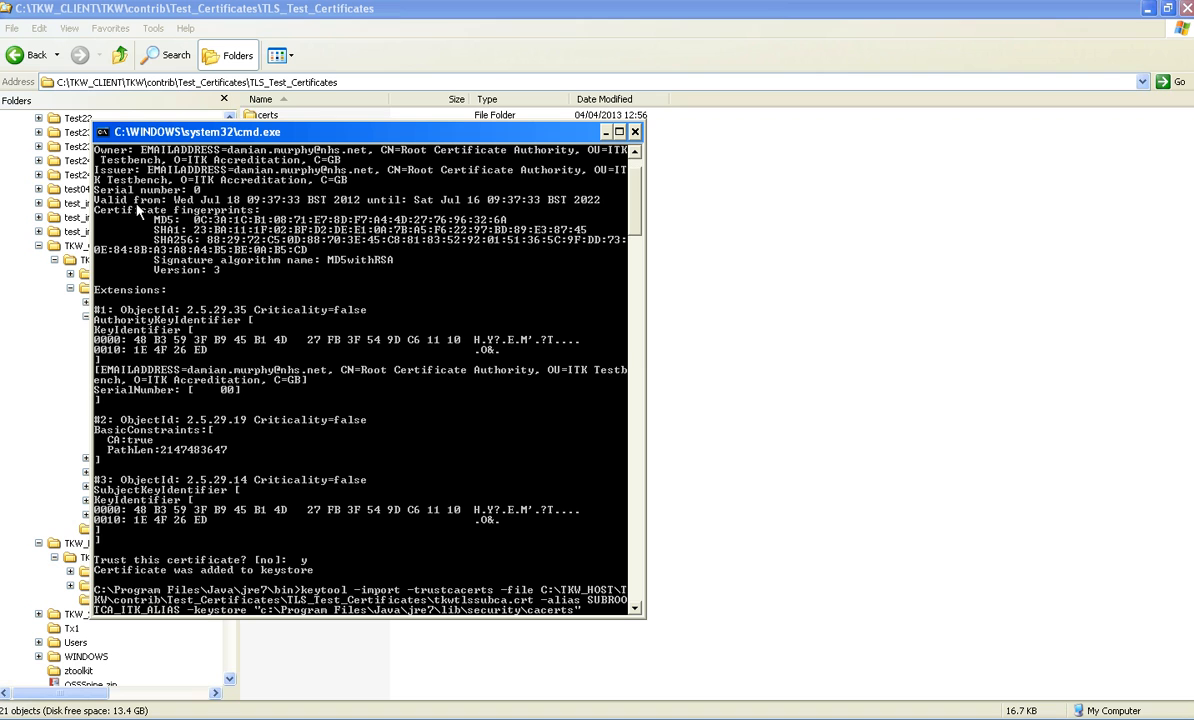
mouse_move(470, 610)
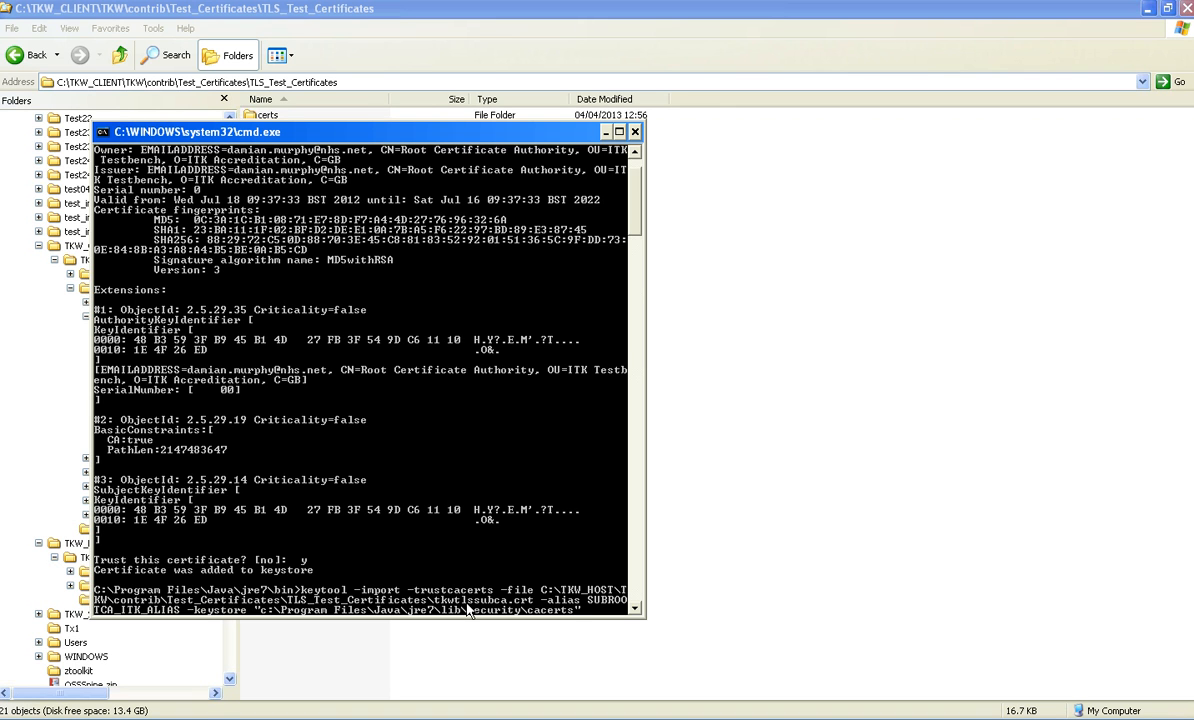
mouse_move(512, 612)
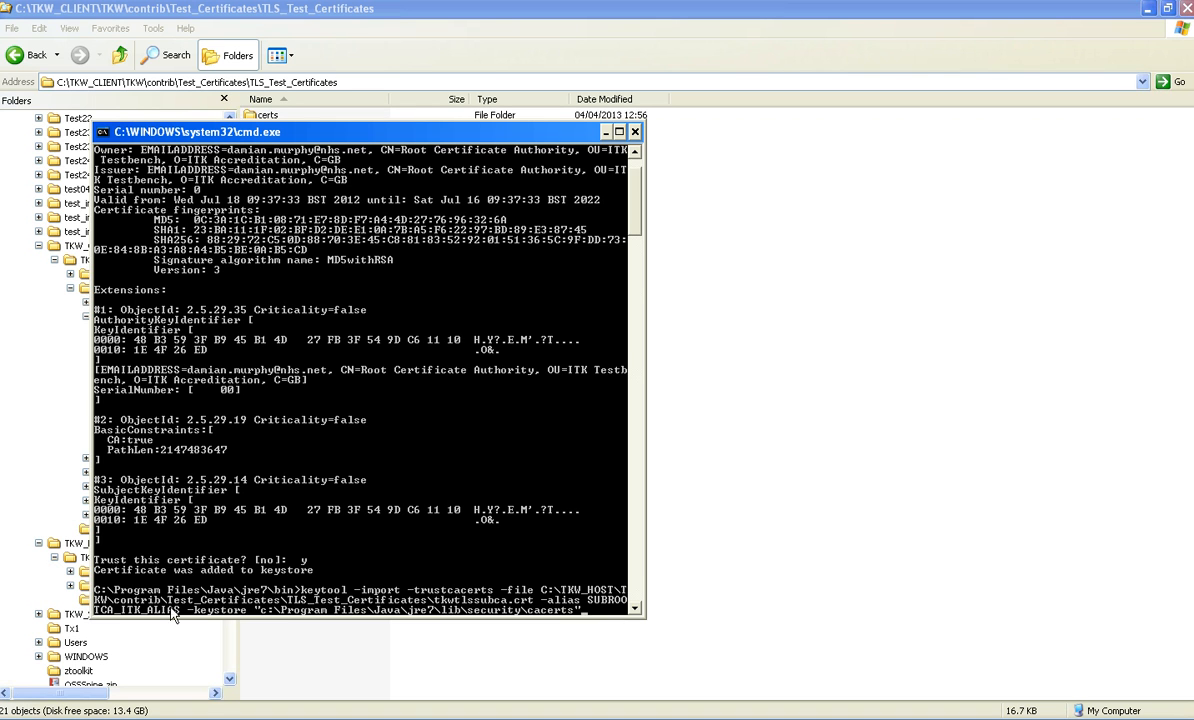
mouse_move(552, 616)
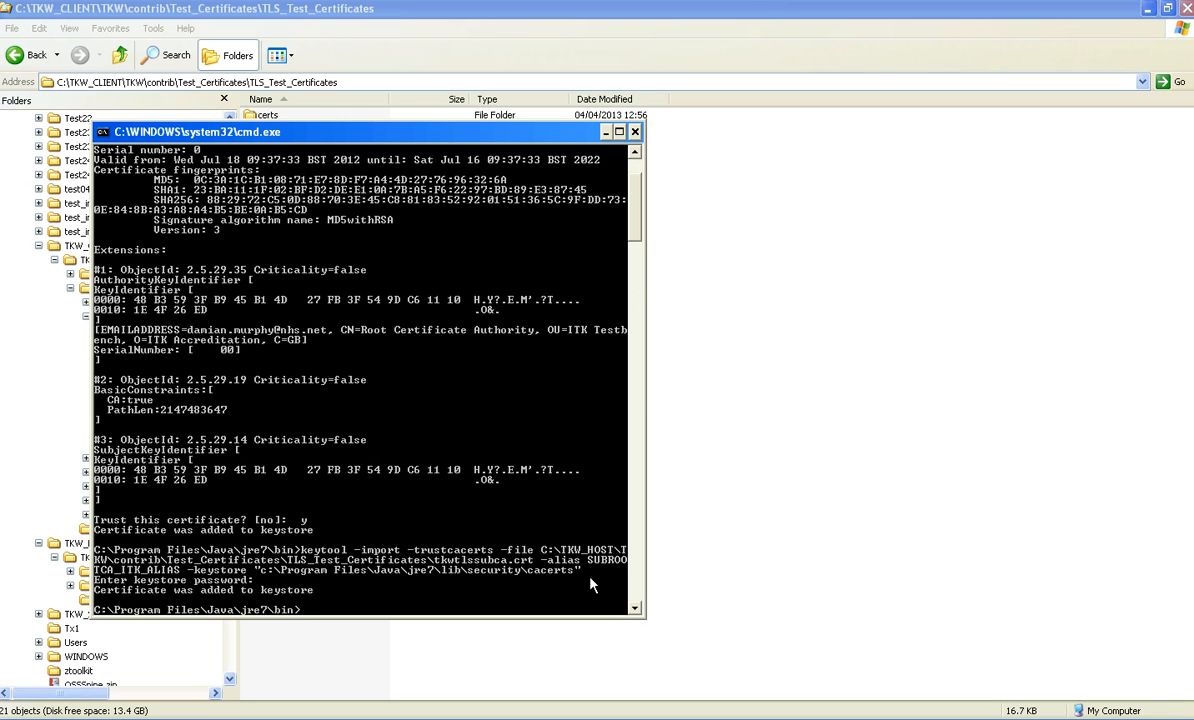
Browse the client's config\ITK_ADT_20110418\certs folder in the folder tree
click(634, 132)
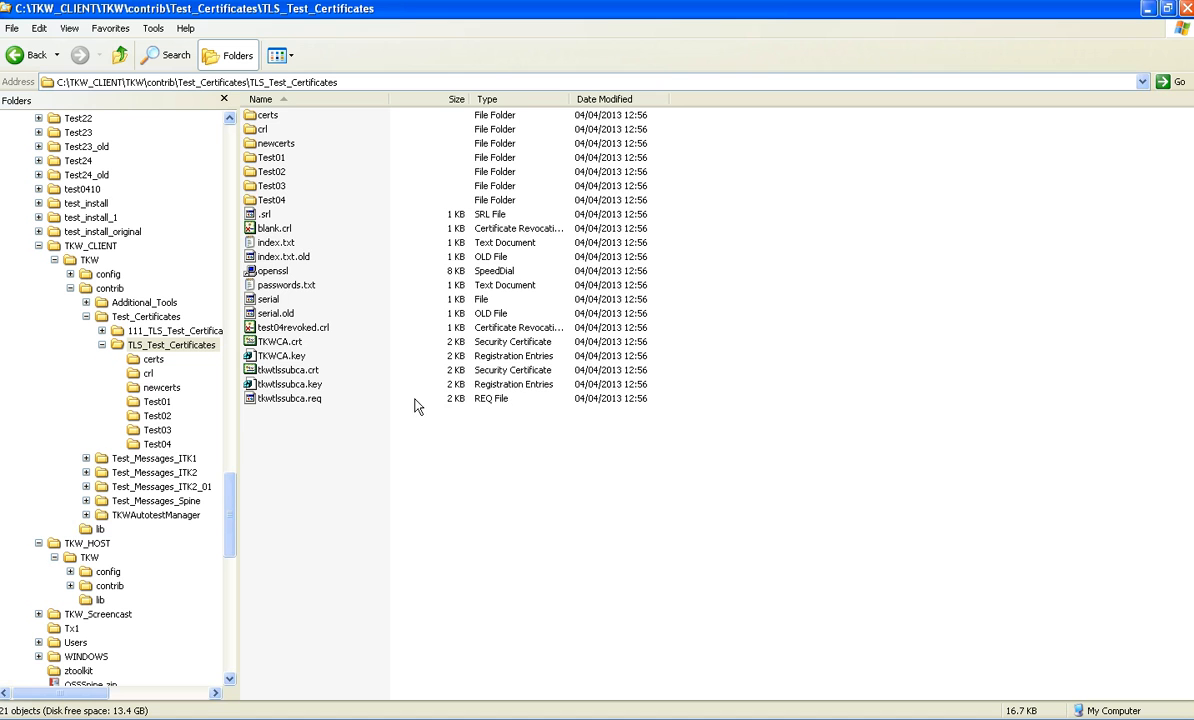
mouse_move(74, 304)
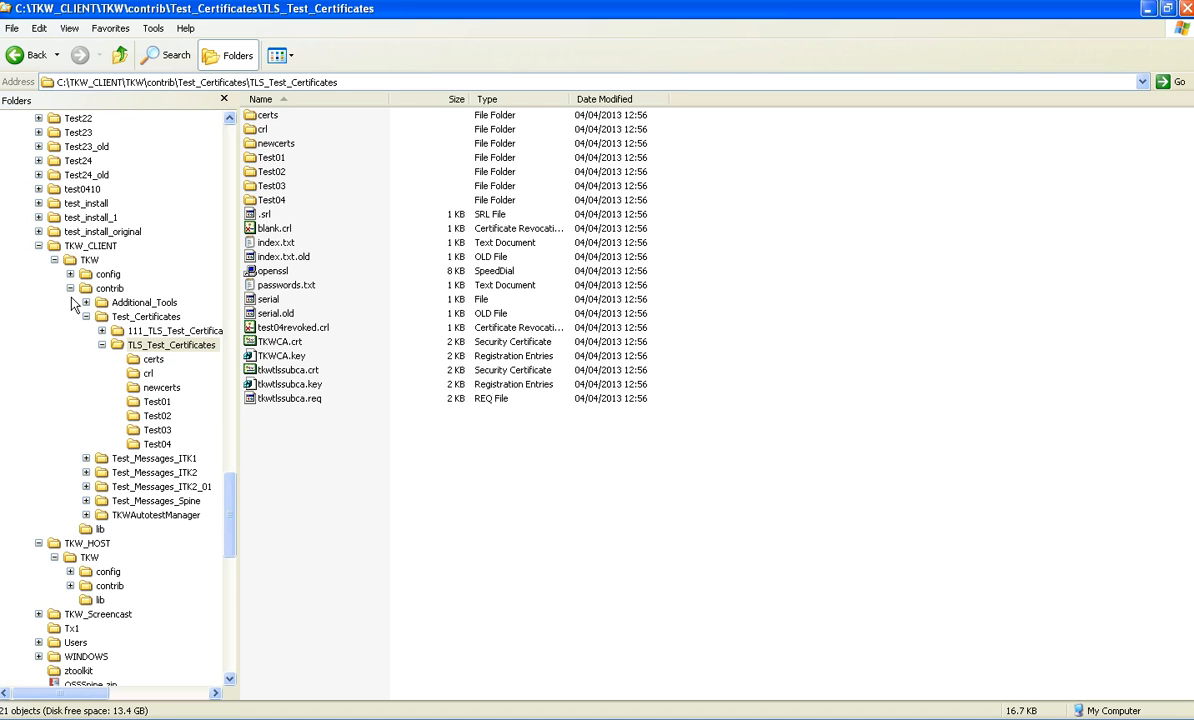
click(70, 274)
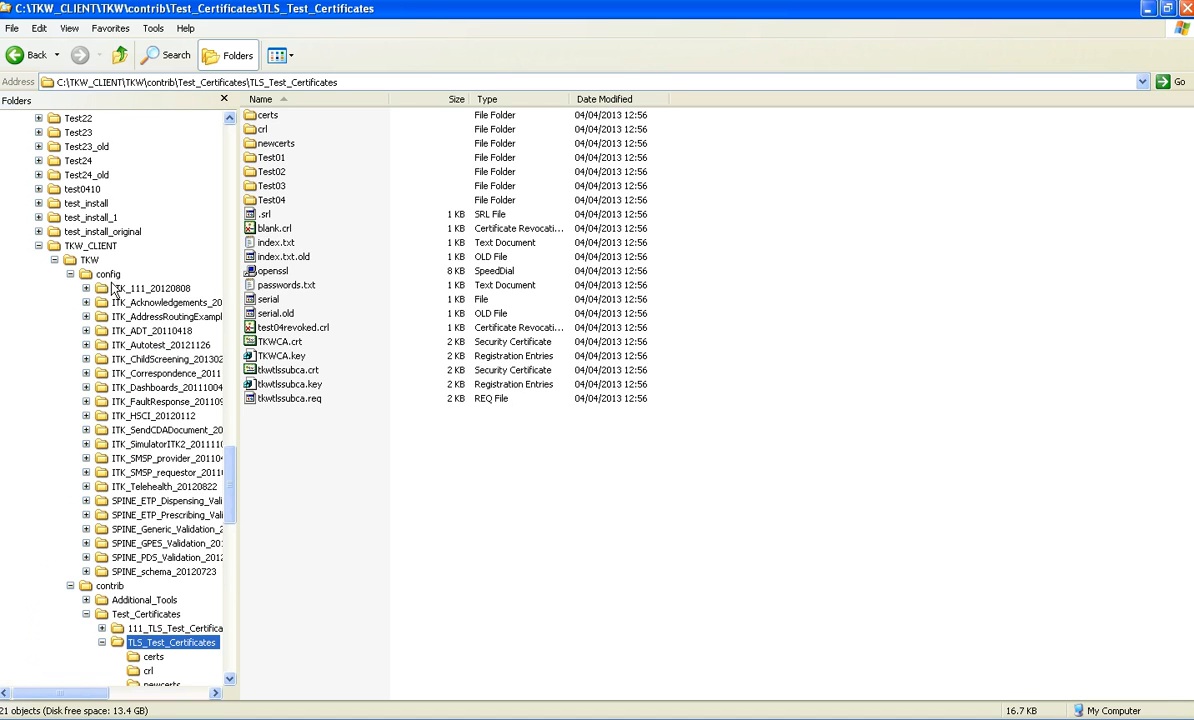
mouse_move(88, 340)
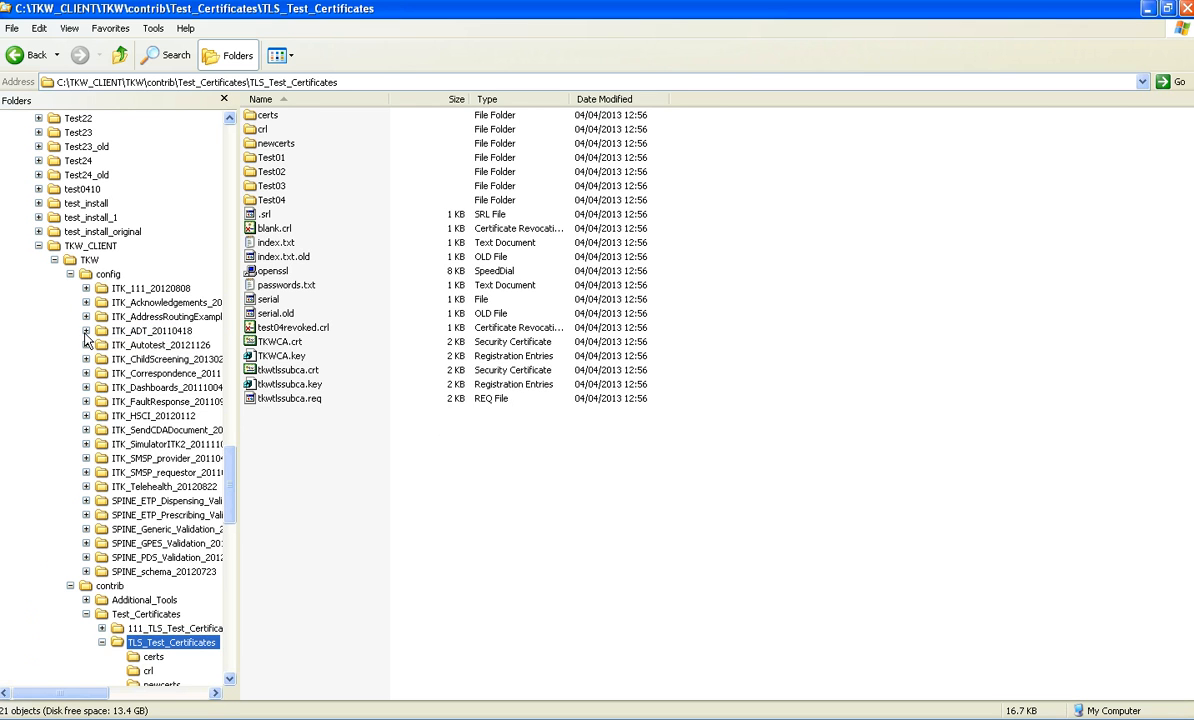
click(88, 332)
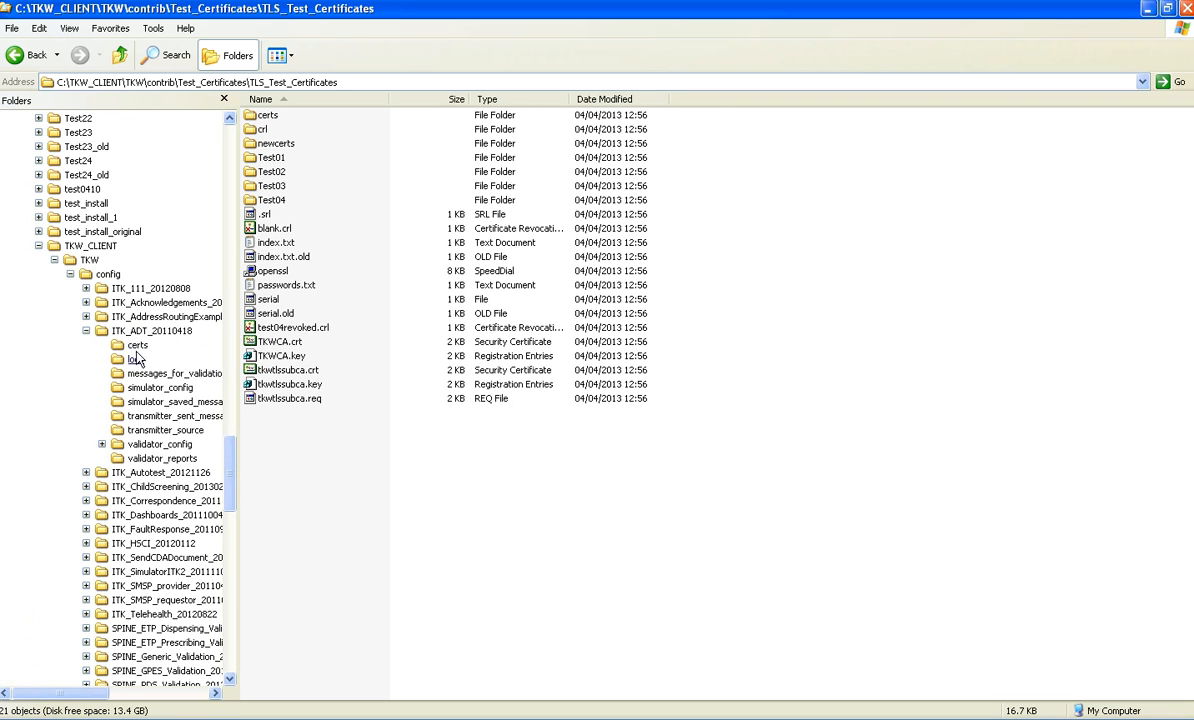
click(136, 358)
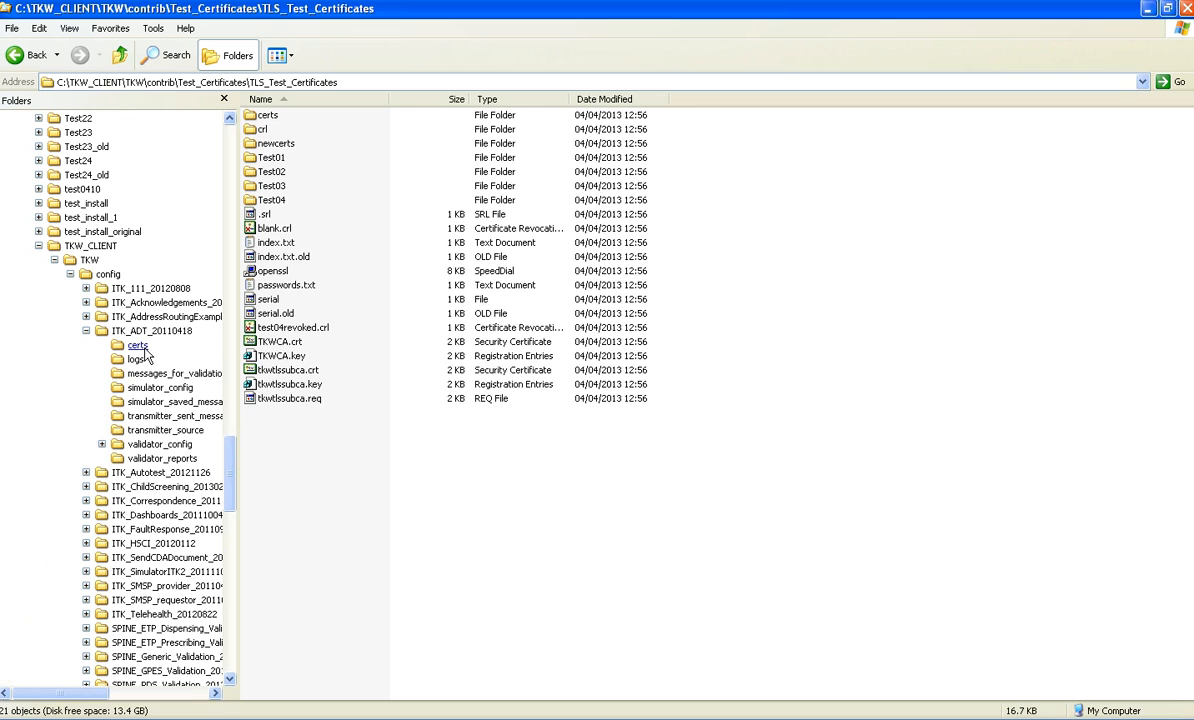
click(136, 344)
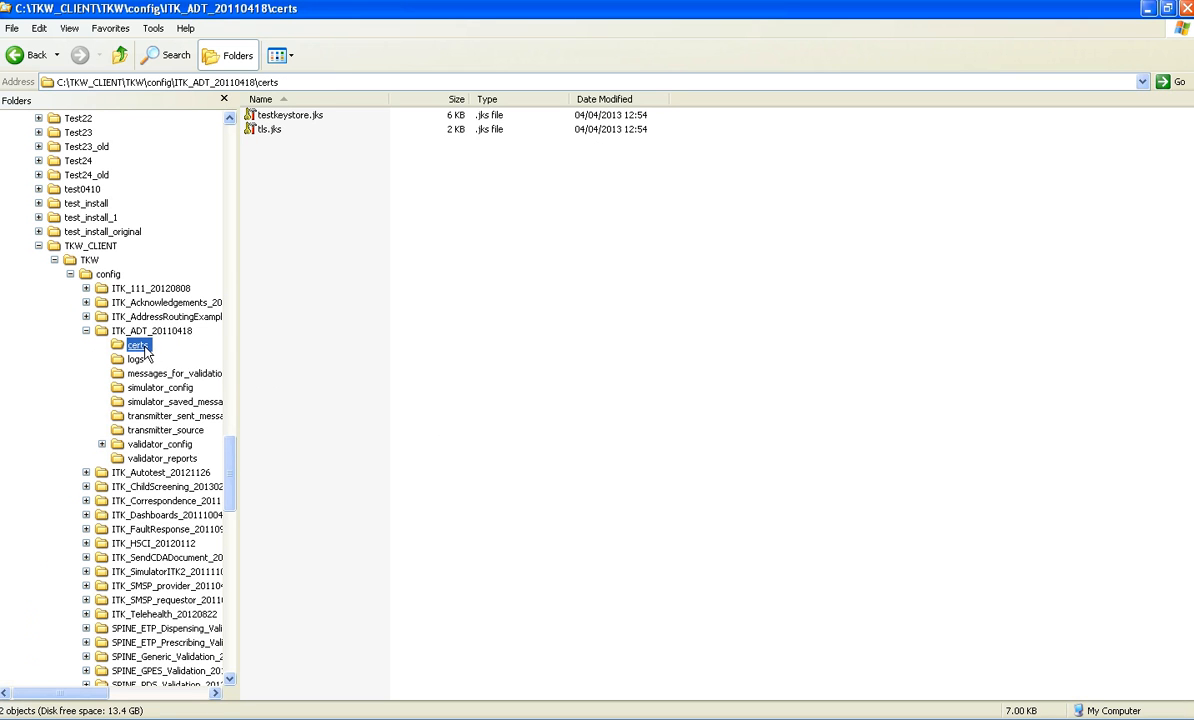
scroll(down, 3)
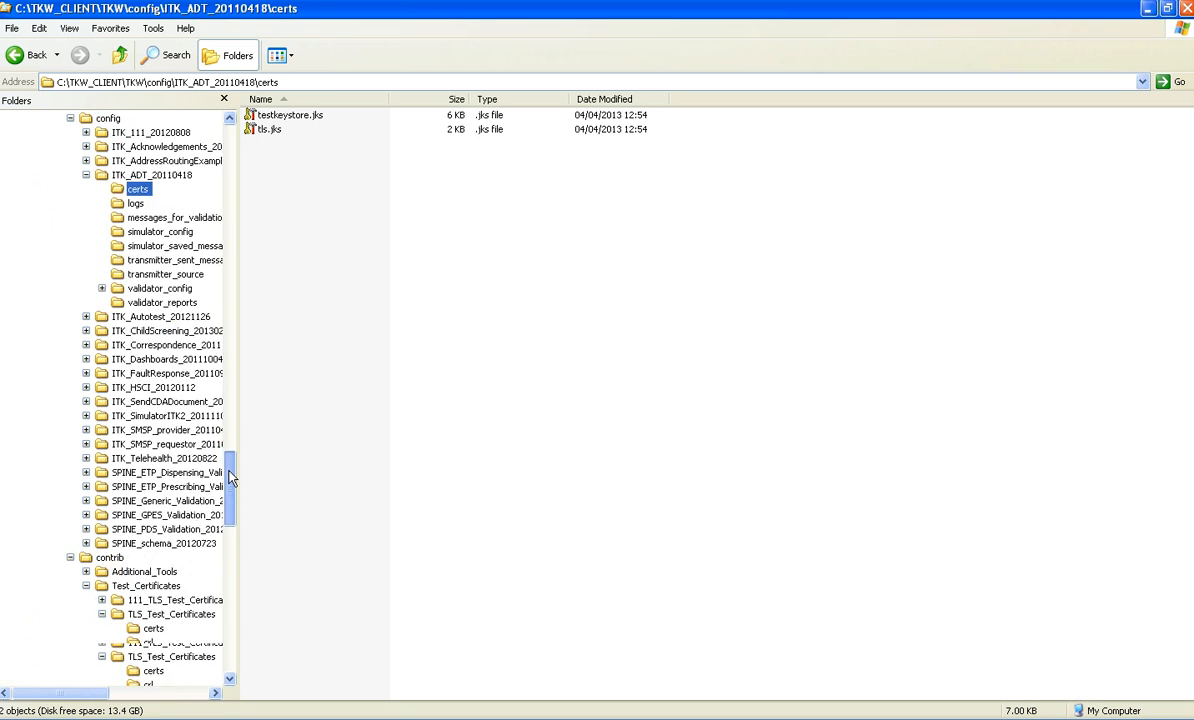
scroll(down, 3)
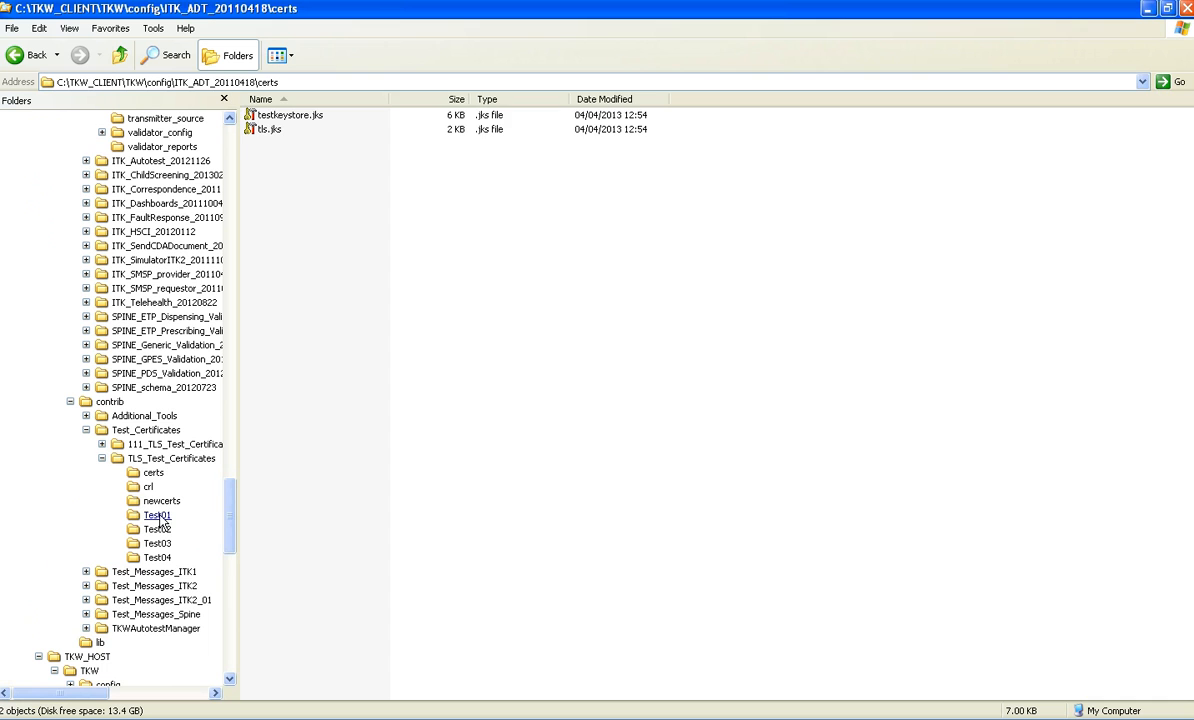
Copy test01.jks from Test01 into the ADT certs folder and show ITK_ADT_20110418
click(156, 514)
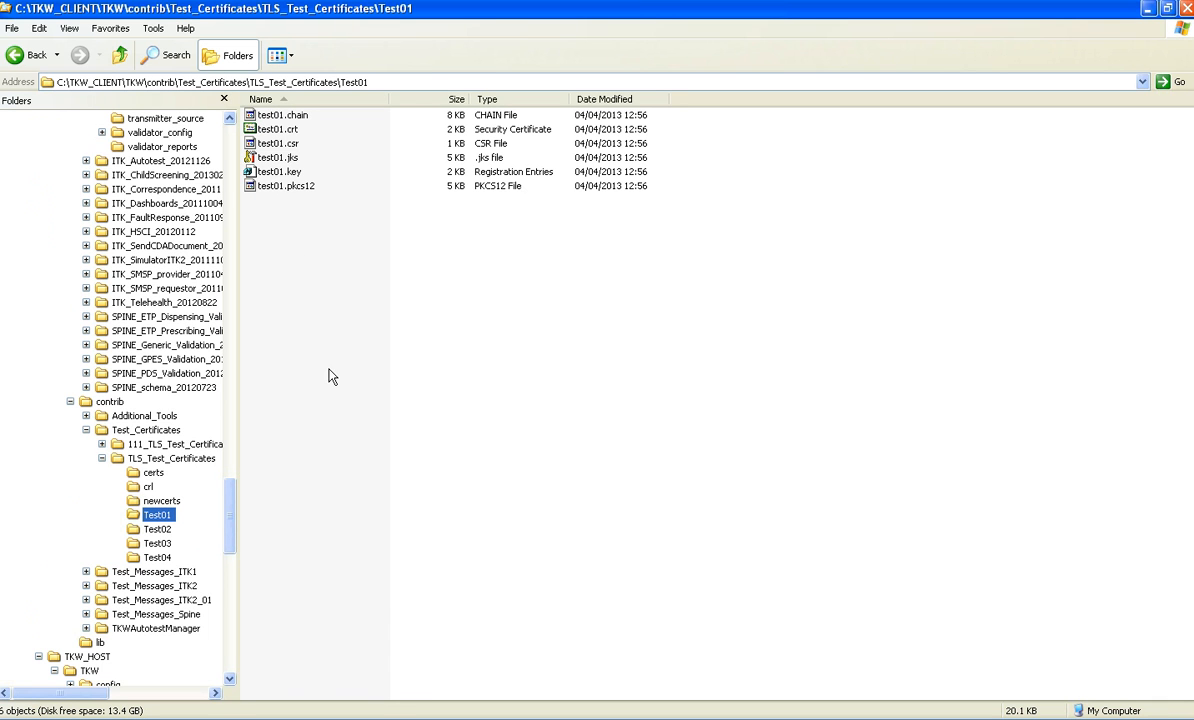
mouse_move(276, 142)
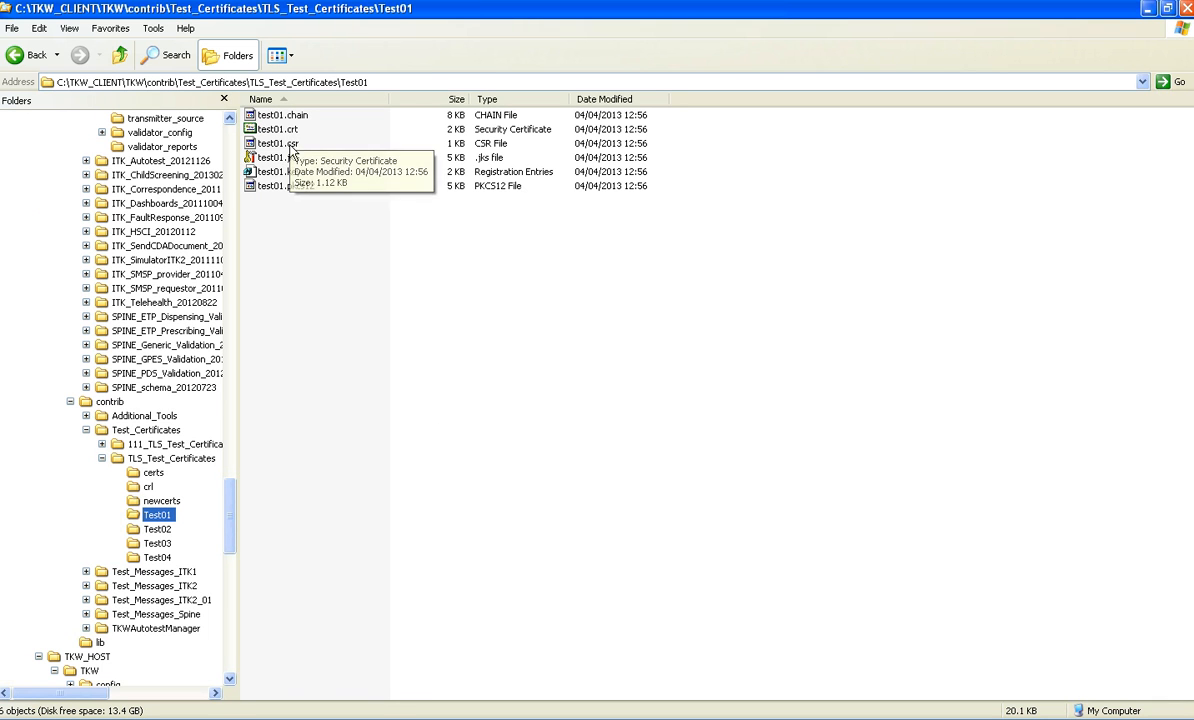
click(278, 156)
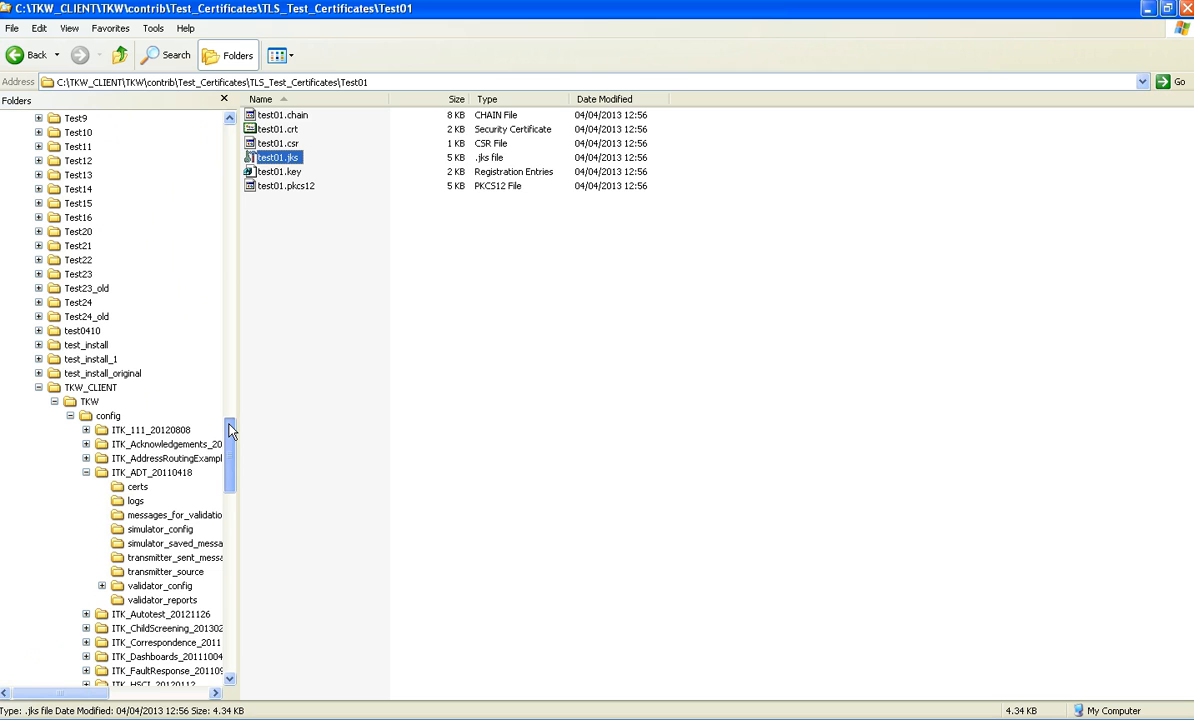
click(138, 488)
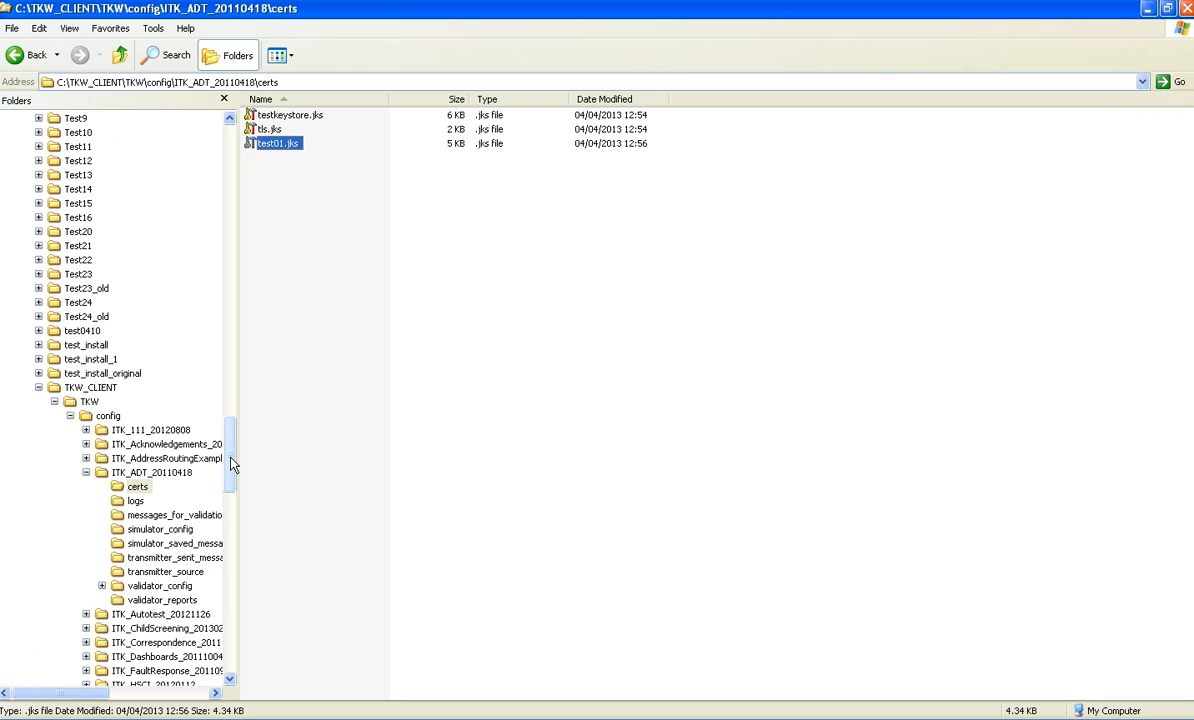
scroll(down, 3)
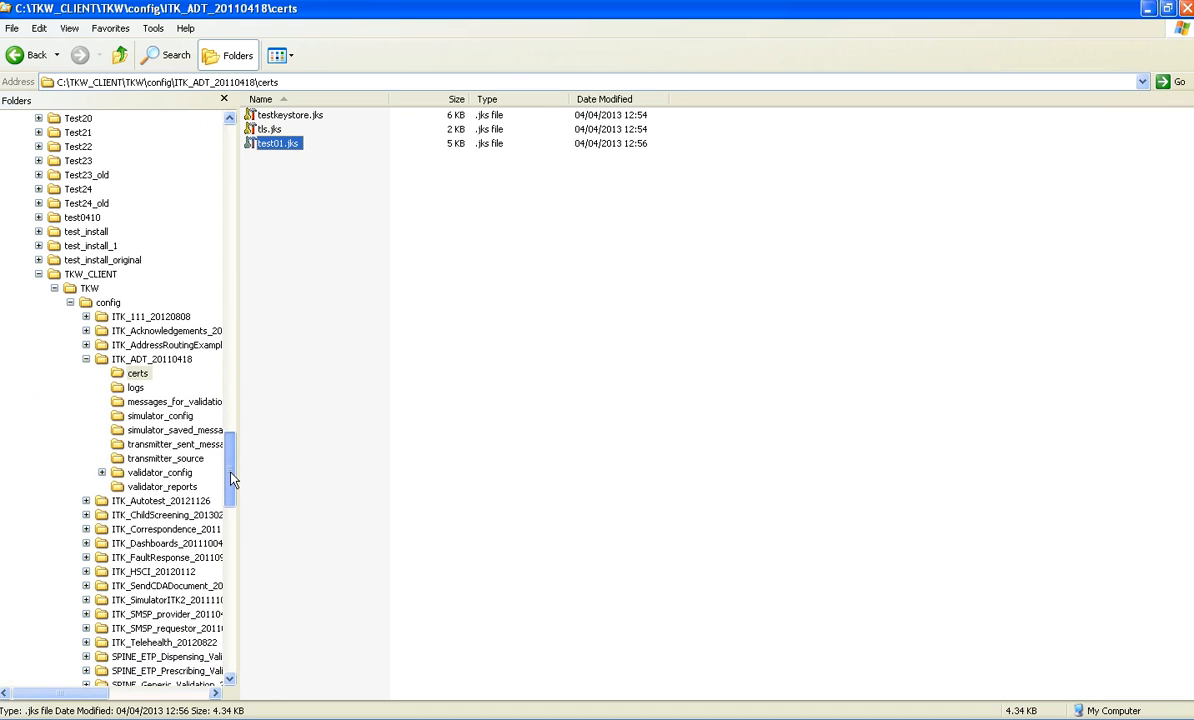
click(152, 358)
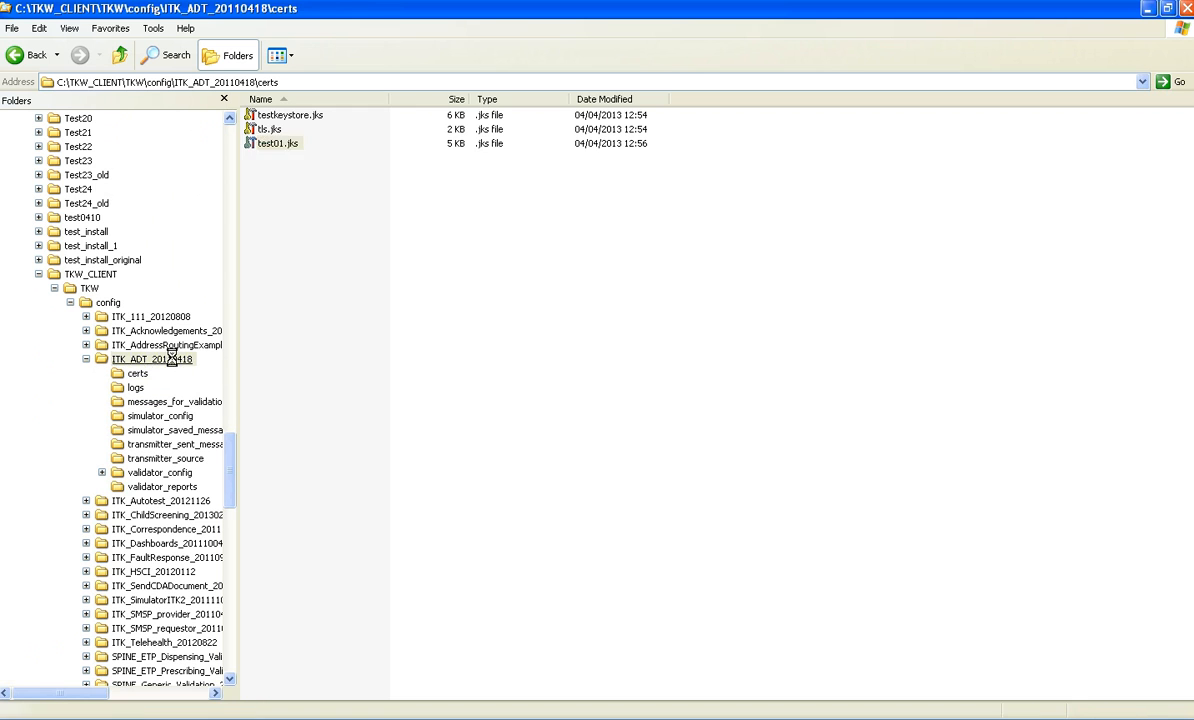
click(152, 358)
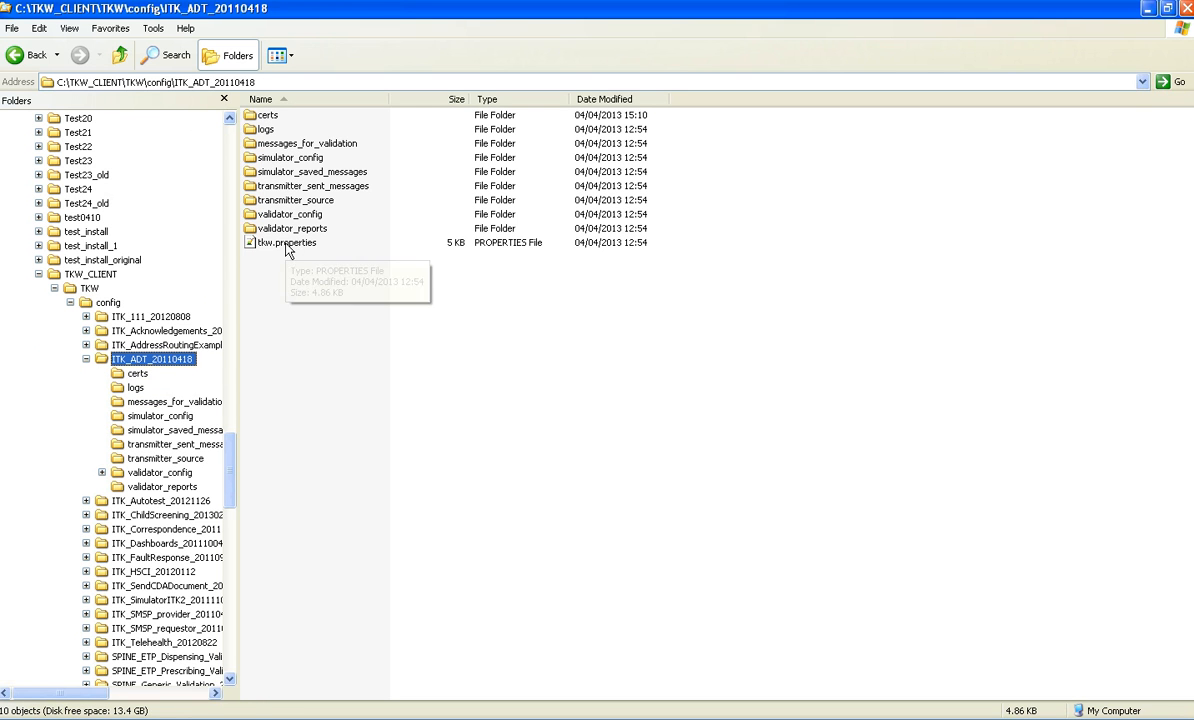
Edit tkw.properties: comment out tks.tls.trustpassword and repoint tks.tls.keystore from tls.jks to test01.jks
click(284, 242)
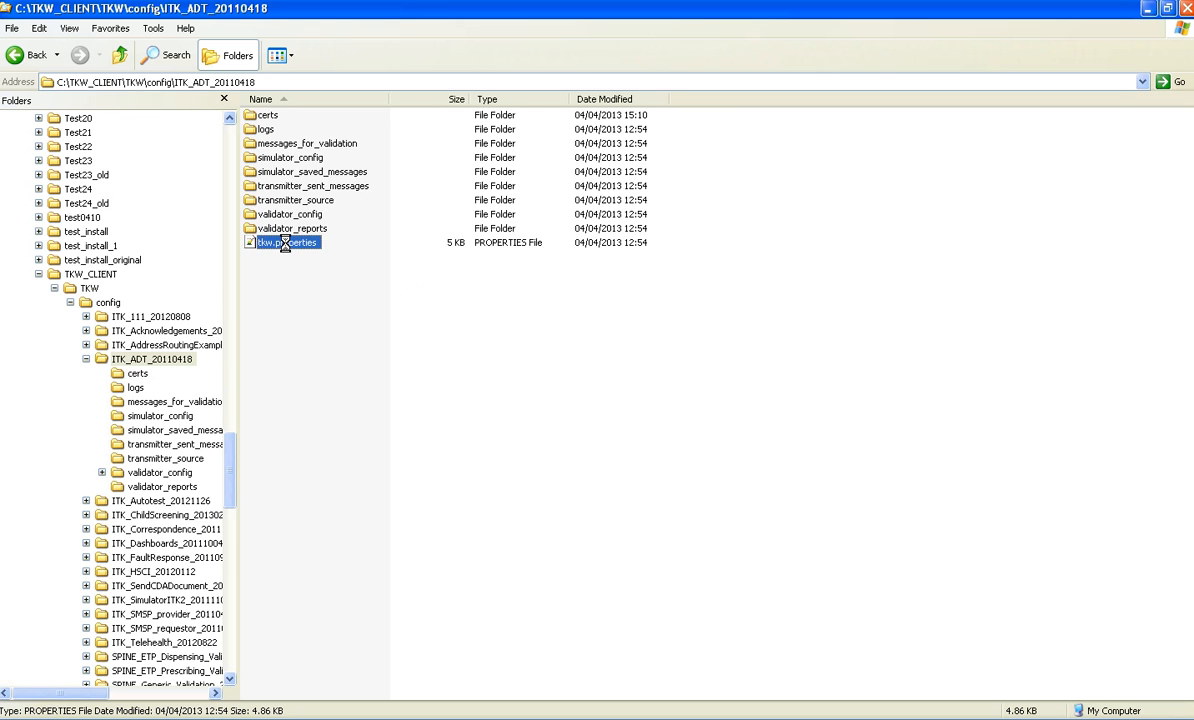
double_click(288, 242)
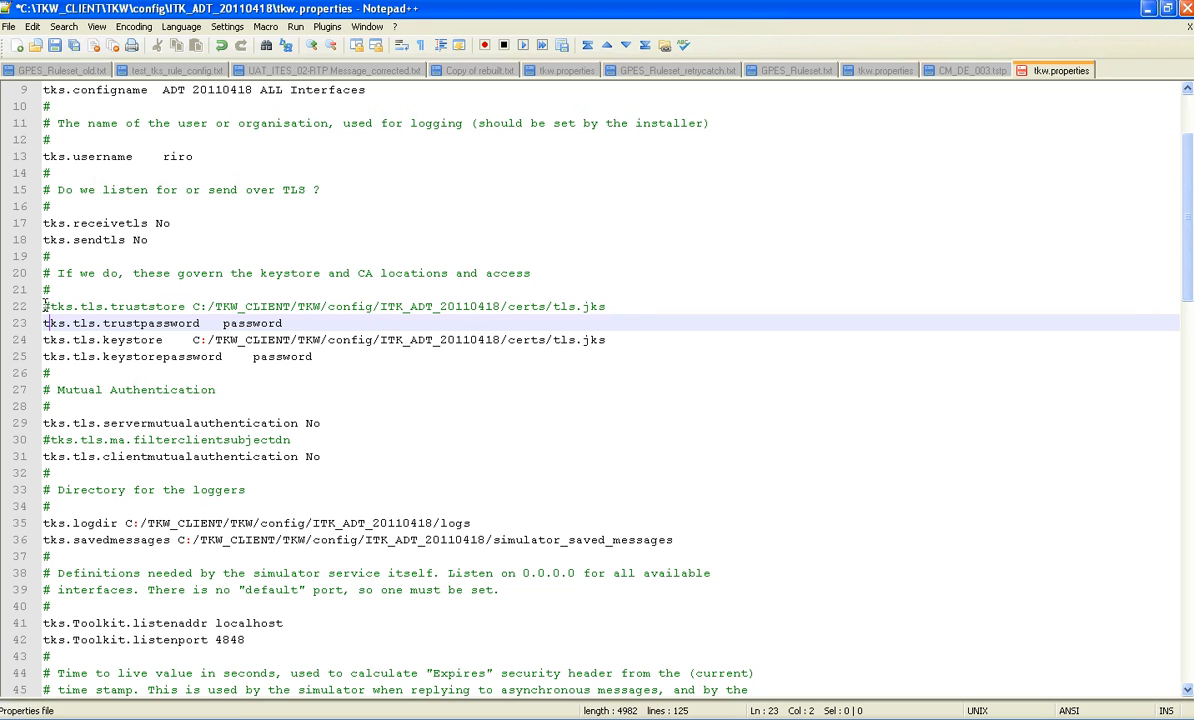
text(#)
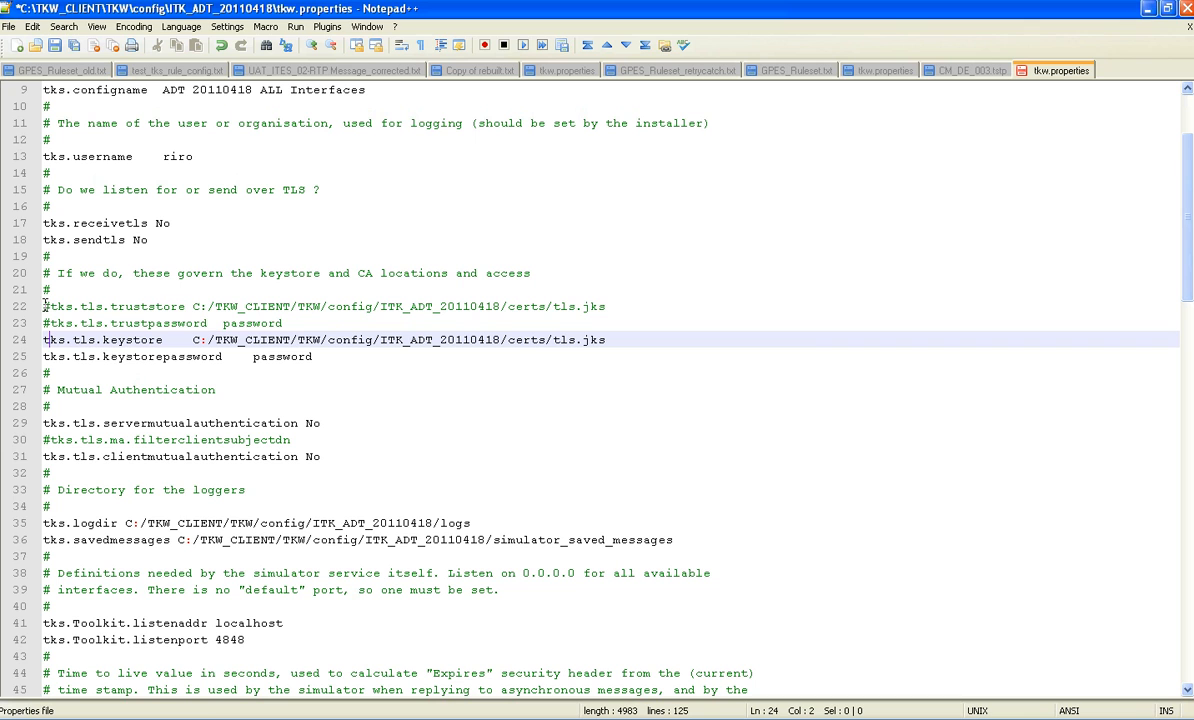
click(328, 340)
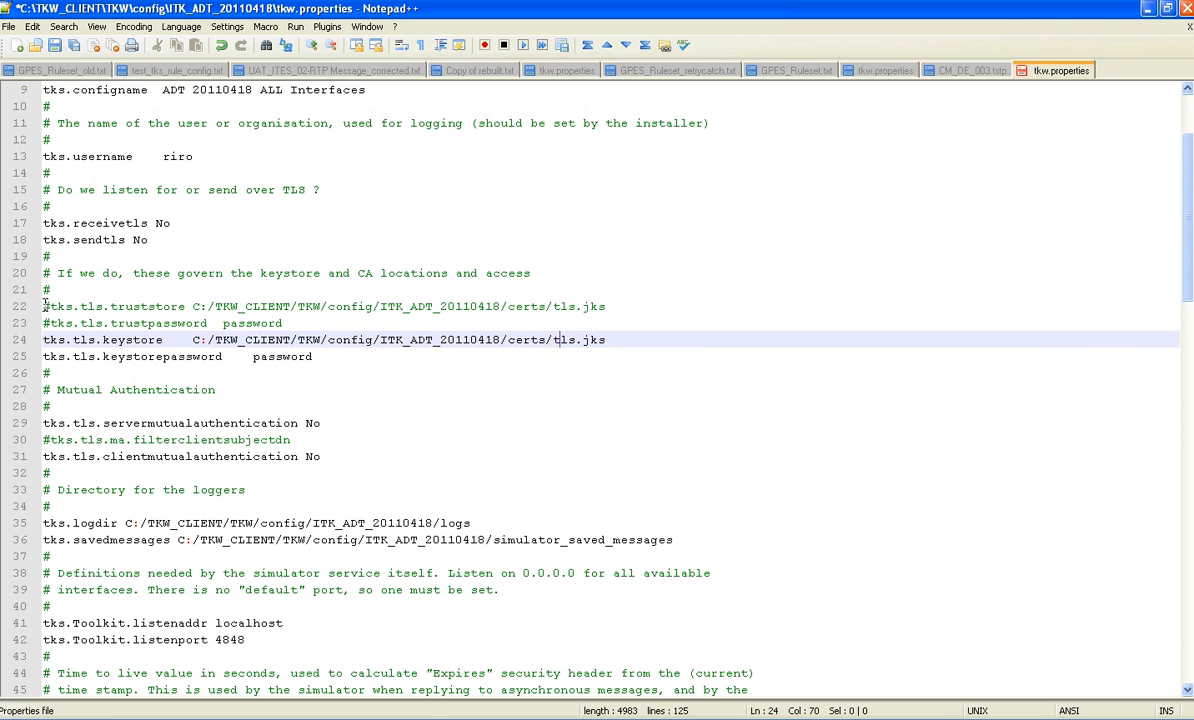
text(est)
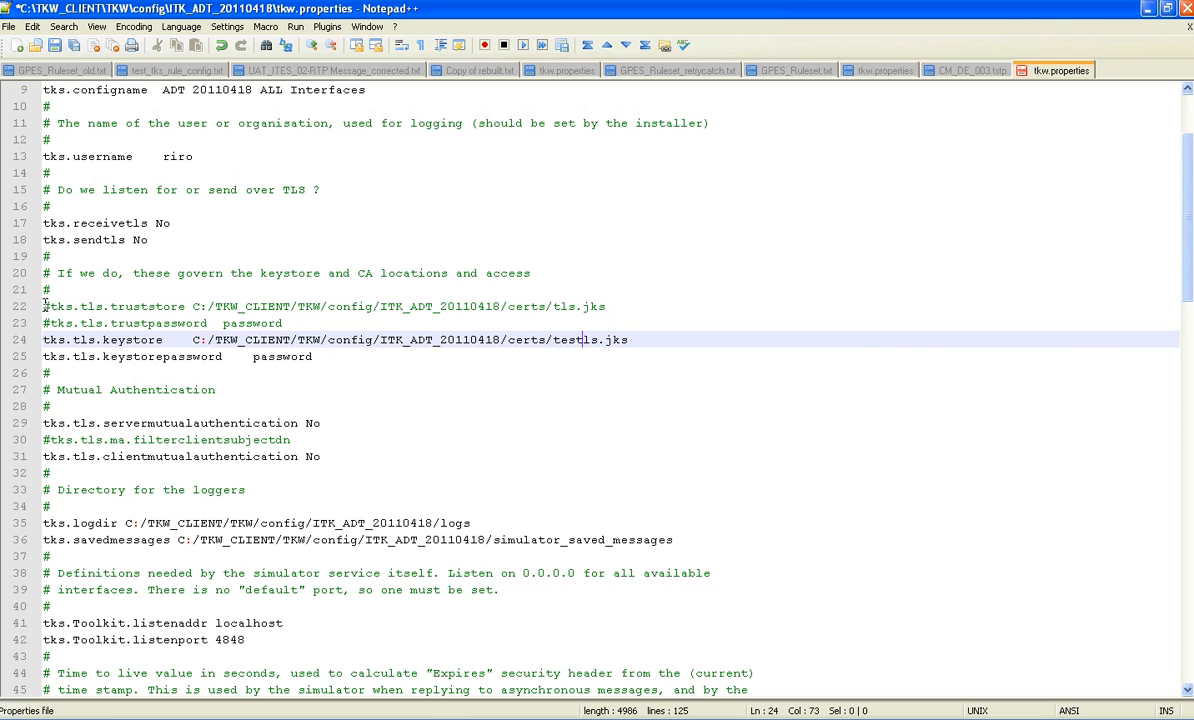
text(01)
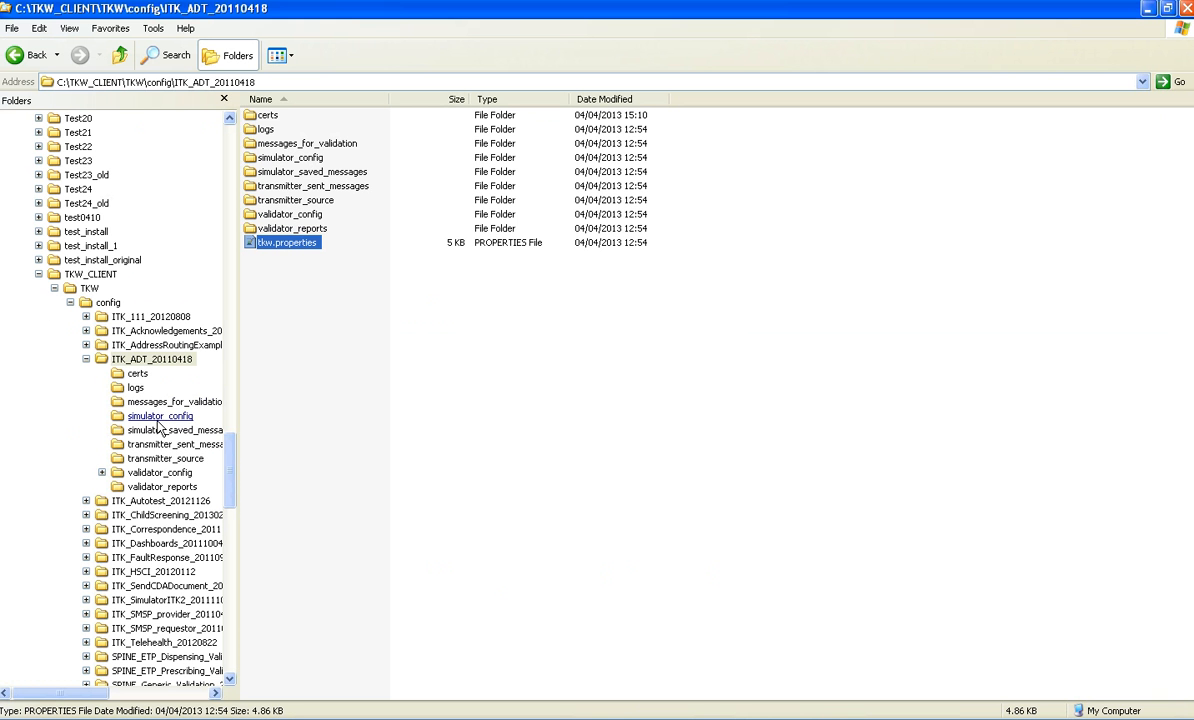
scroll(down, 3)
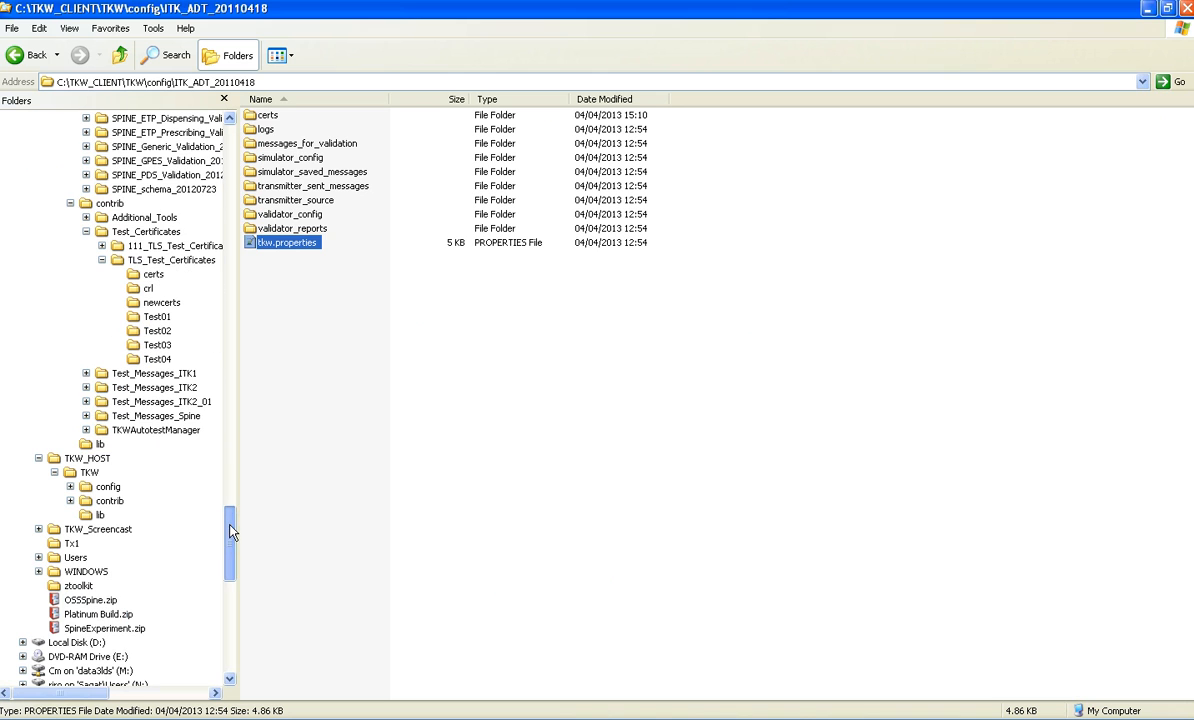
mouse_move(172, 260)
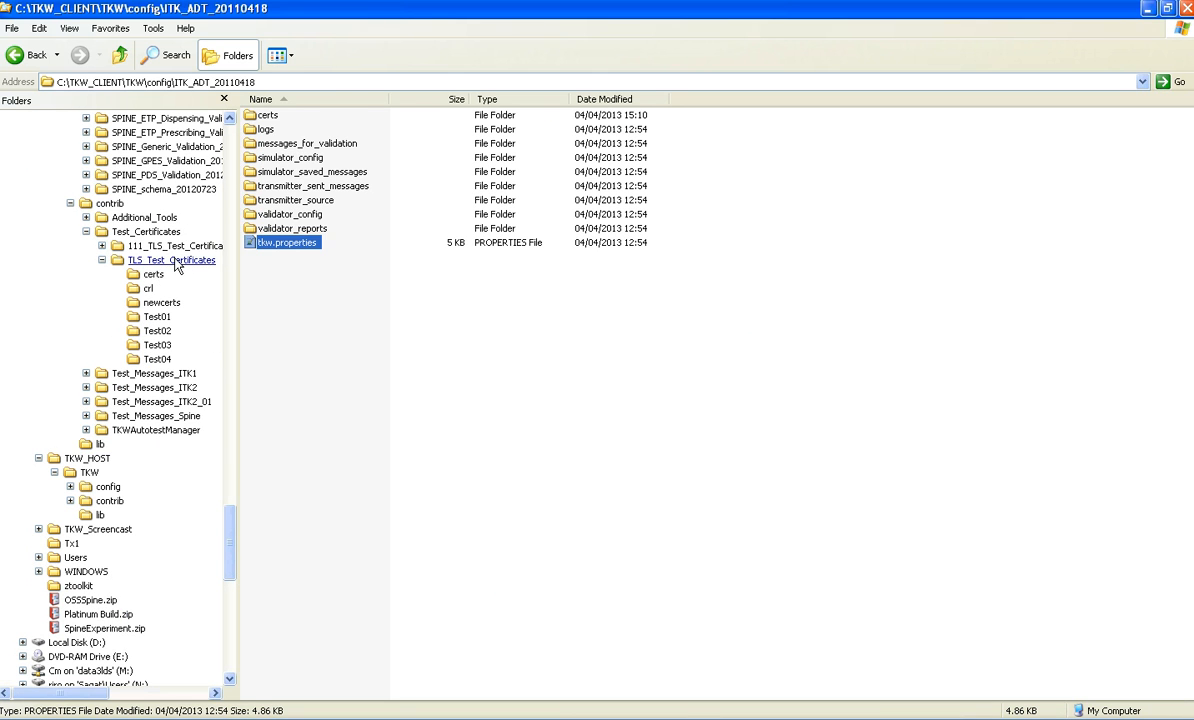
click(172, 260)
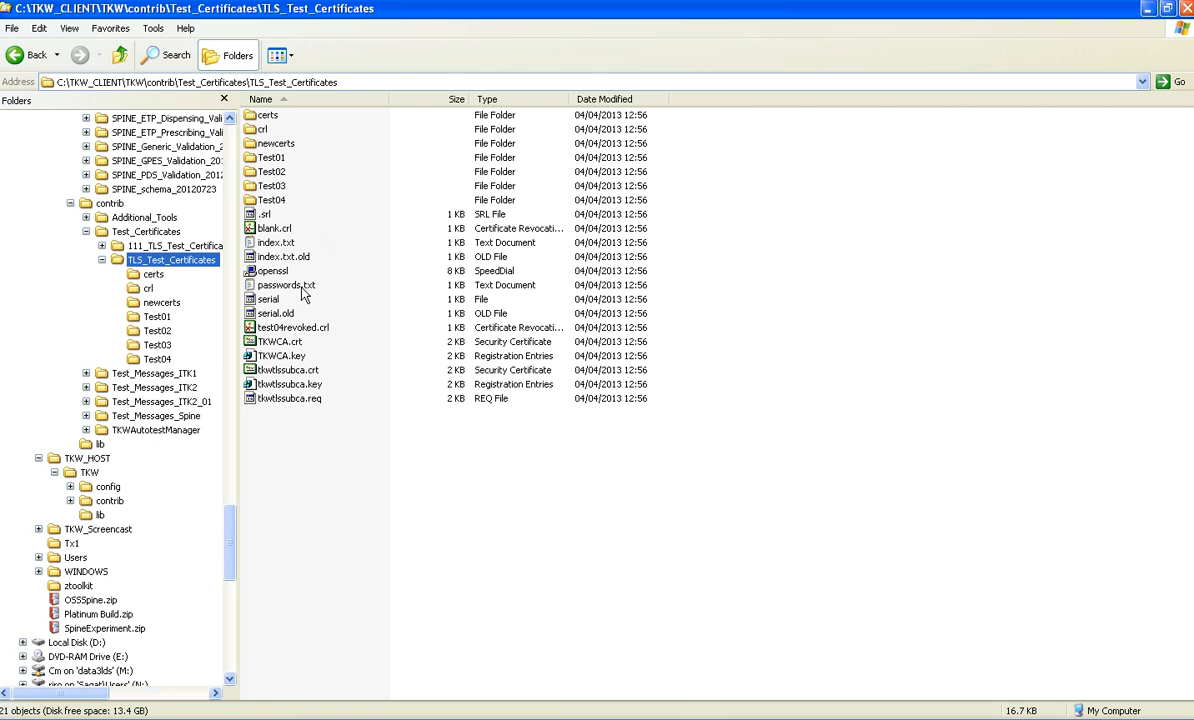
right_click(284, 284)
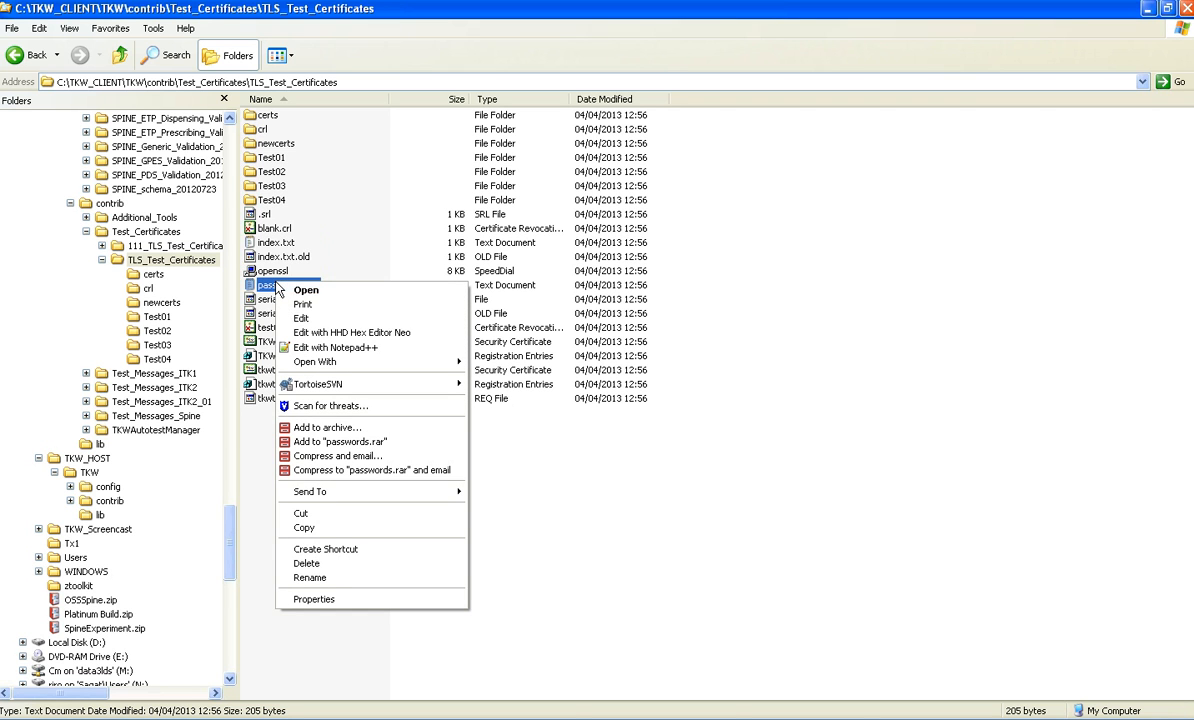
click(352, 348)
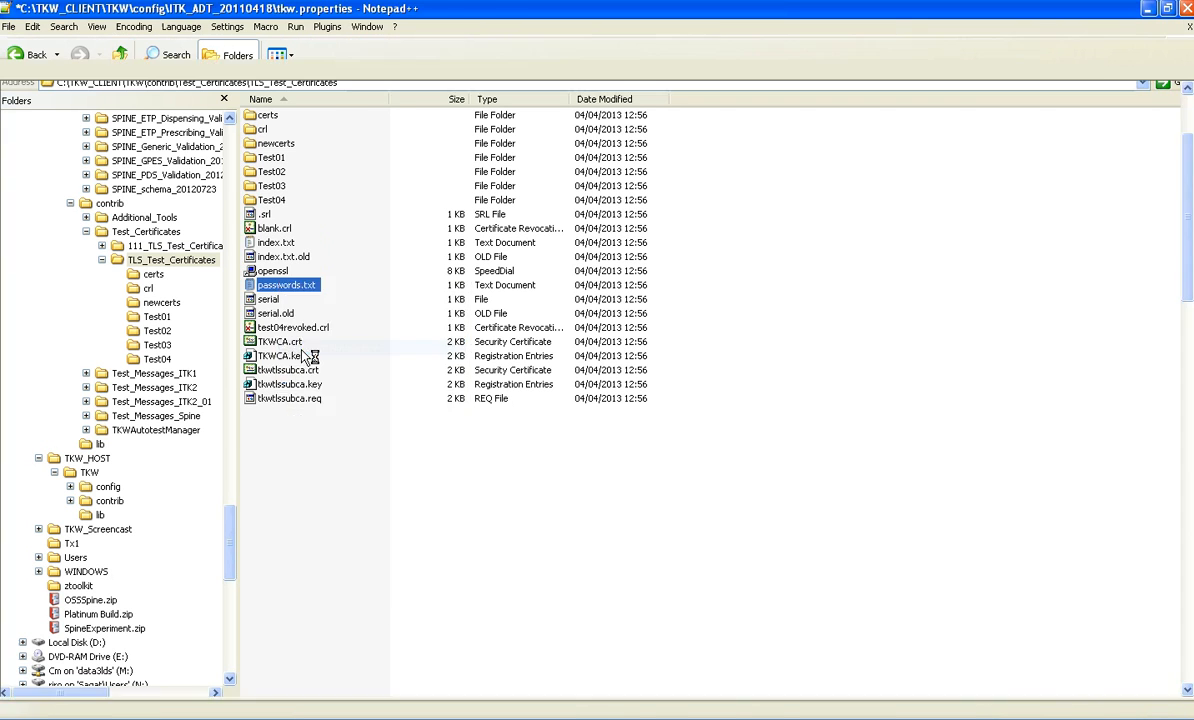
double_click(284, 284)
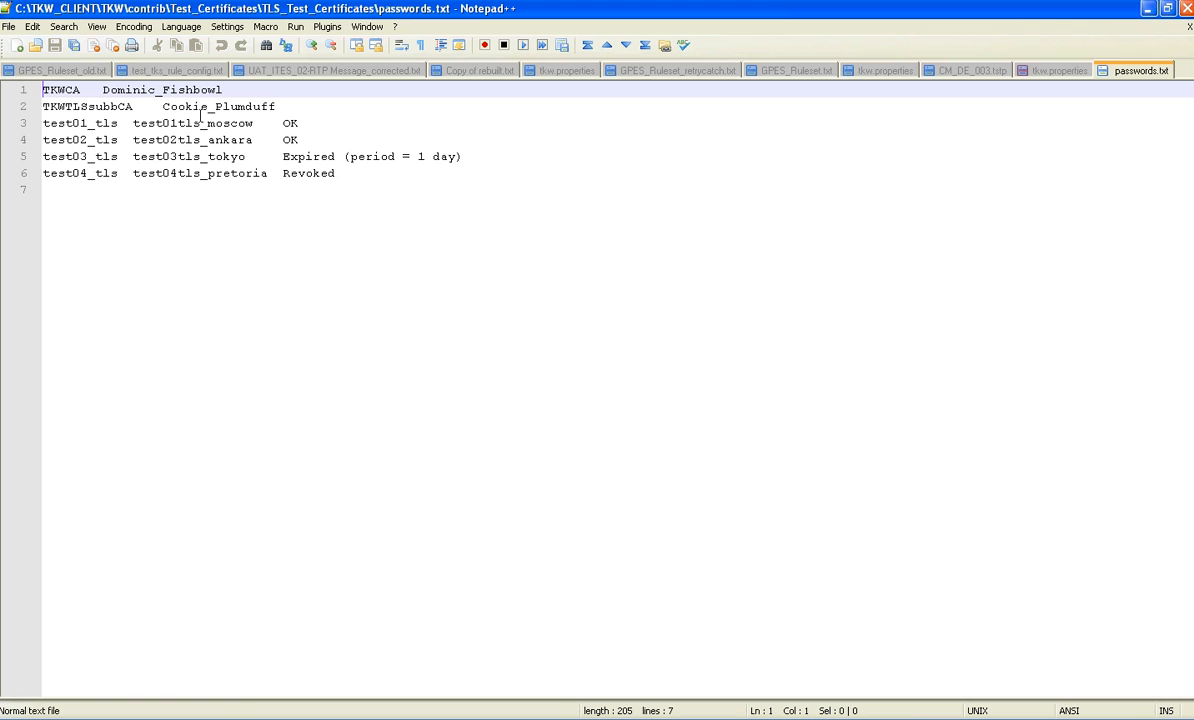
mouse_move(240, 128)
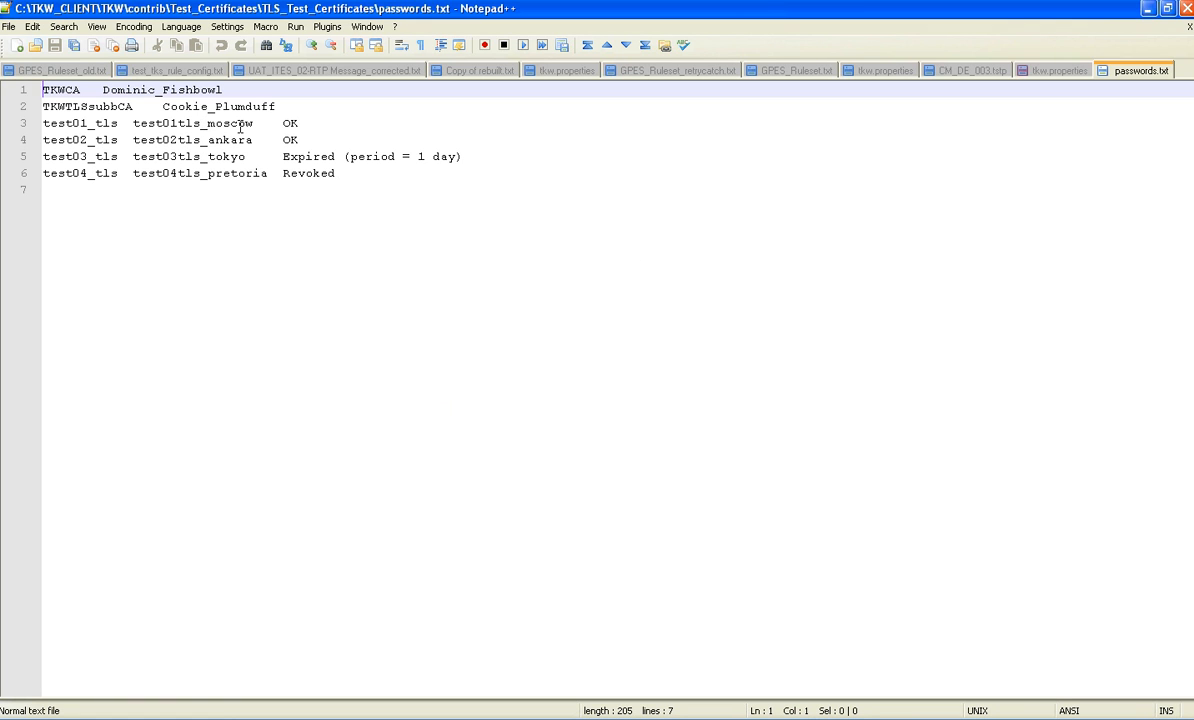
mouse_move(280, 276)
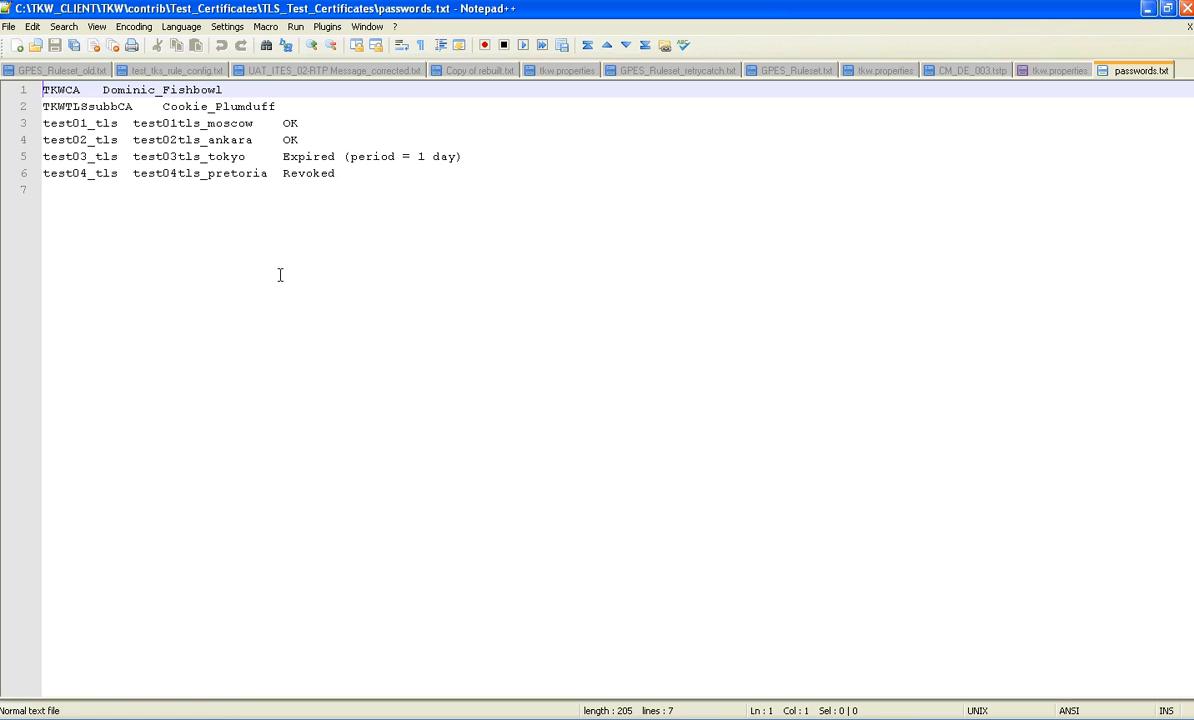
mouse_move(230, 168)
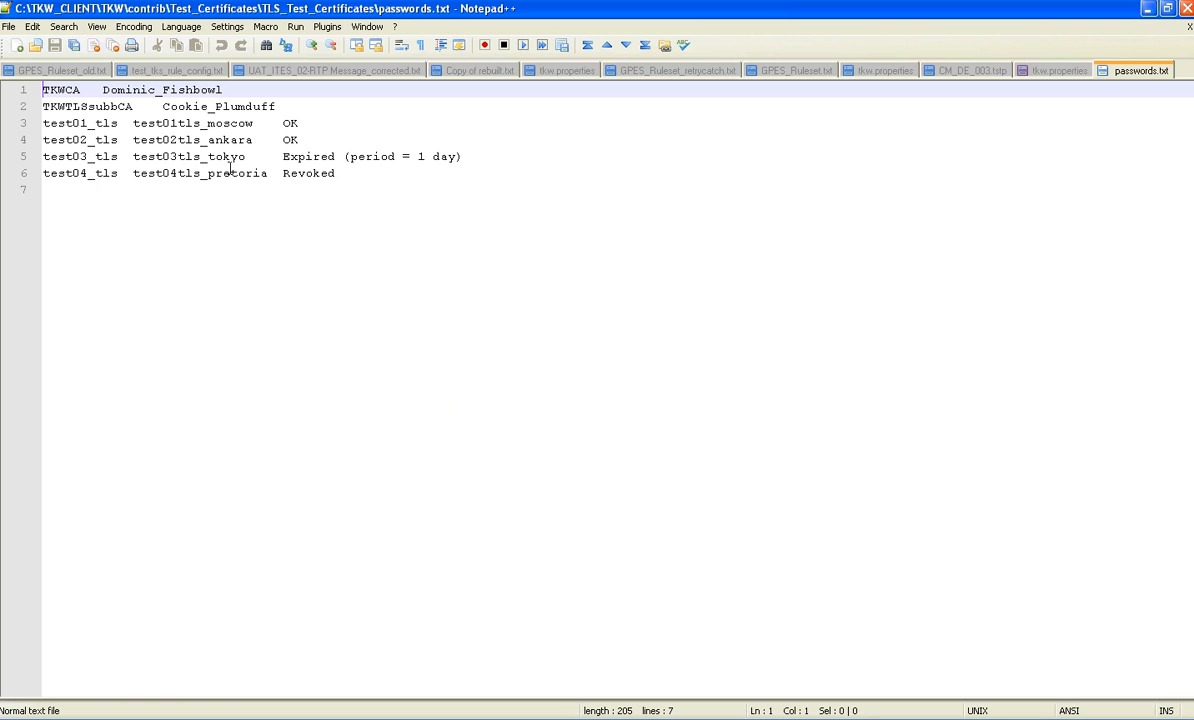
double_click(192, 122)
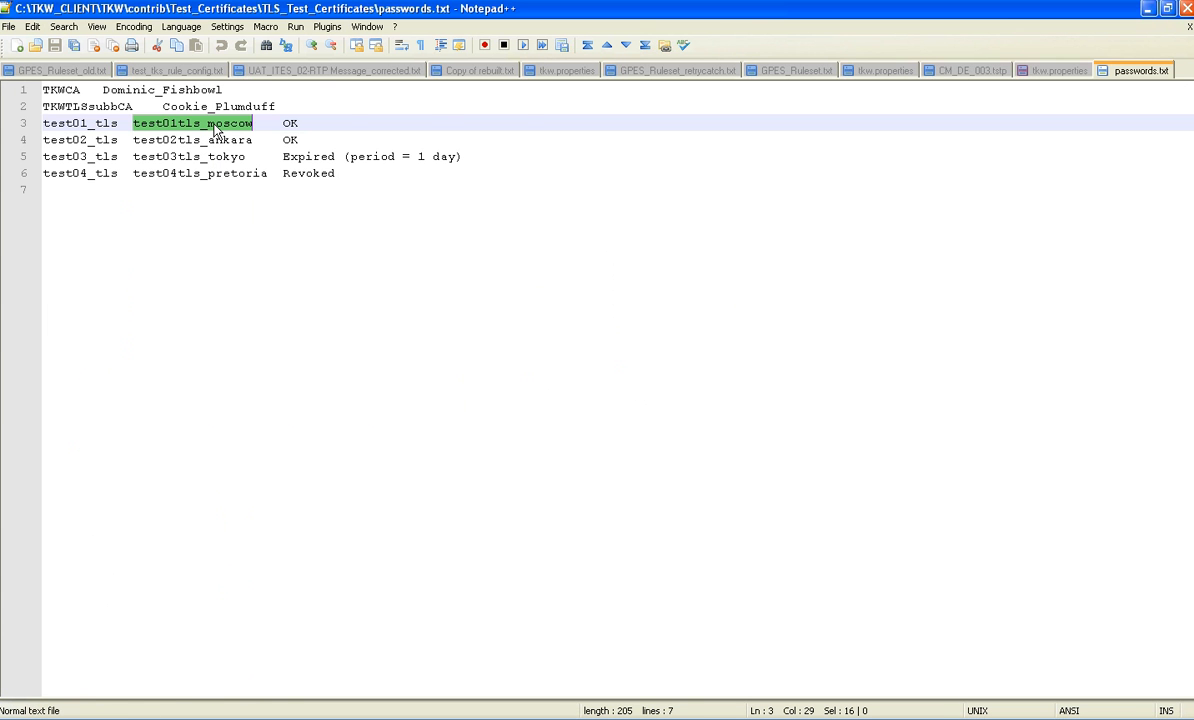
click(1052, 70)
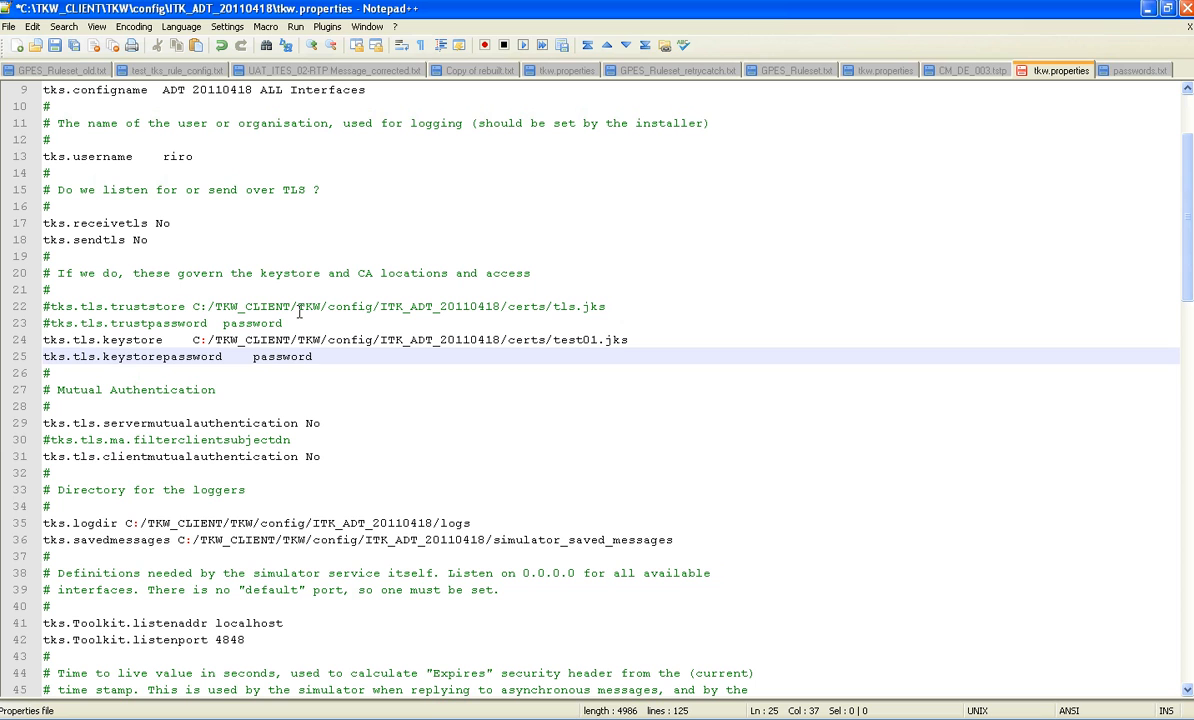
double_click(282, 356)
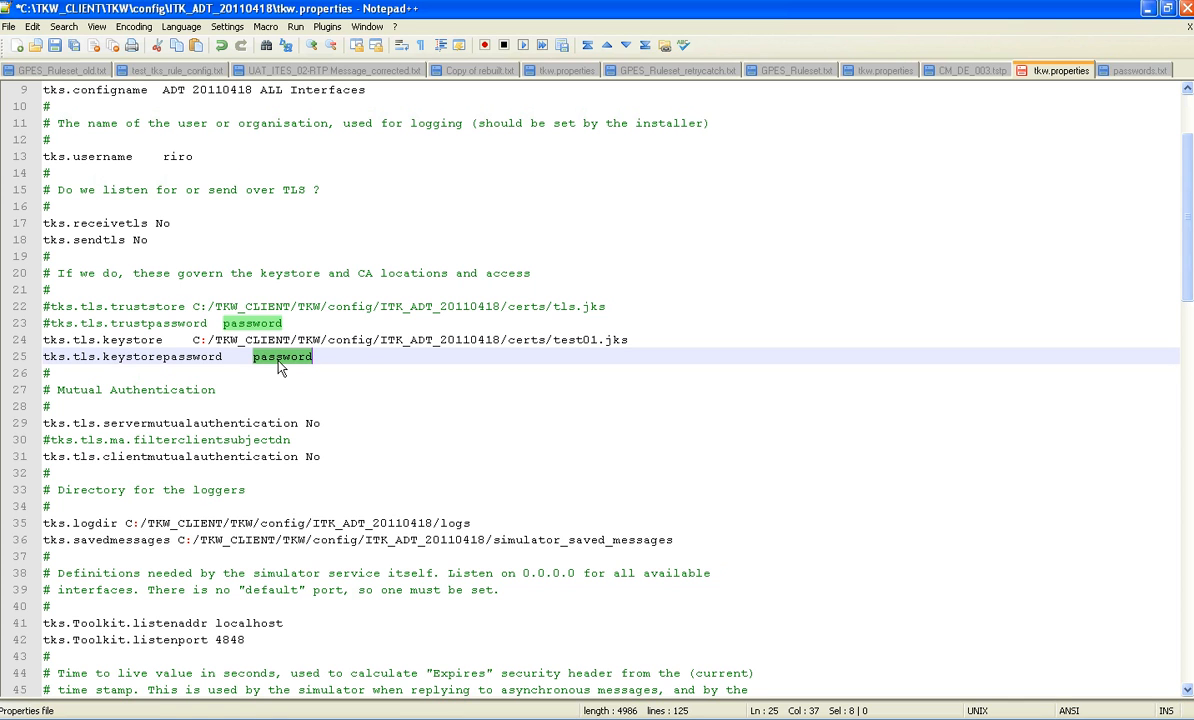
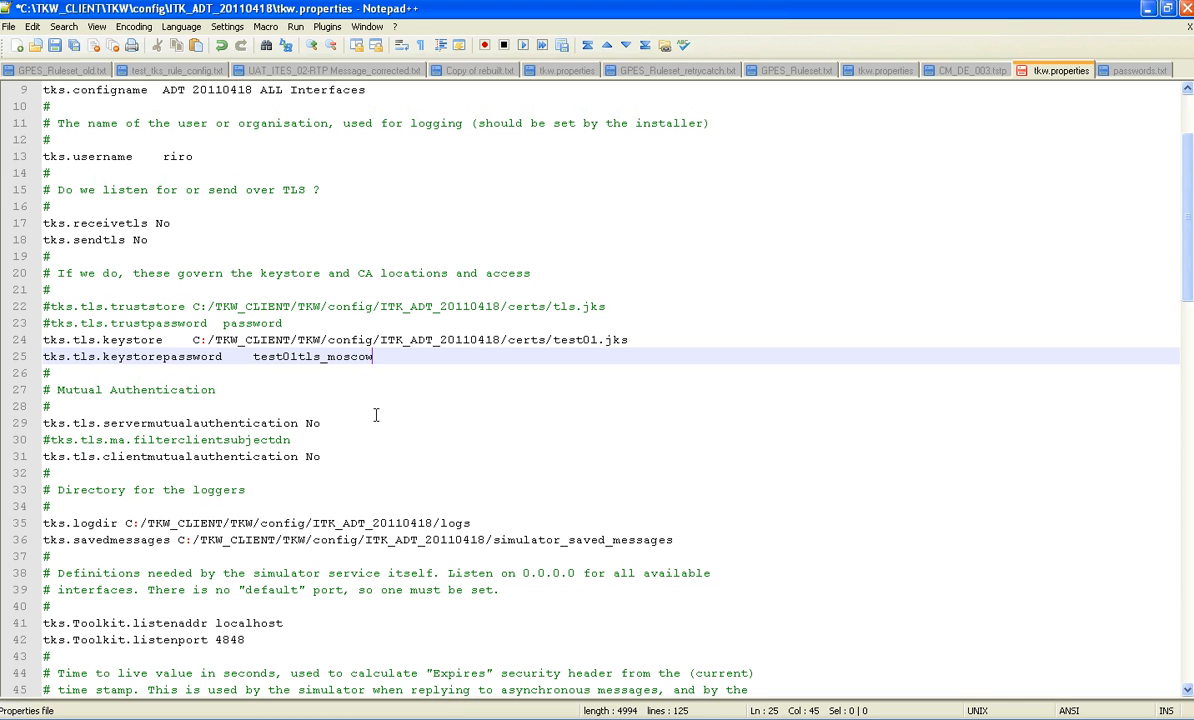
mouse_move(332, 480)
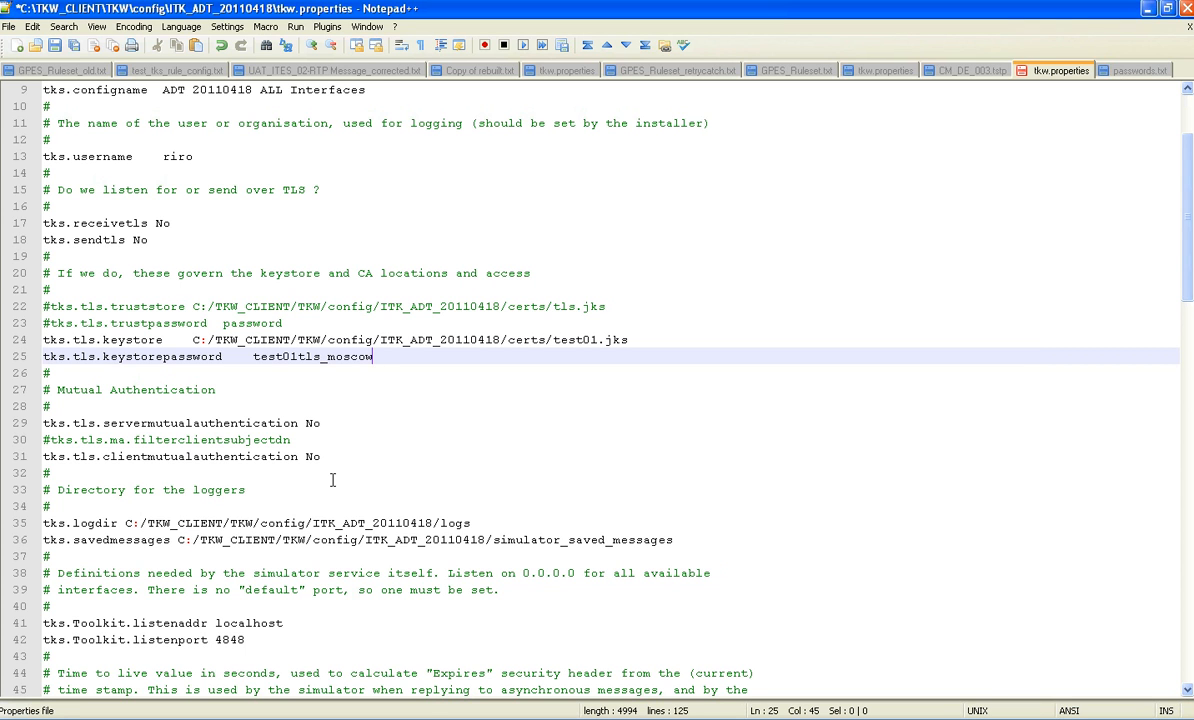
mouse_move(168, 436)
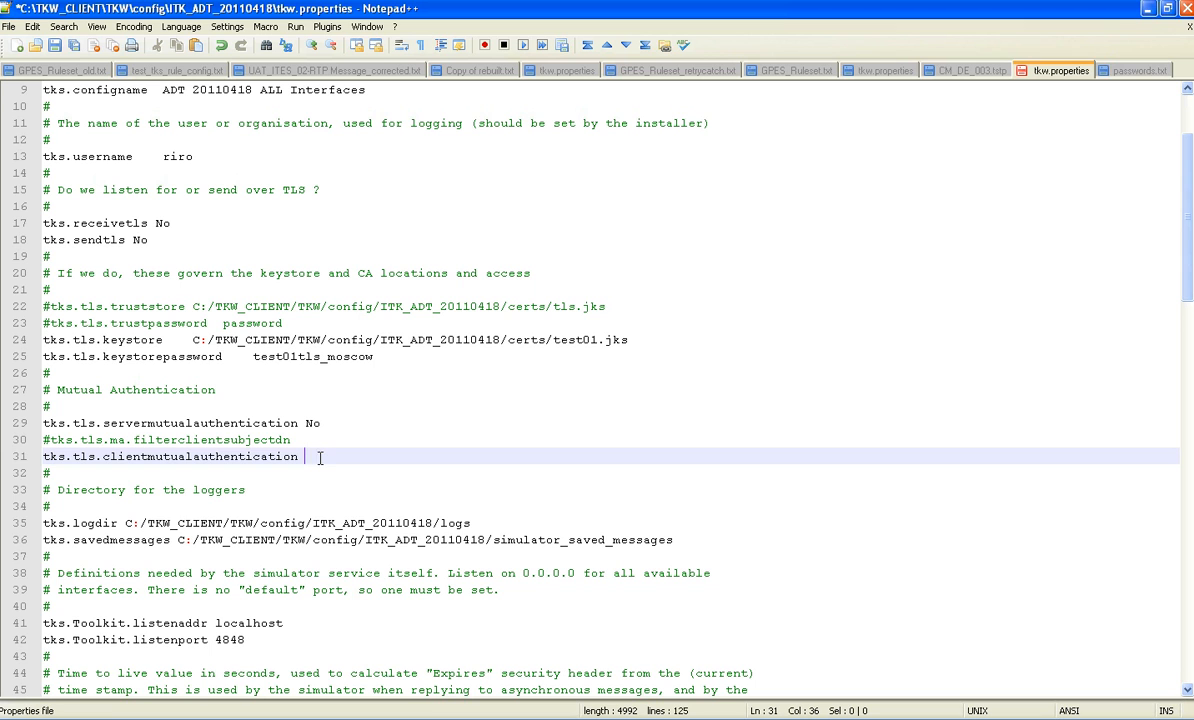
Change clientmutualauthentication, receivetls and sendtls from No to Yes
text(Yes)
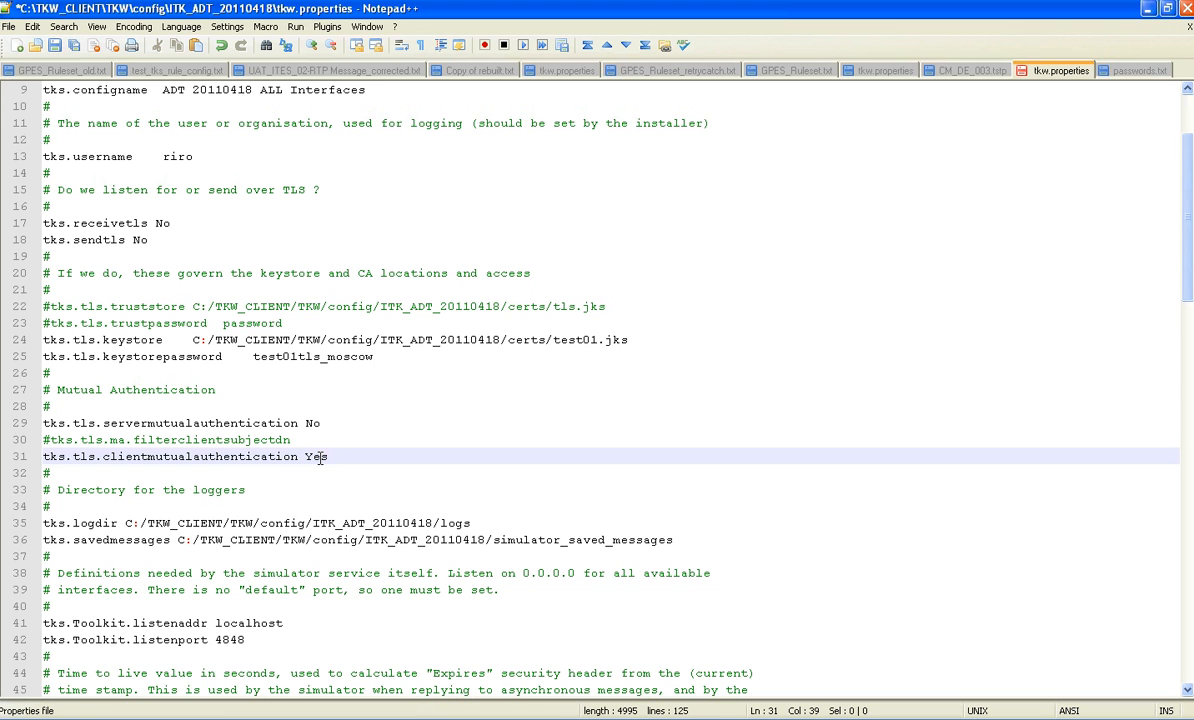
mouse_move(184, 236)
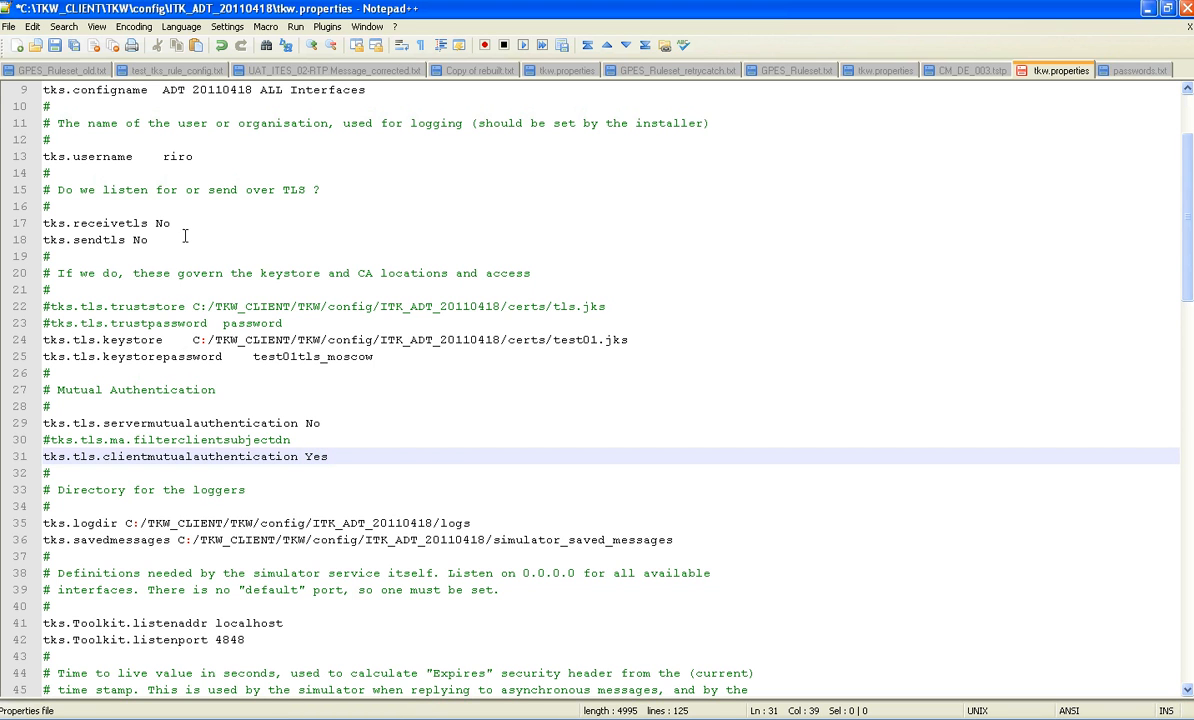
click(168, 222)
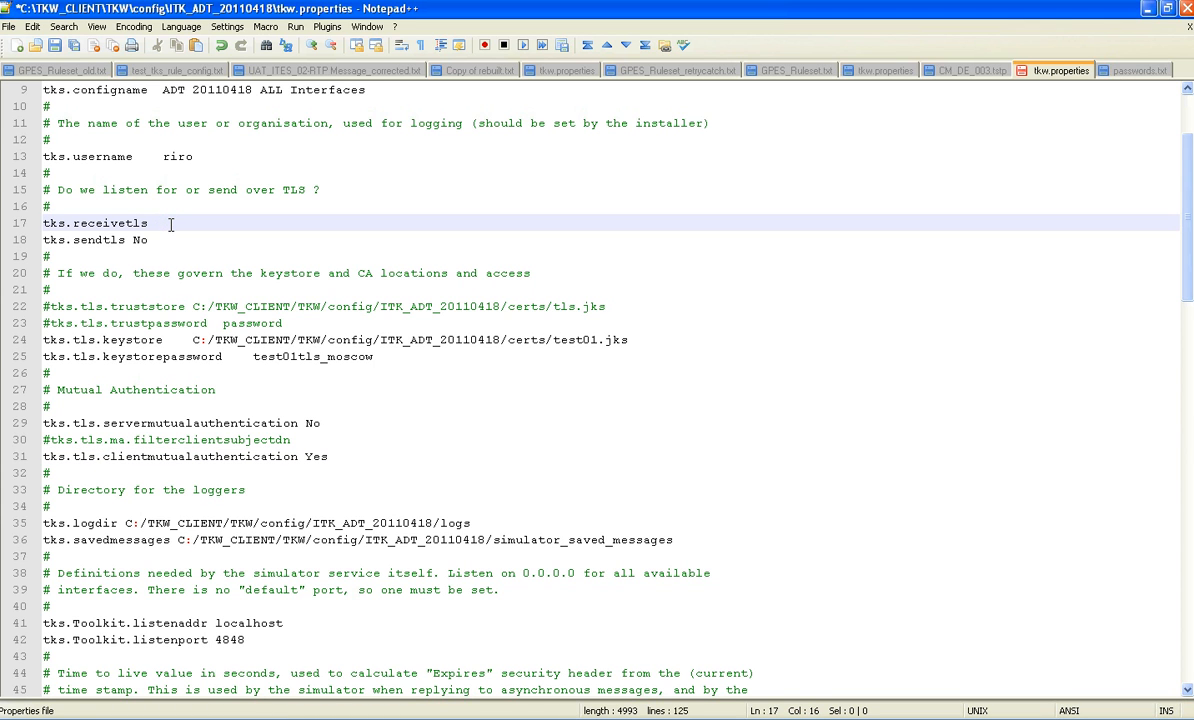
text(Yes)
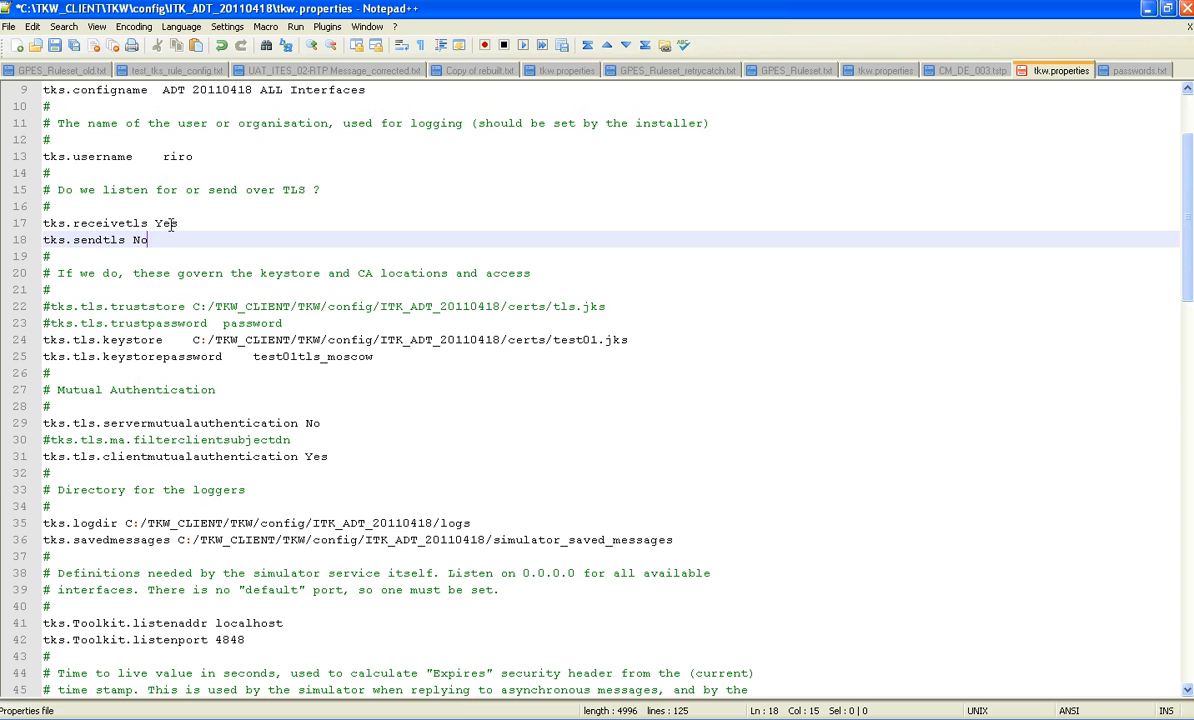
text(Yes)
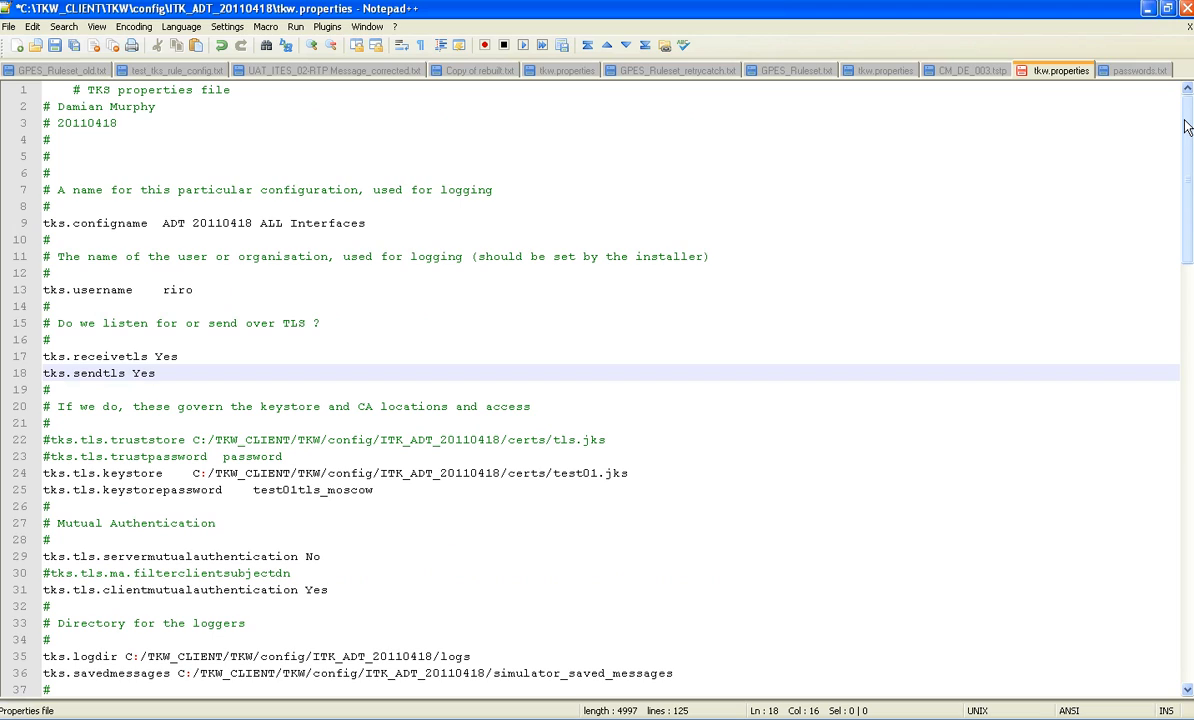
Change the tks.transmitter.send.url port from 4000 to 443 and save the file
scroll(down, 3)
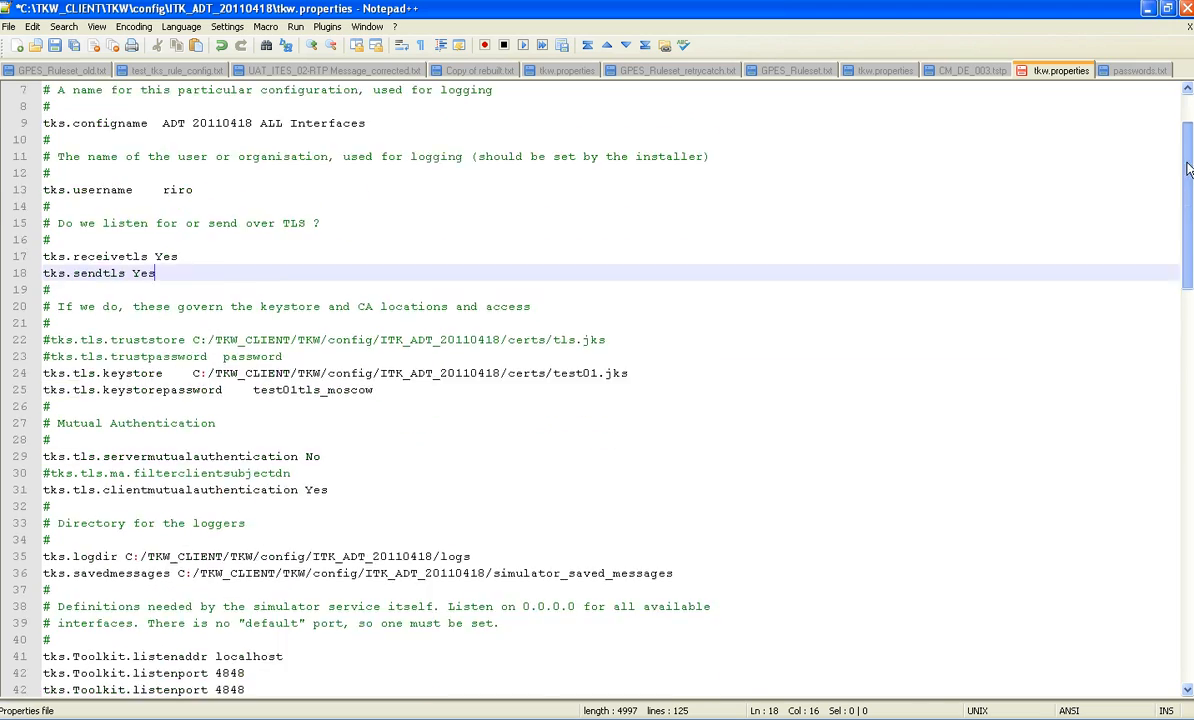
scroll(down, 3)
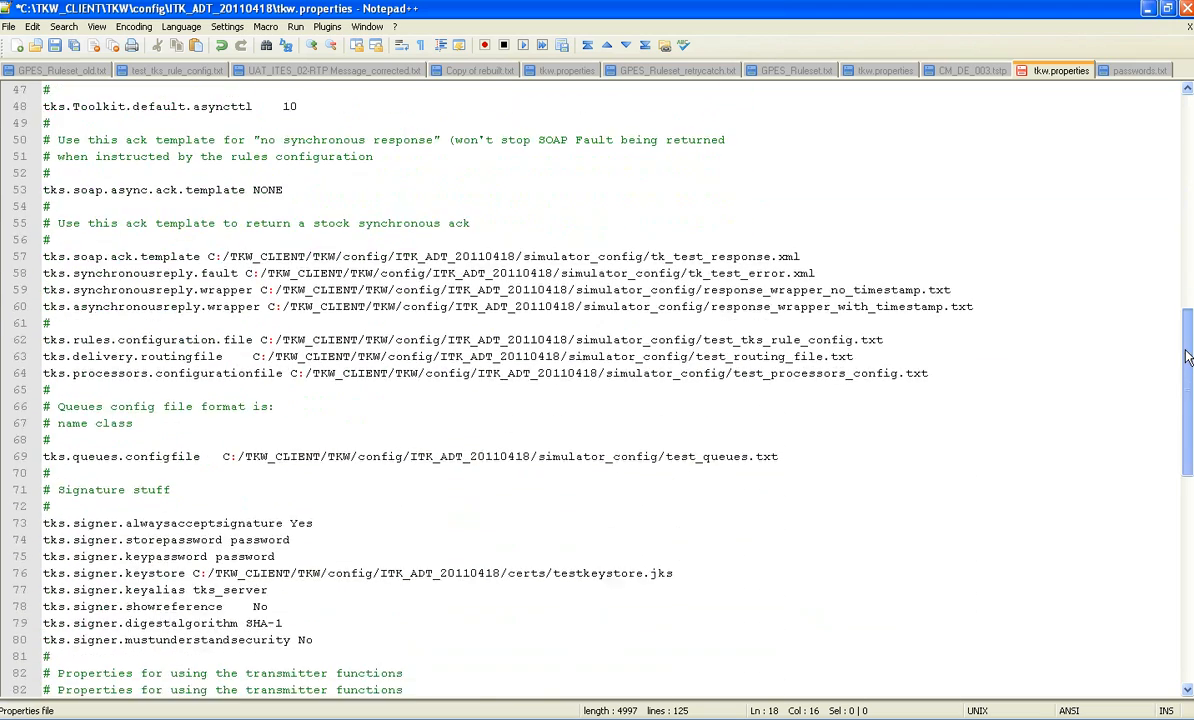
scroll(down, 3)
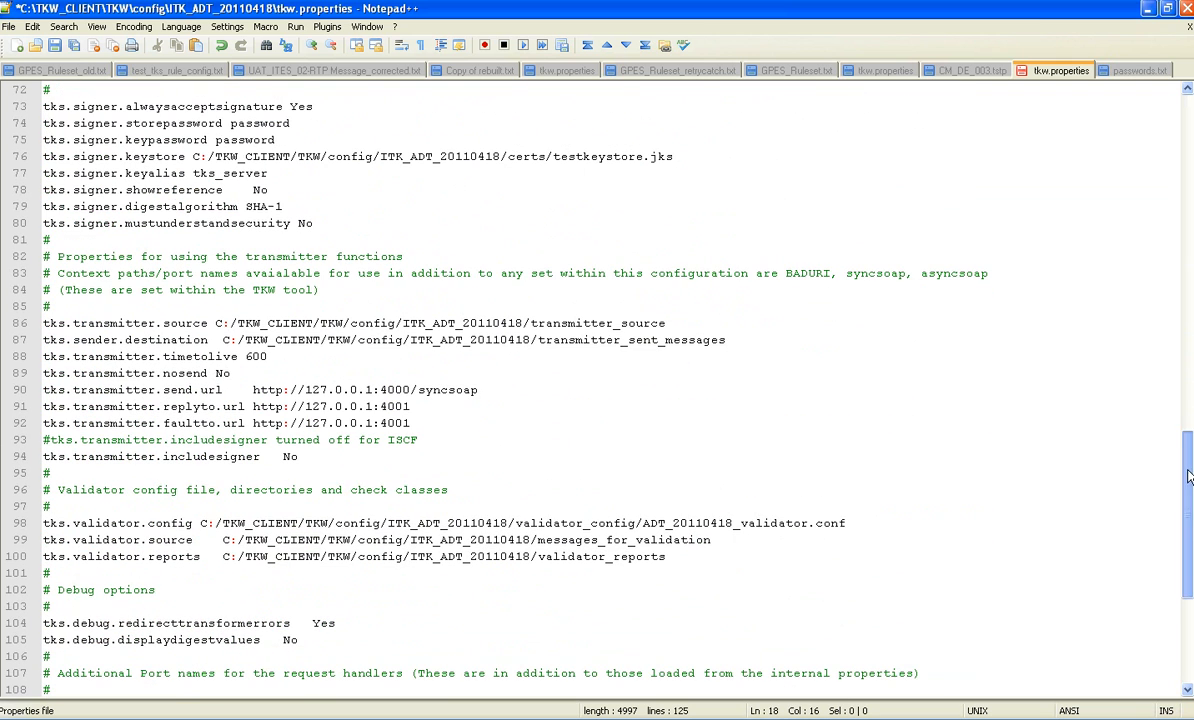
mouse_move(408, 388)
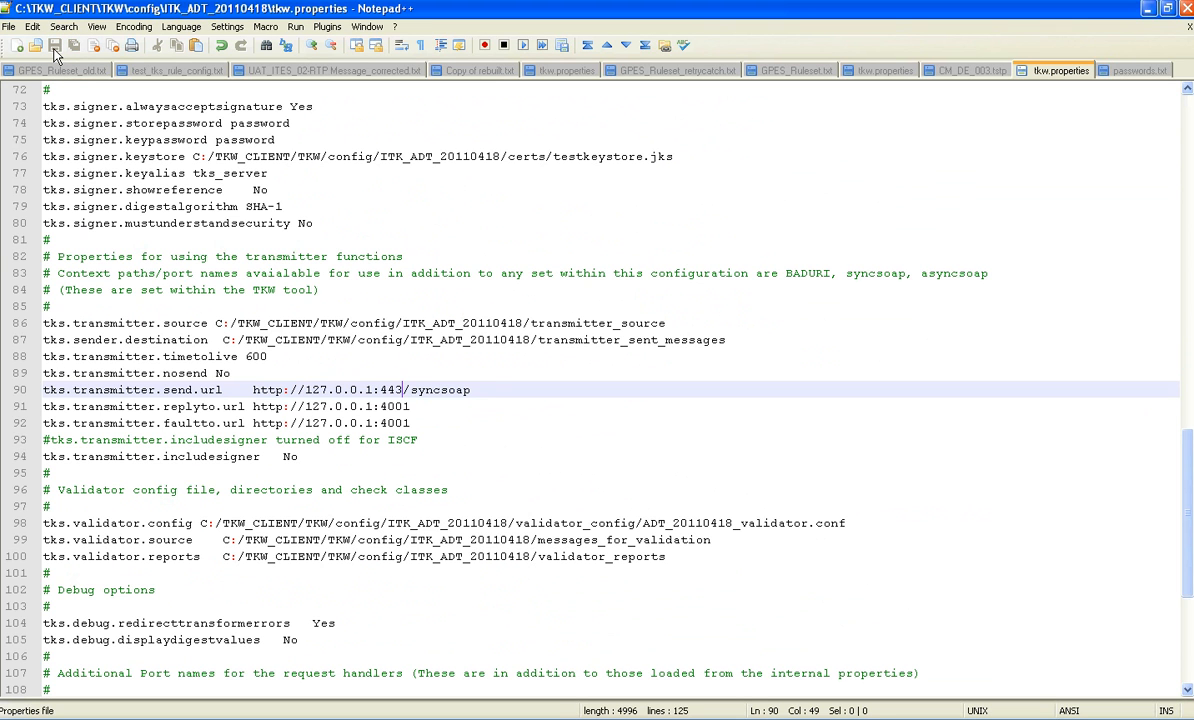
click(536, 572)
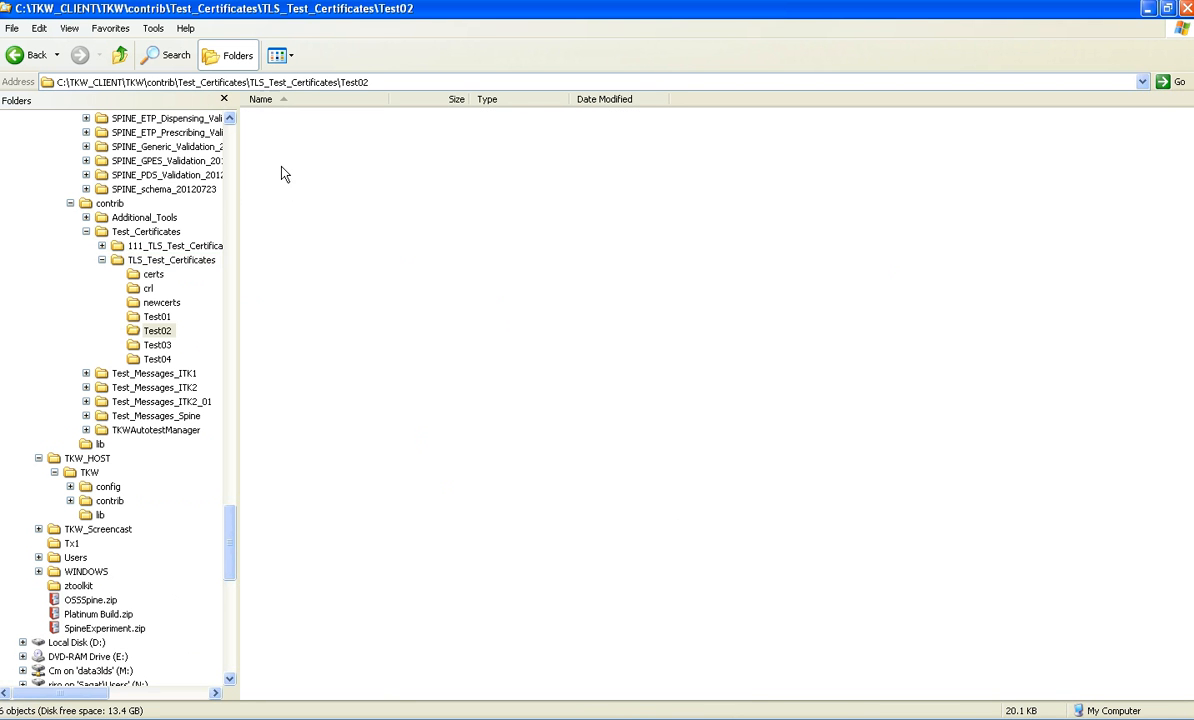
Copy test02.jks from Test02 into TKW_HOST\TKW\config\ITK_ADT_20110418\certs
click(156, 330)
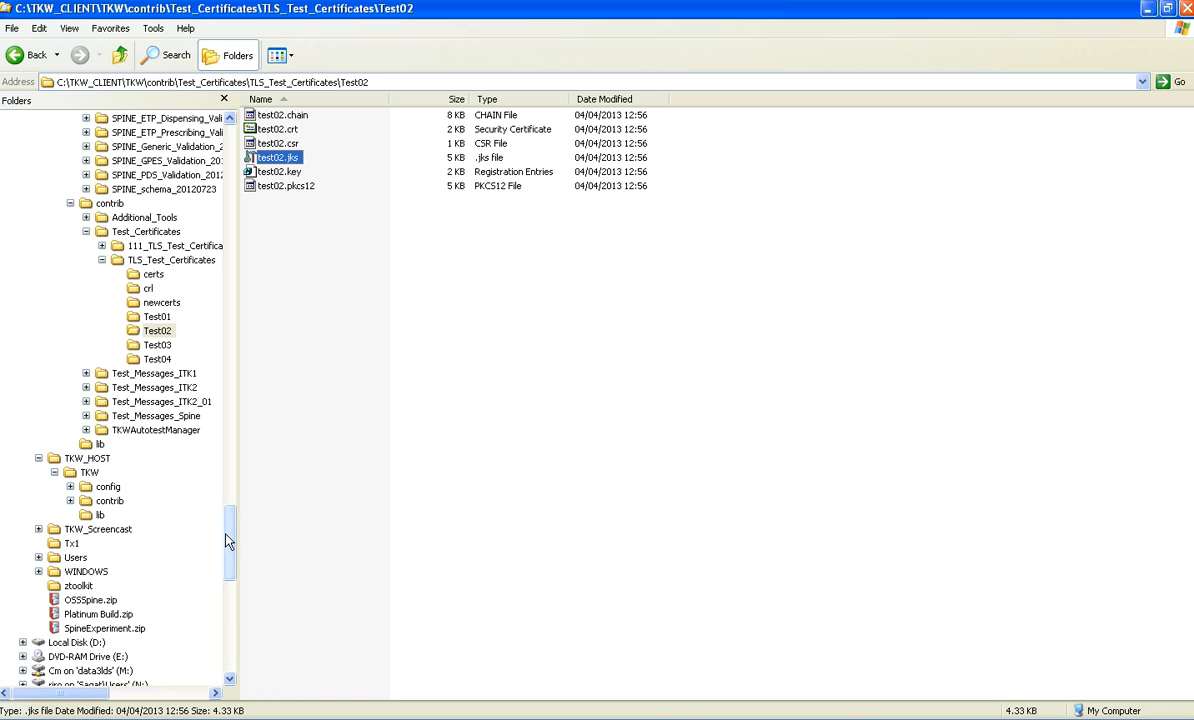
scroll(down, 3)
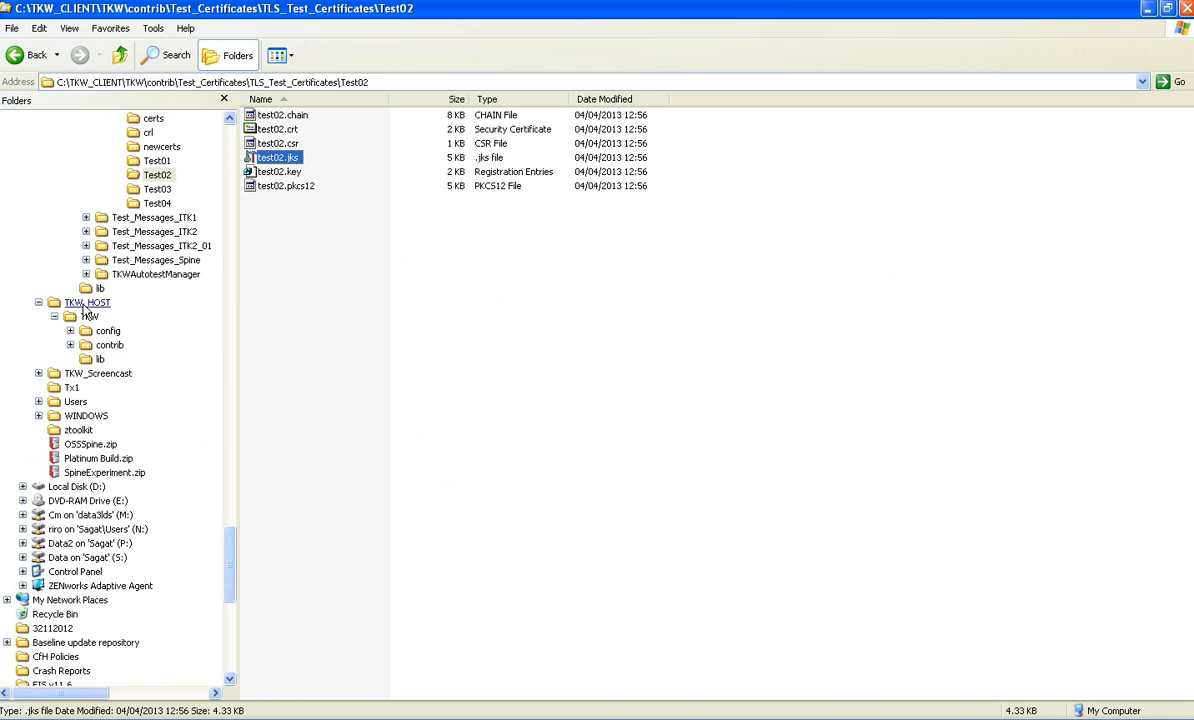
click(70, 330)
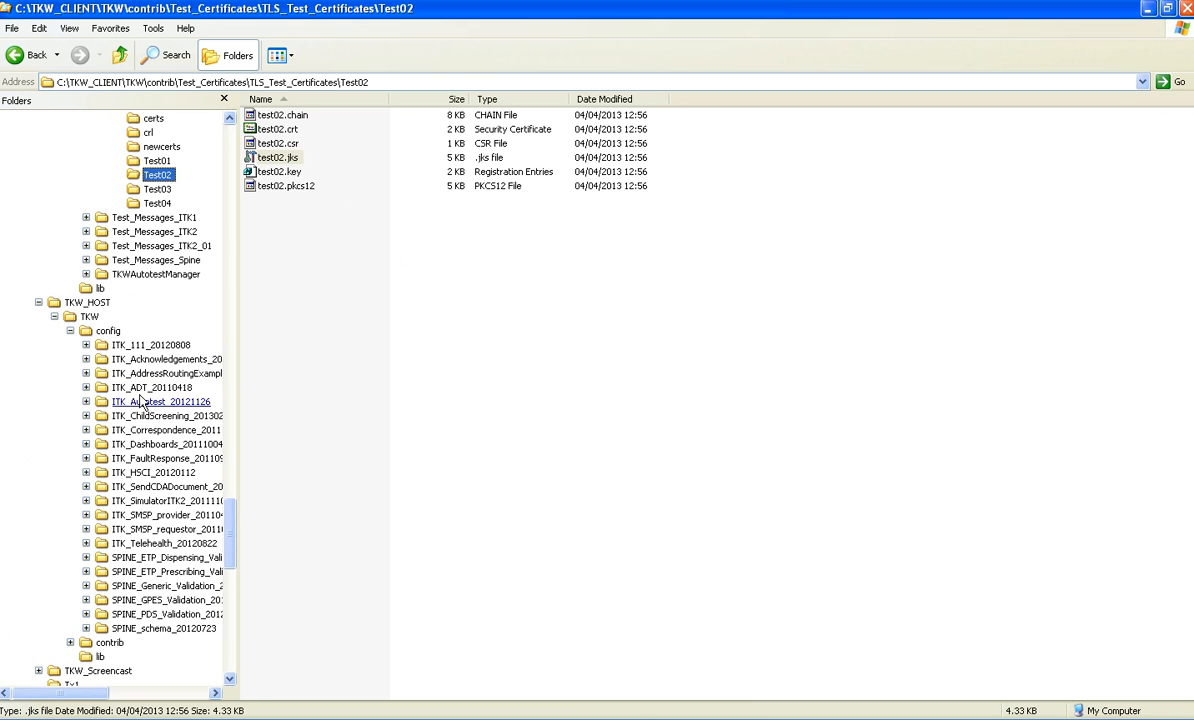
click(152, 388)
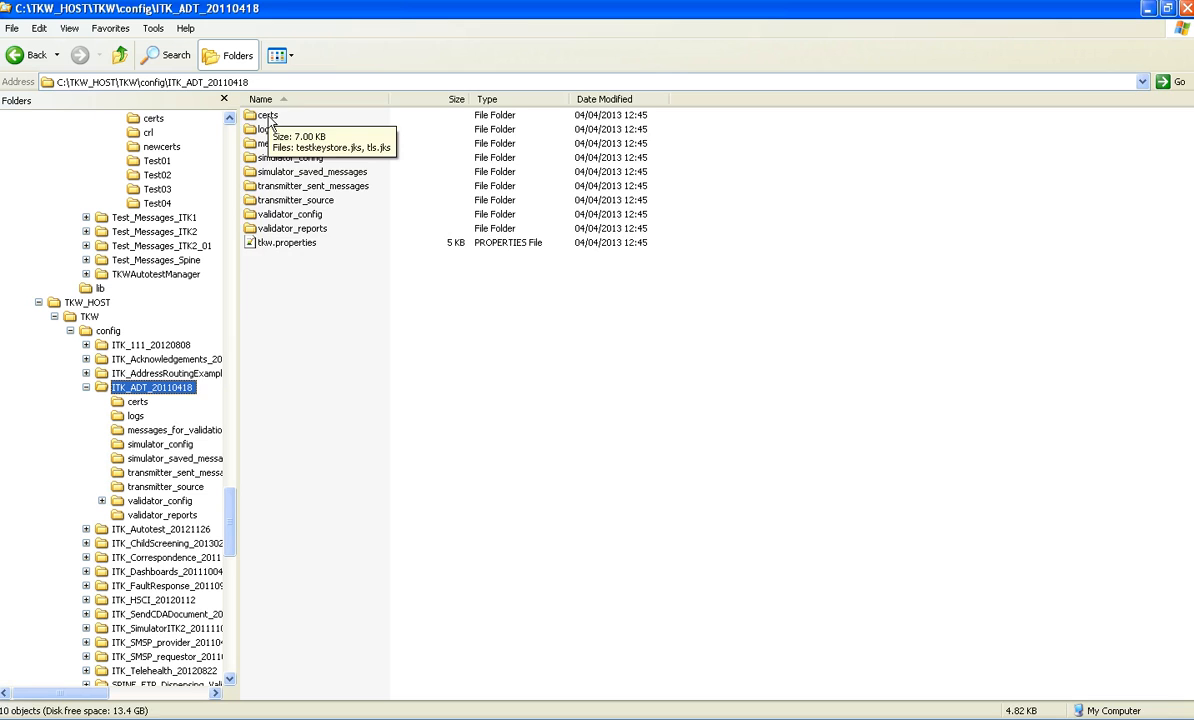
double_click(266, 114)
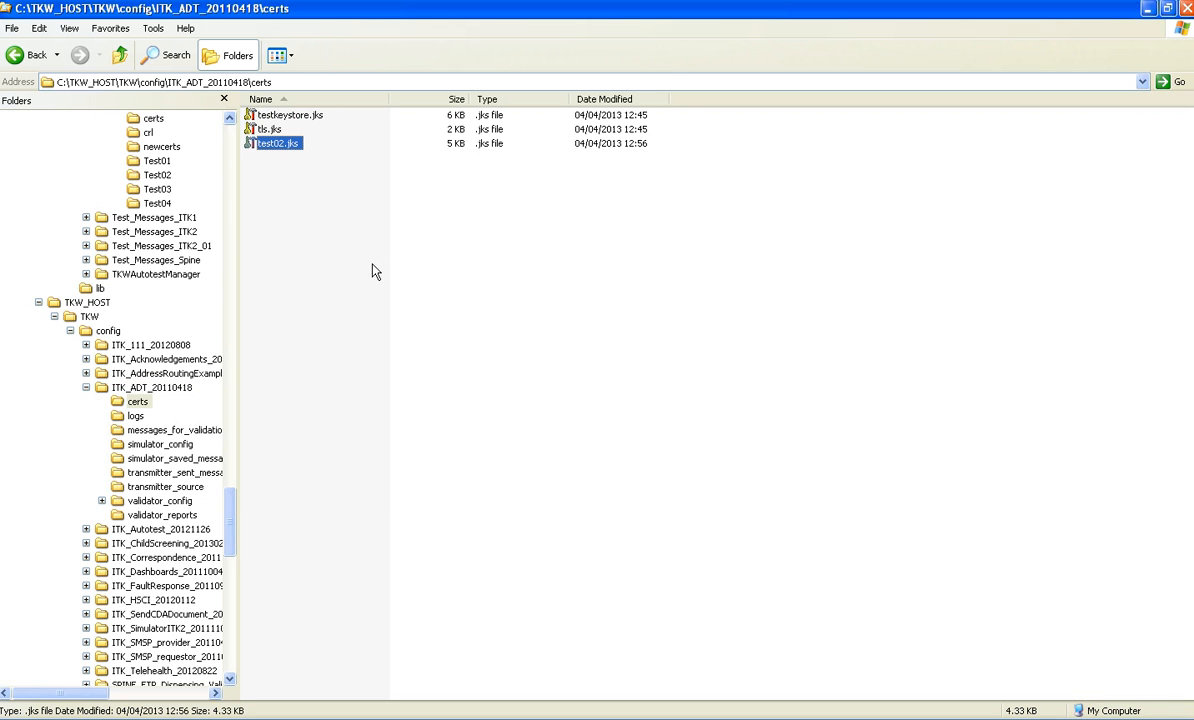
Load the host's ITK_ADT_20110418 tkw.properties in Notepad++ for editing
click(152, 388)
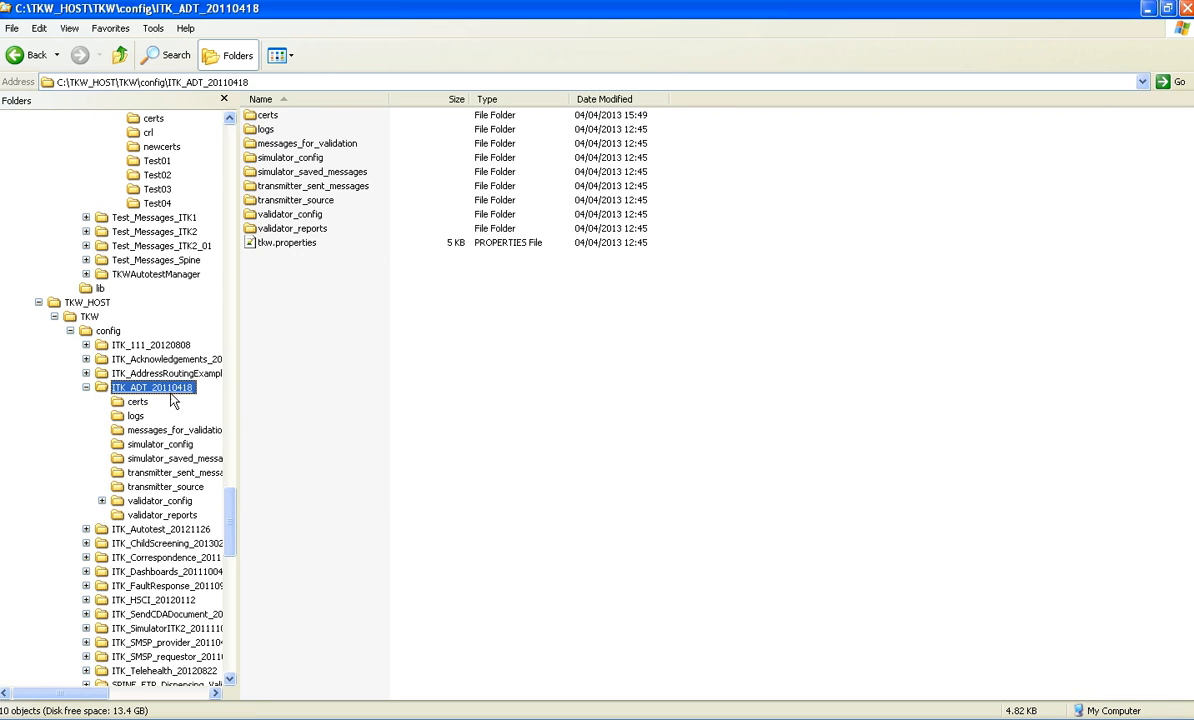
click(286, 242)
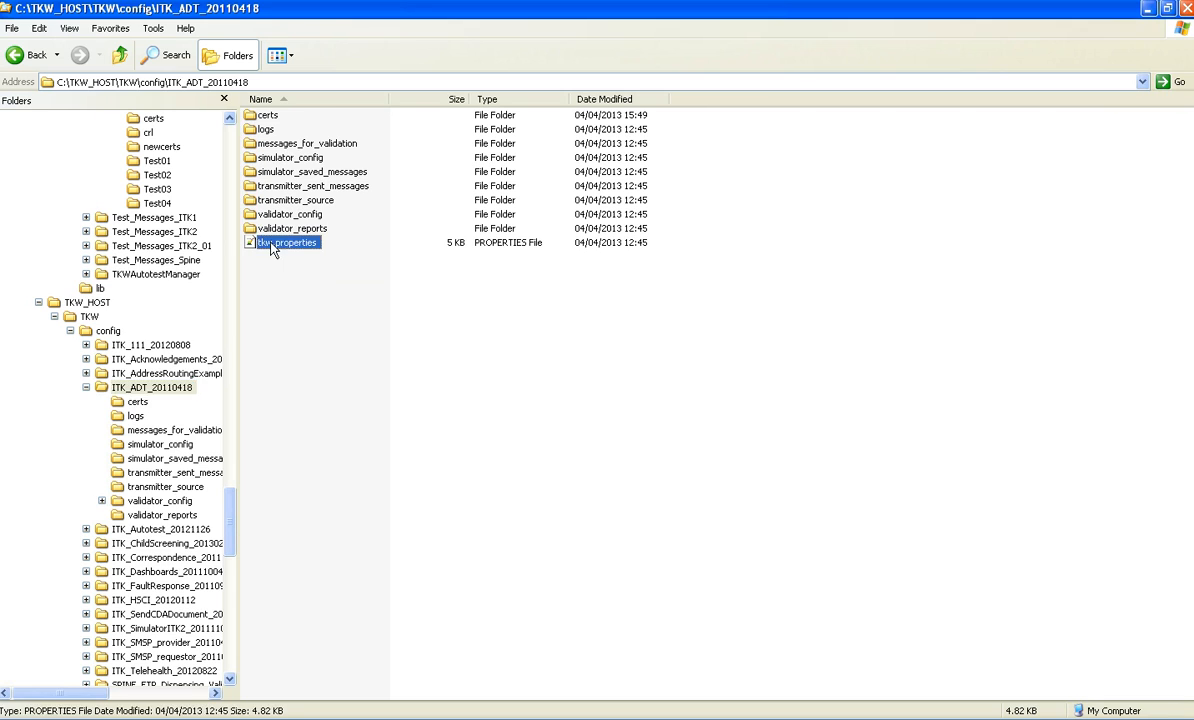
double_click(288, 242)
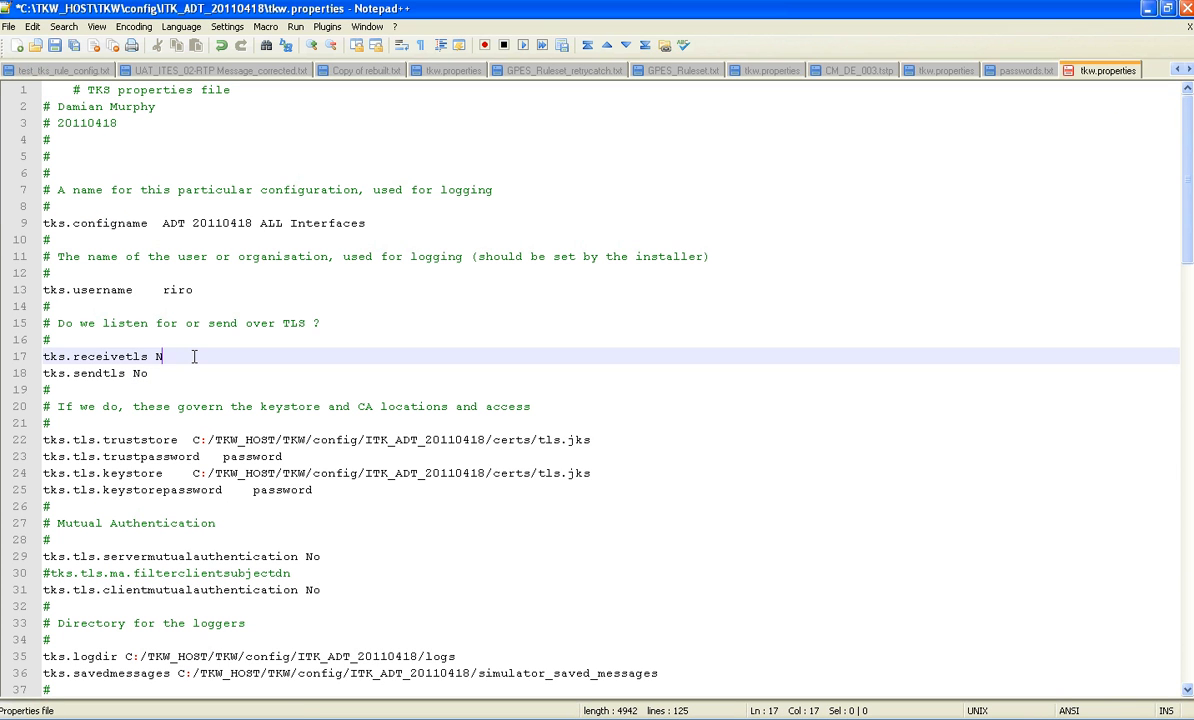
Set host receivetls and sendtls to Yes, comment out truststore lines, keystore to certs/test02.jks
text(es)
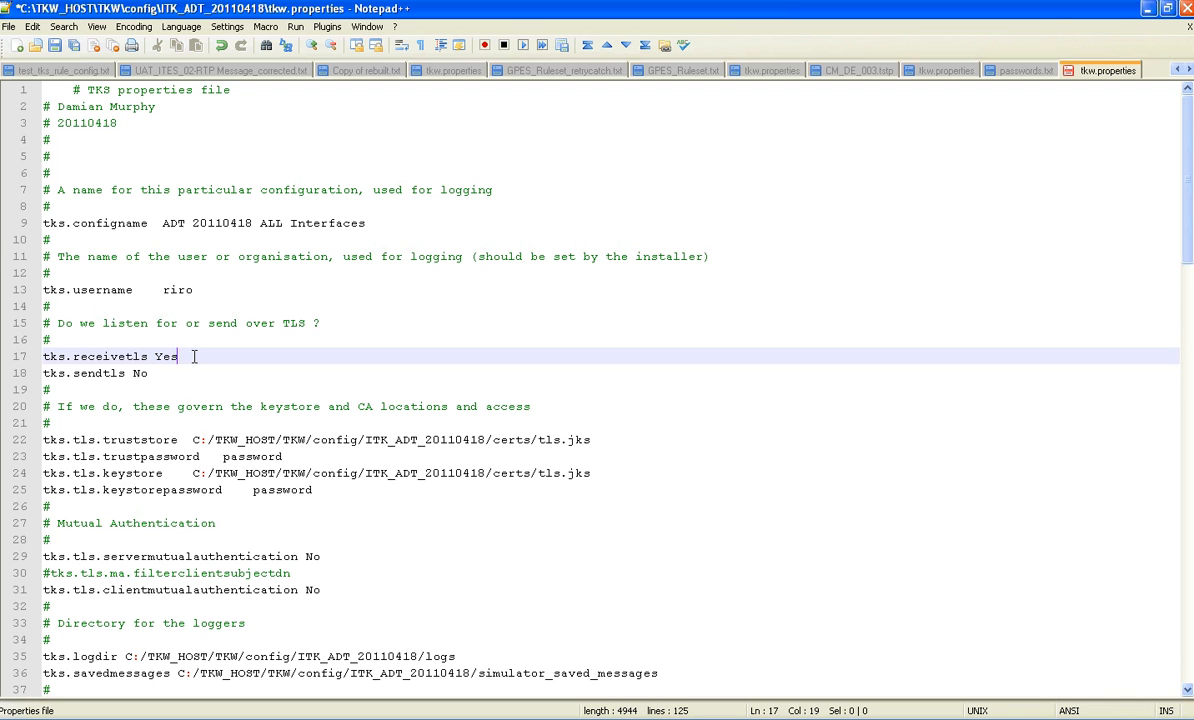
click(132, 374)
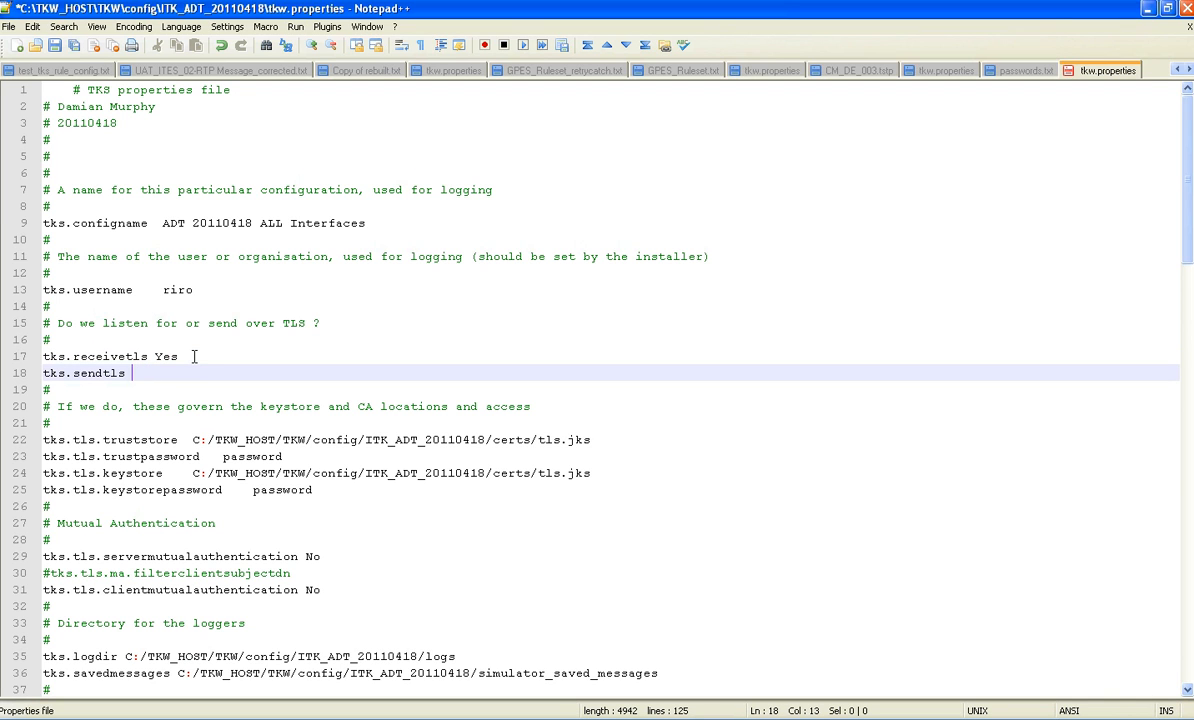
text(Yes)
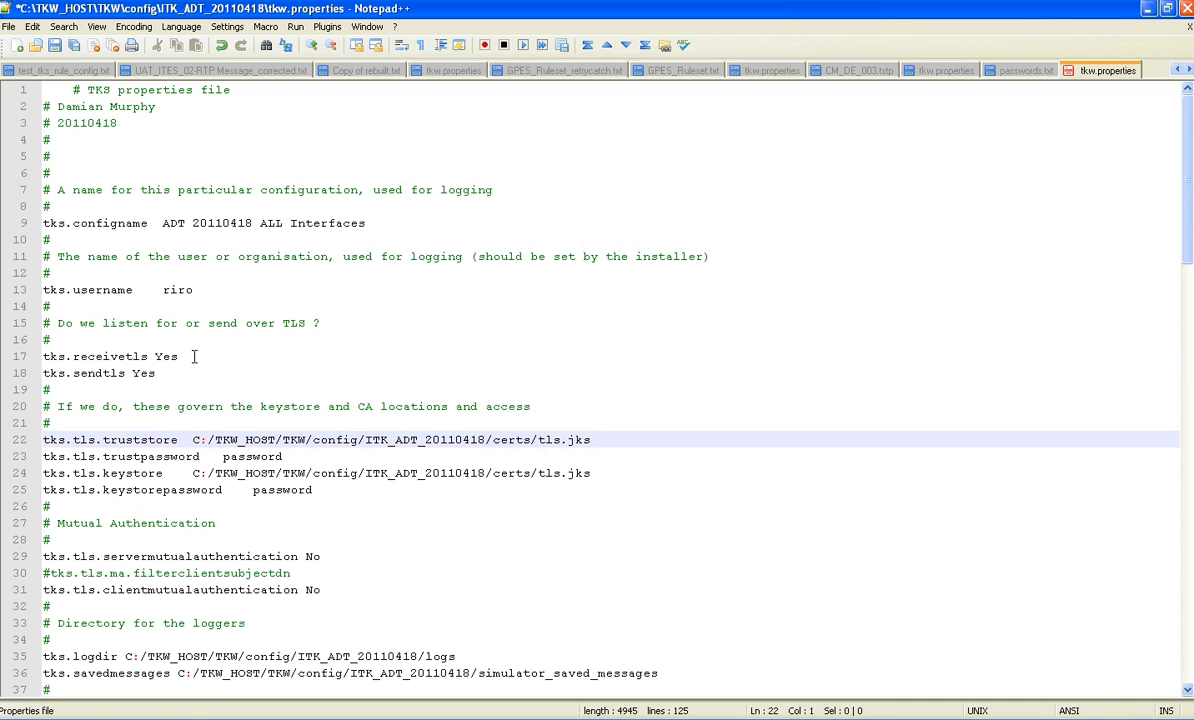
text(#)
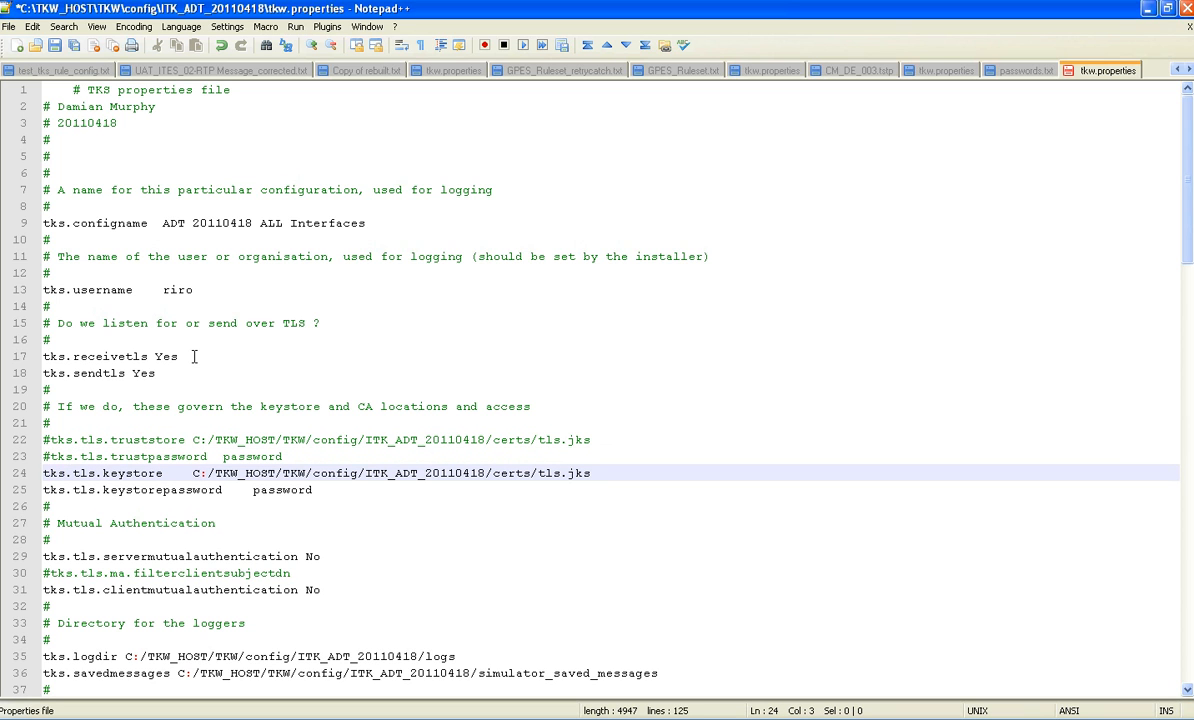
click(430, 472)
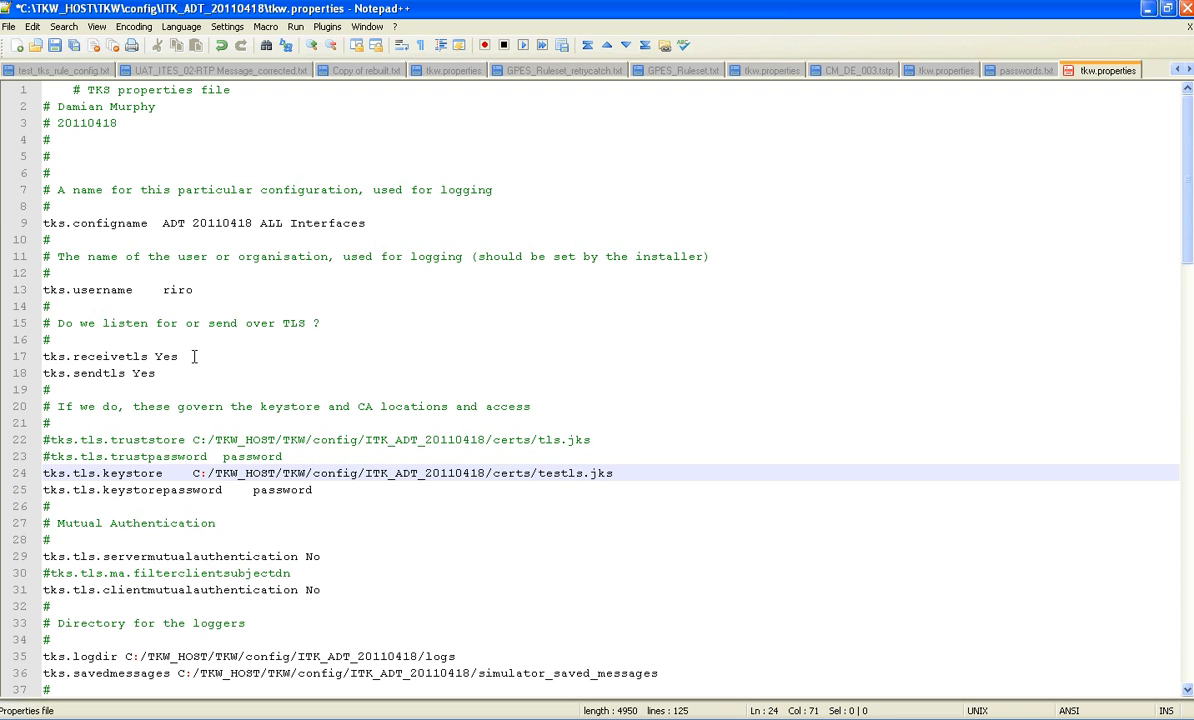
text(02)
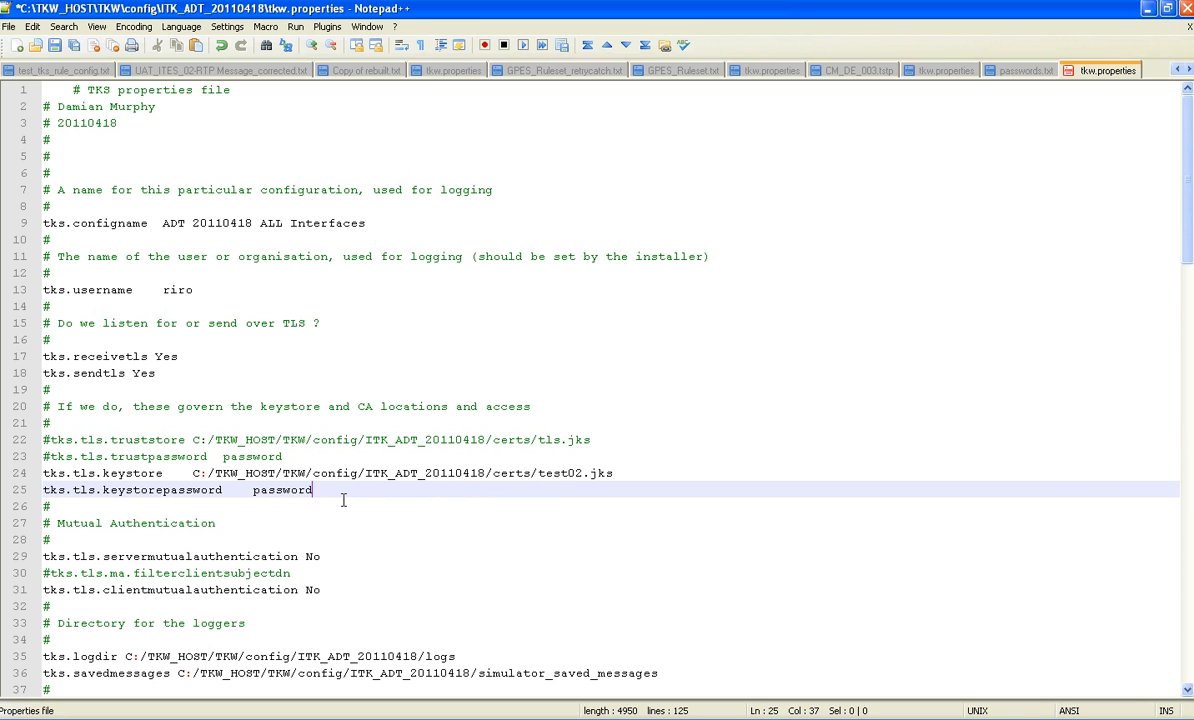
mouse_move(1010, 70)
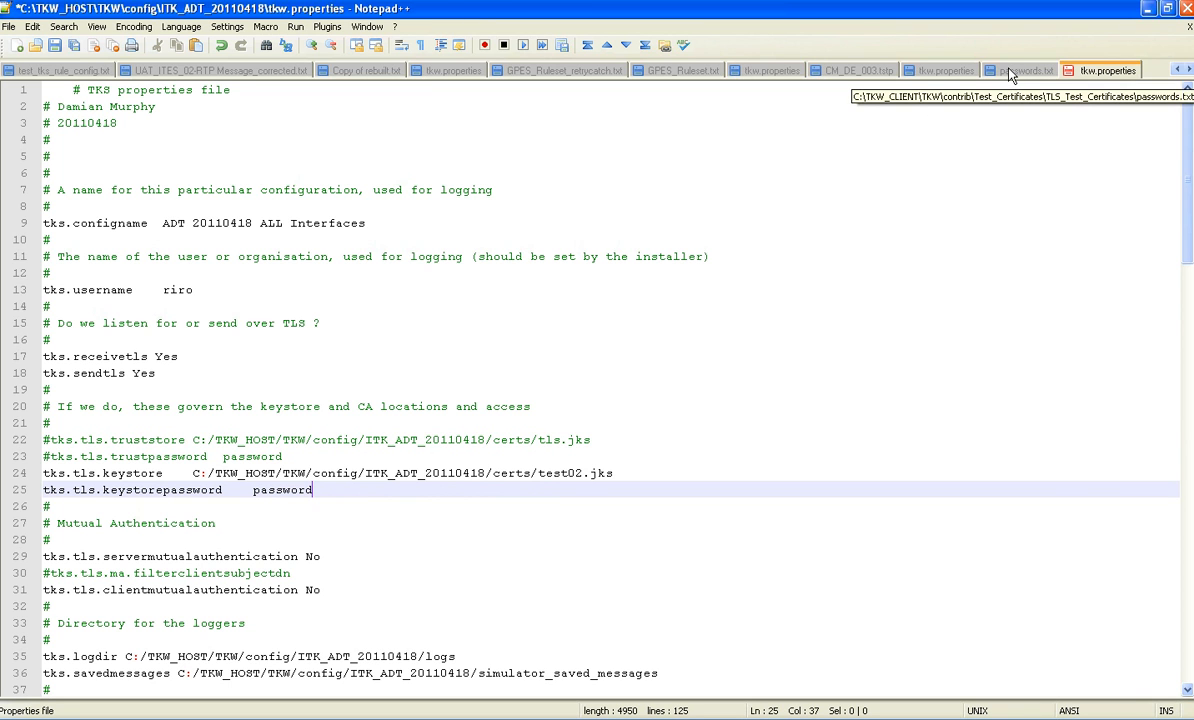
click(1020, 70)
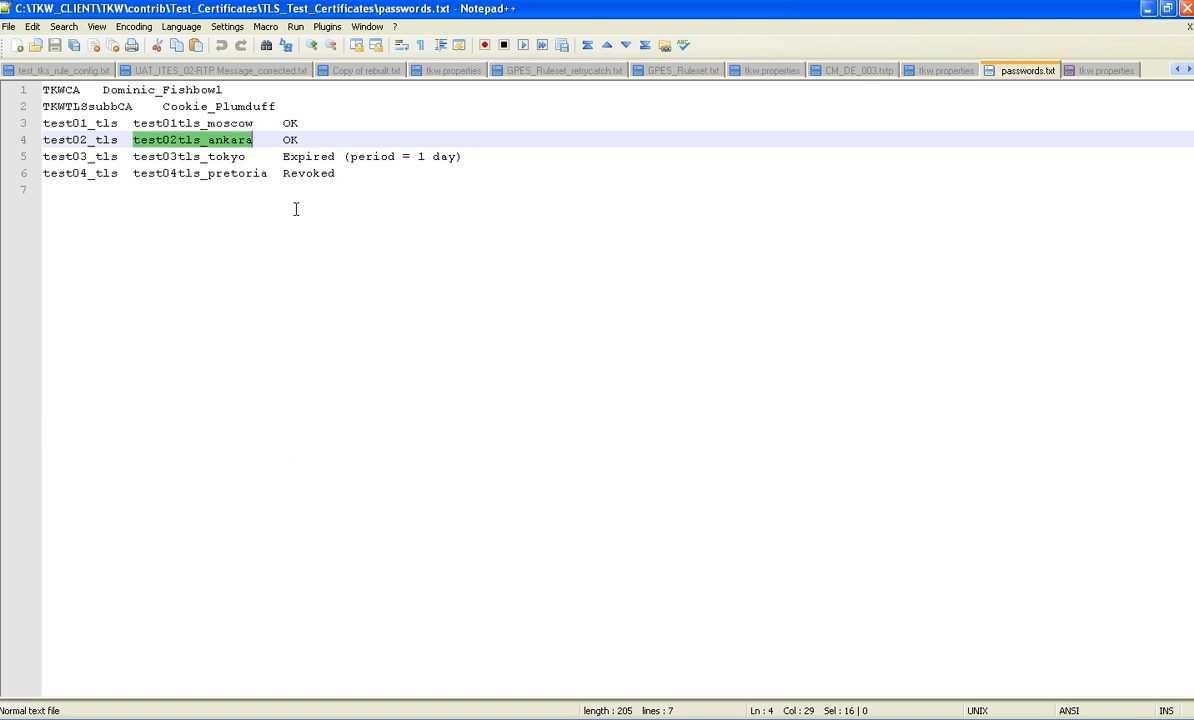
click(1104, 70)
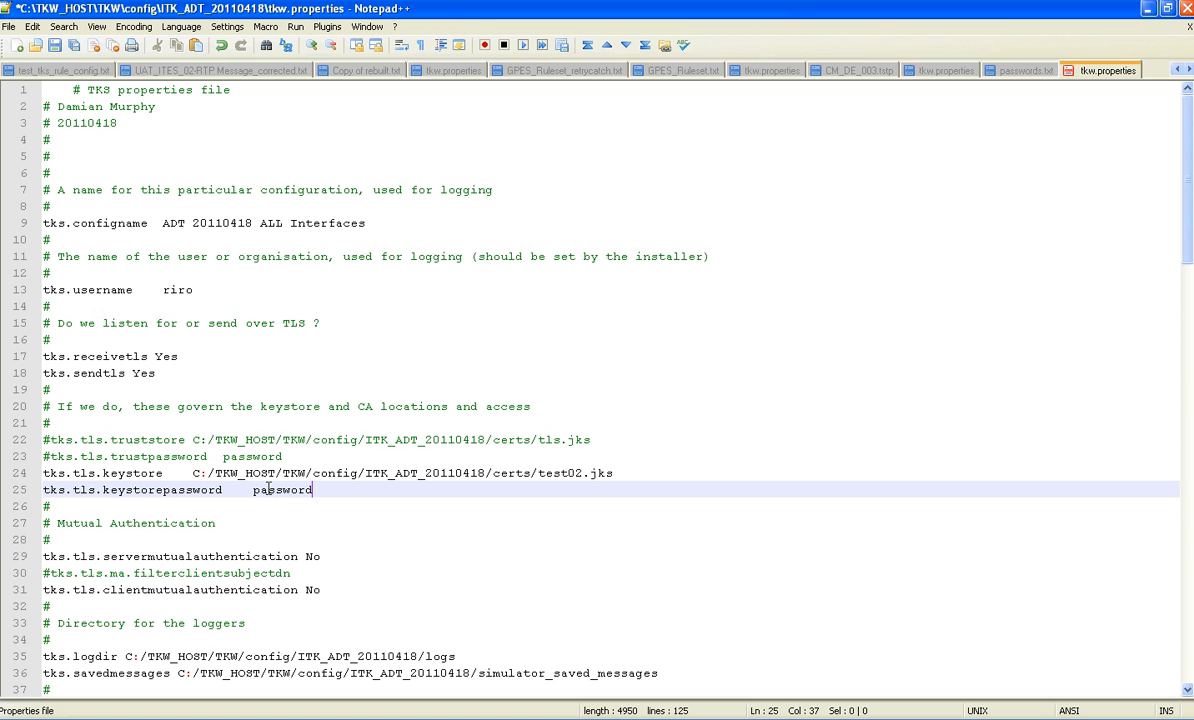
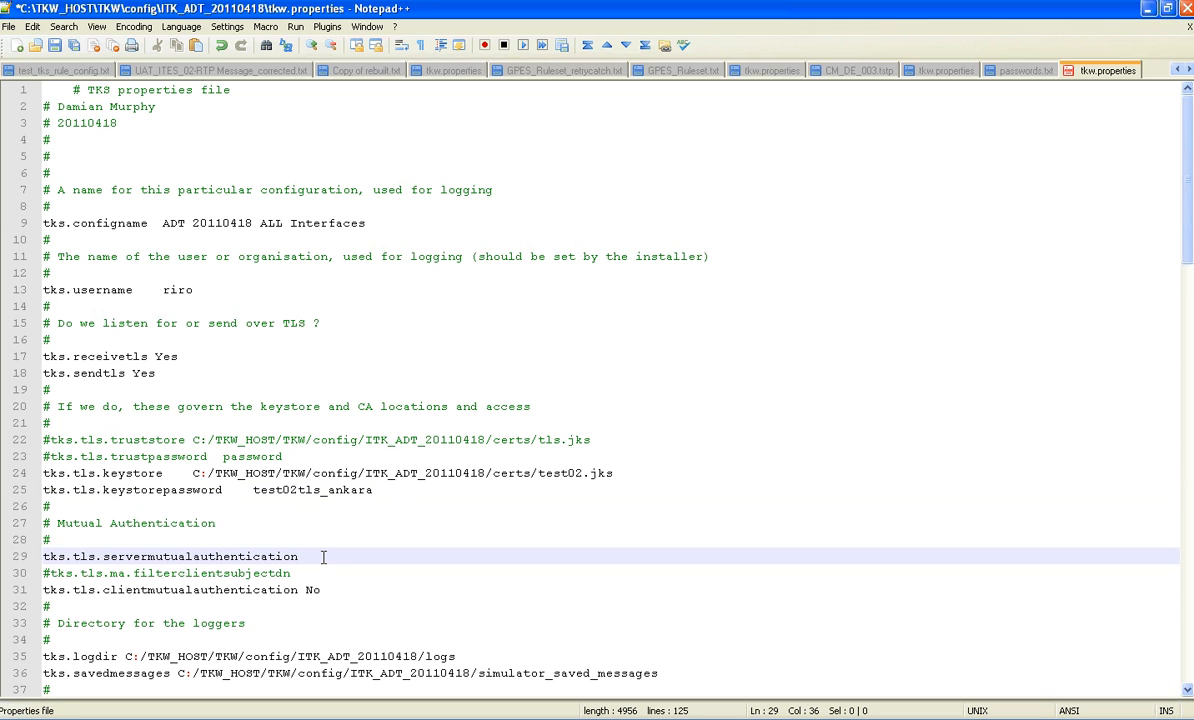
text(Y)
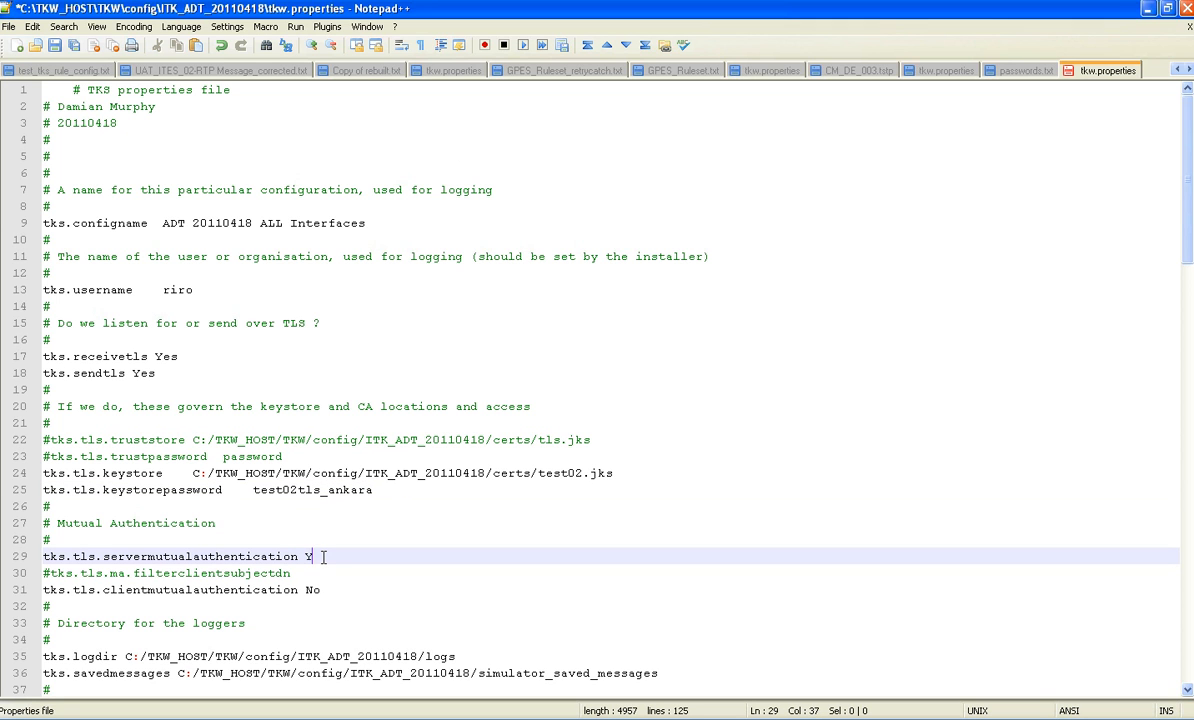
text(es)
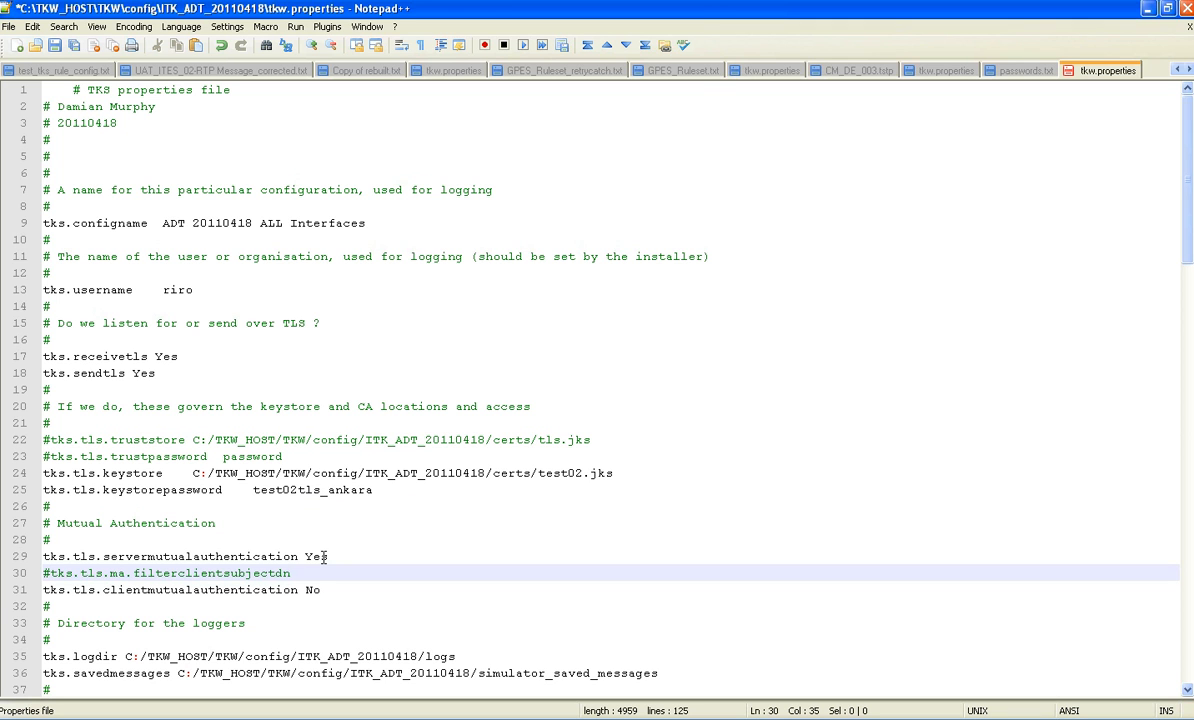
click(320, 588)
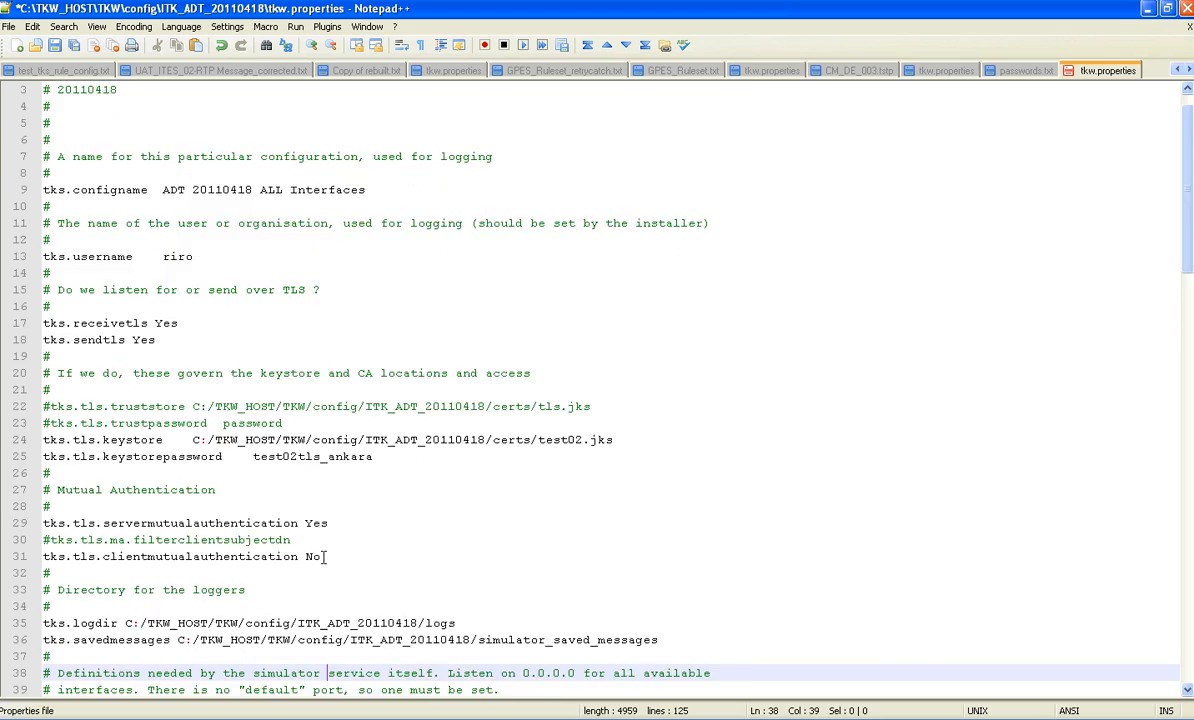
Retype the host tks.Toolkit.listenport value, replacing 4848 with the new port
scroll(down, 3)
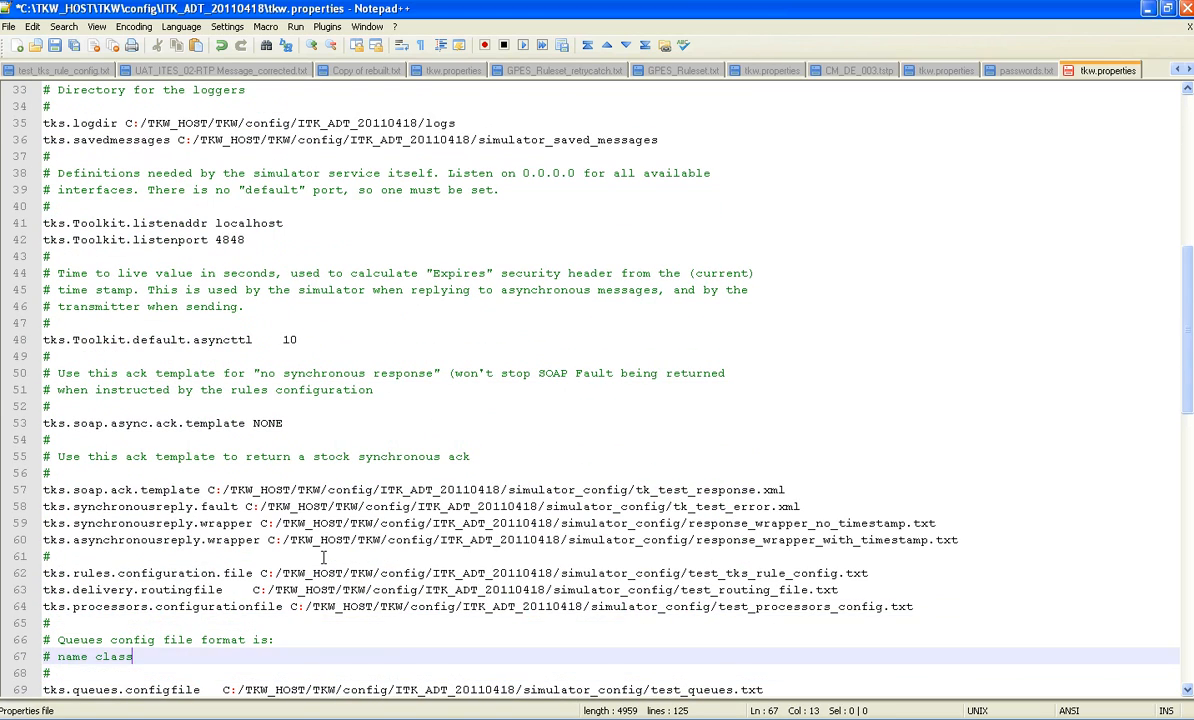
click(244, 240)
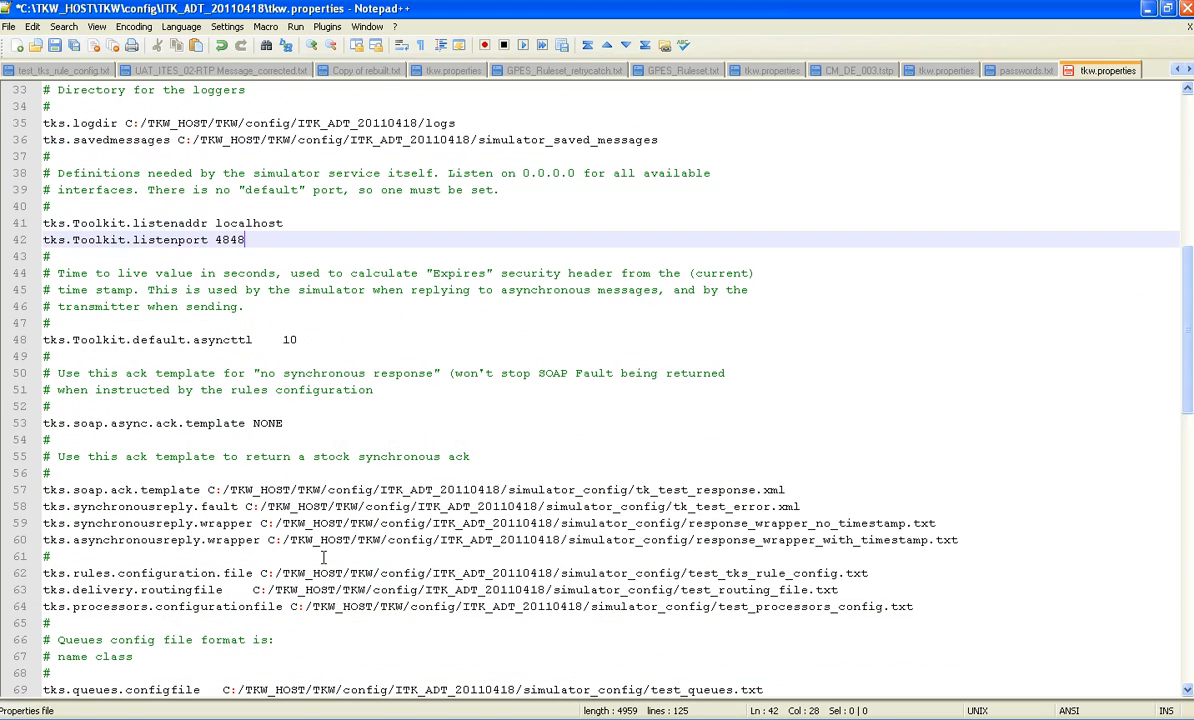
key(BackSpace)
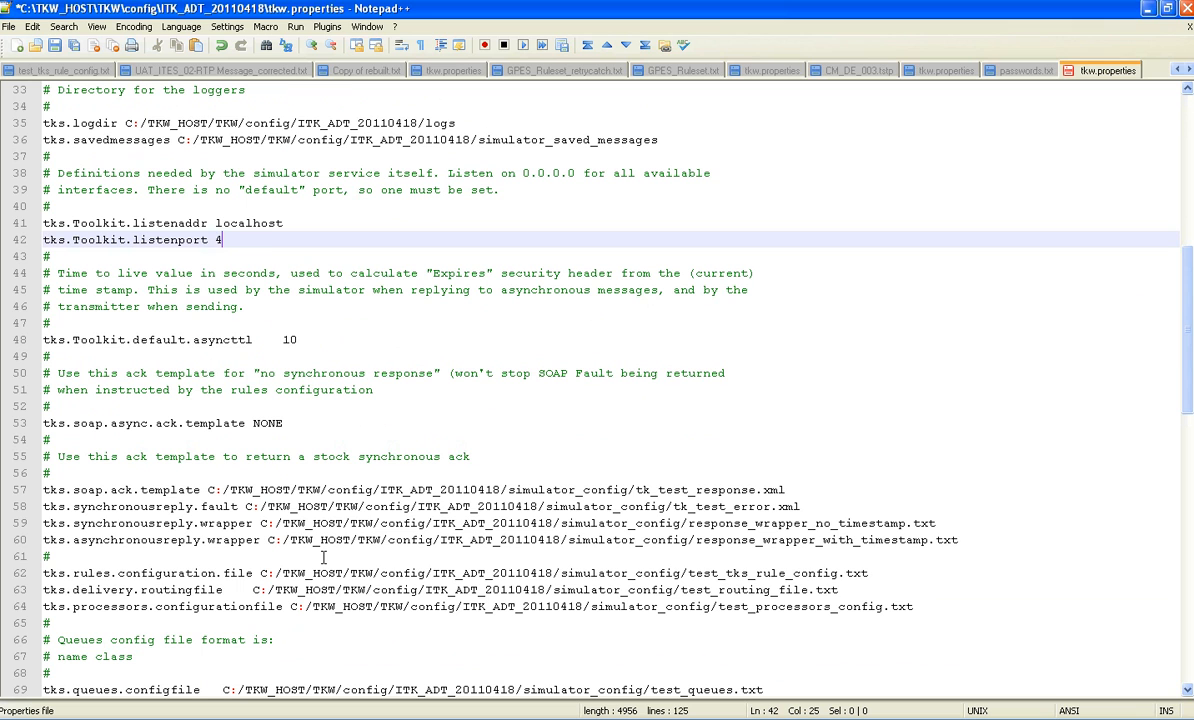
text(4)
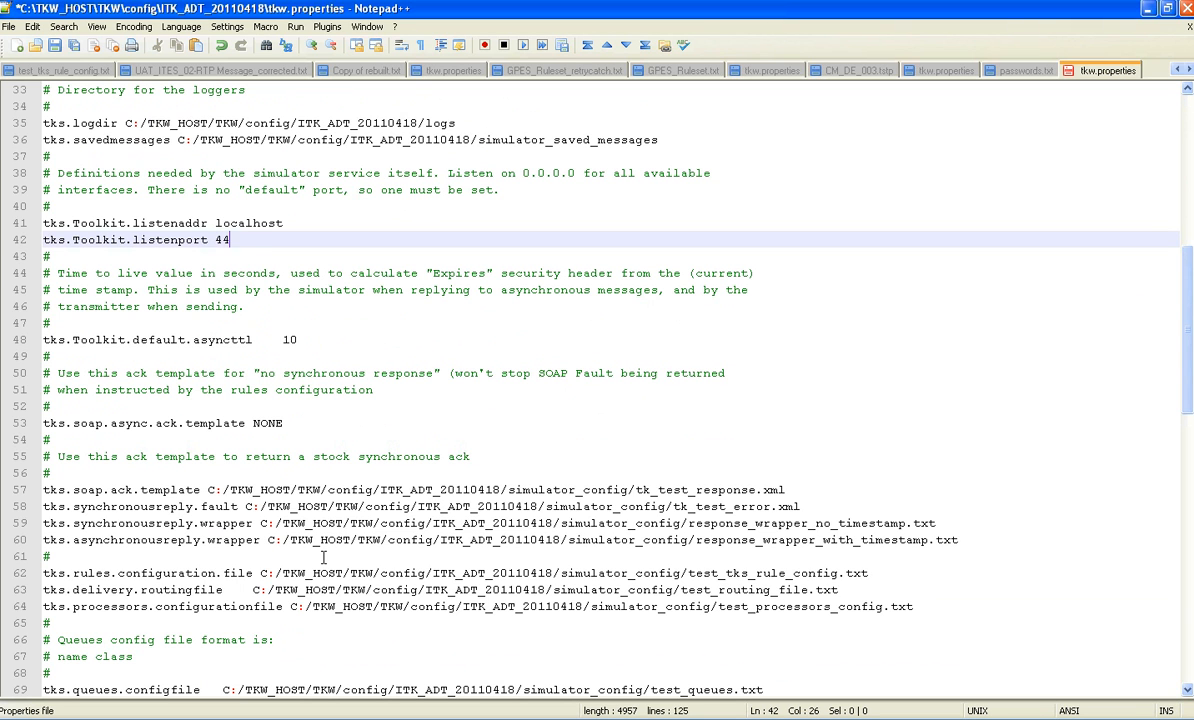
text(3)
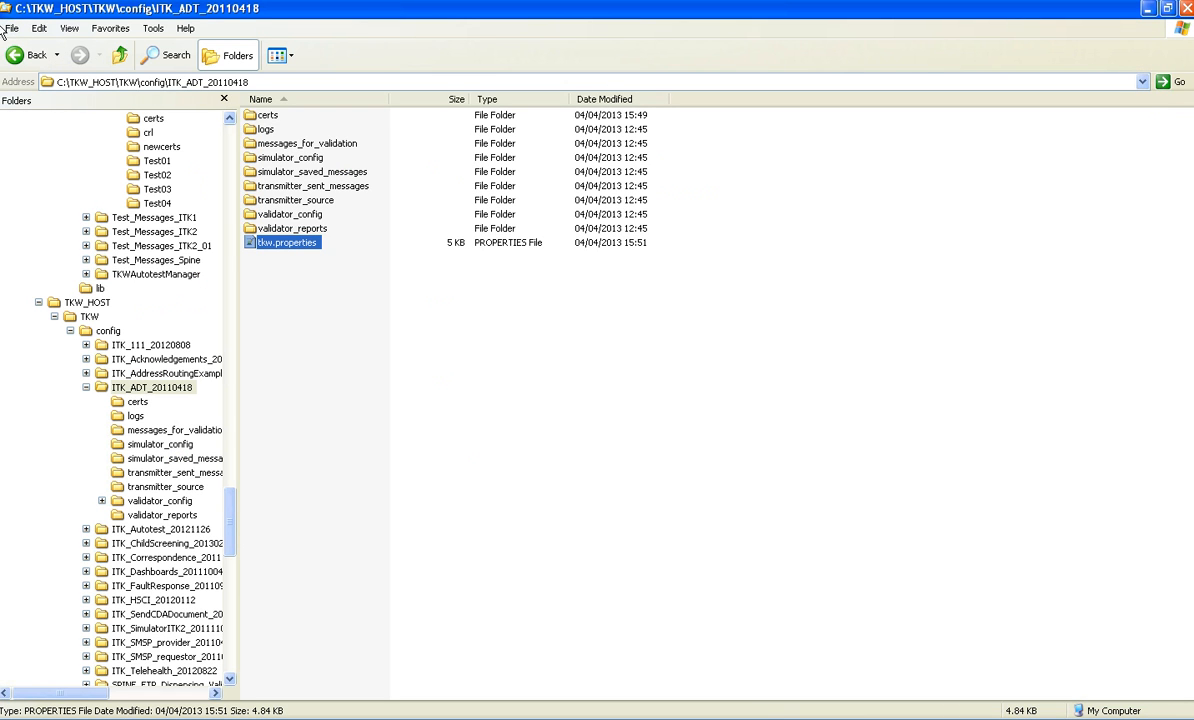
mouse_move(240, 472)
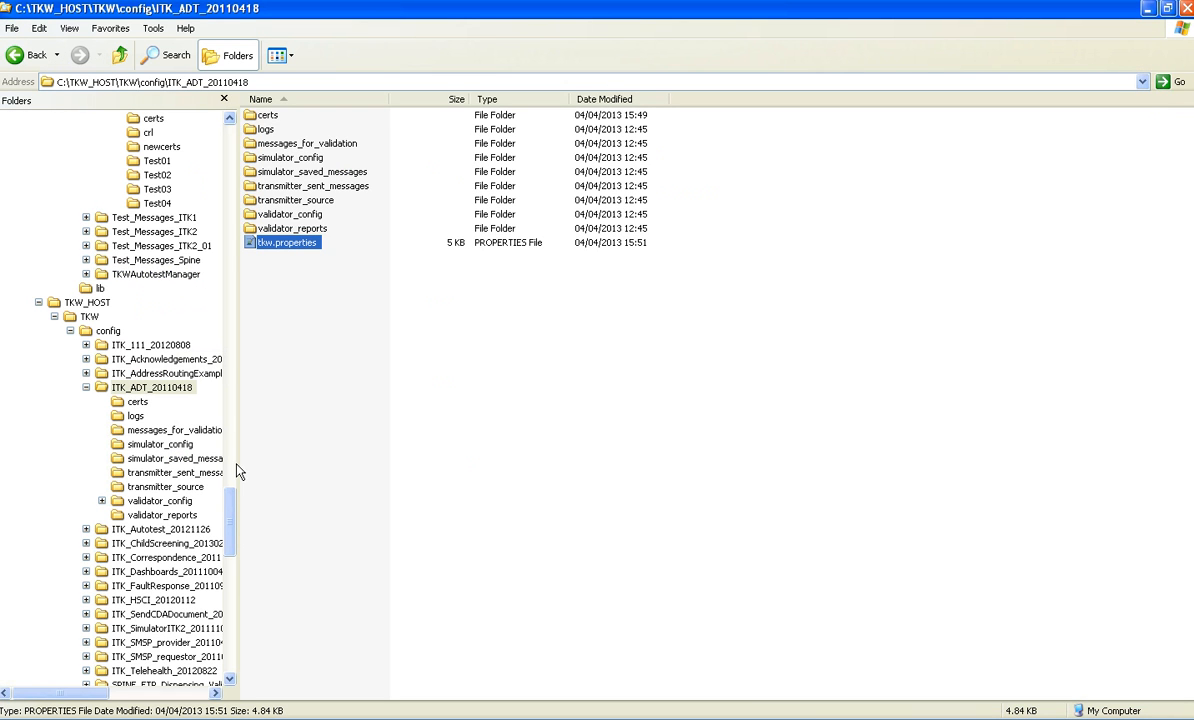
Select the InpatientOutpatientEncounter payloads in contrib Test_Messages_ITK2_01 HL7v2 SOAP_SYNC_XML_Payload
scroll(down, 3)
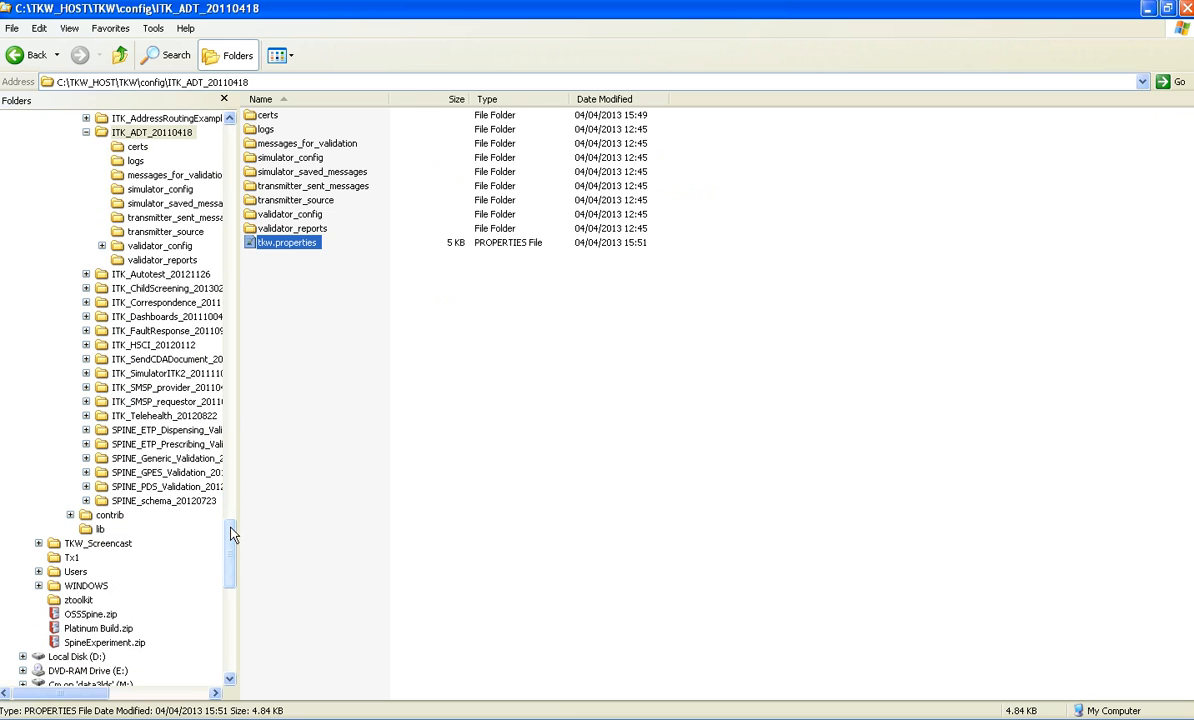
click(70, 514)
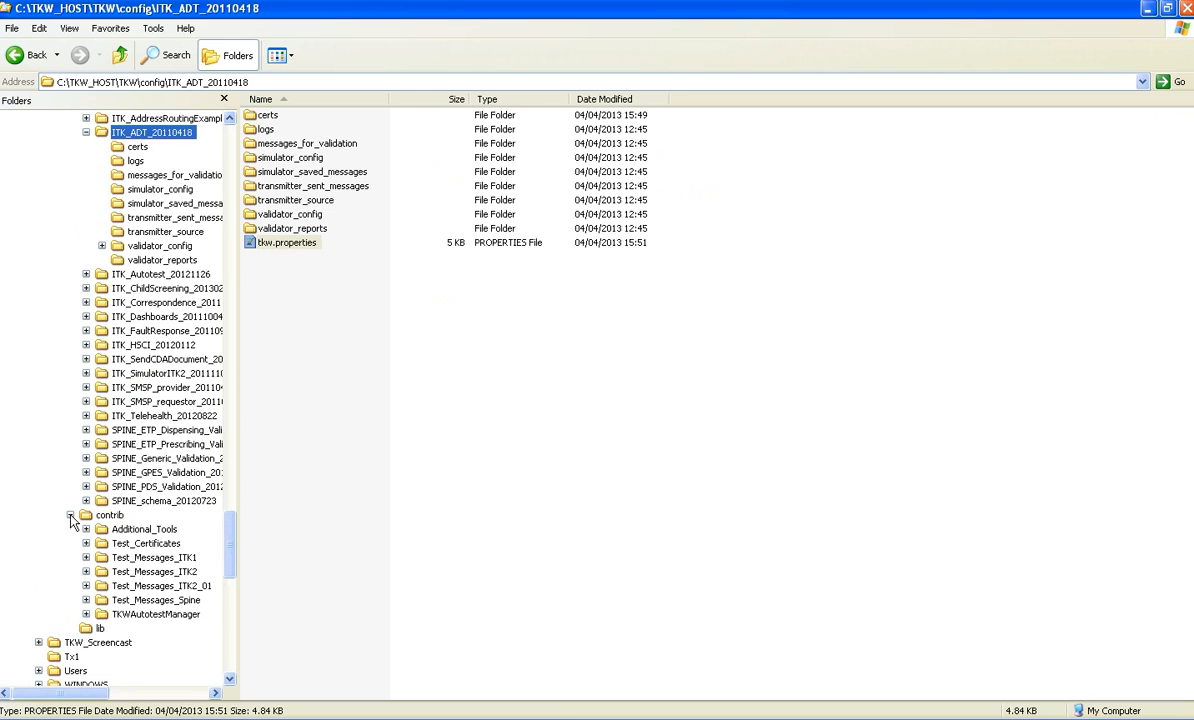
click(162, 584)
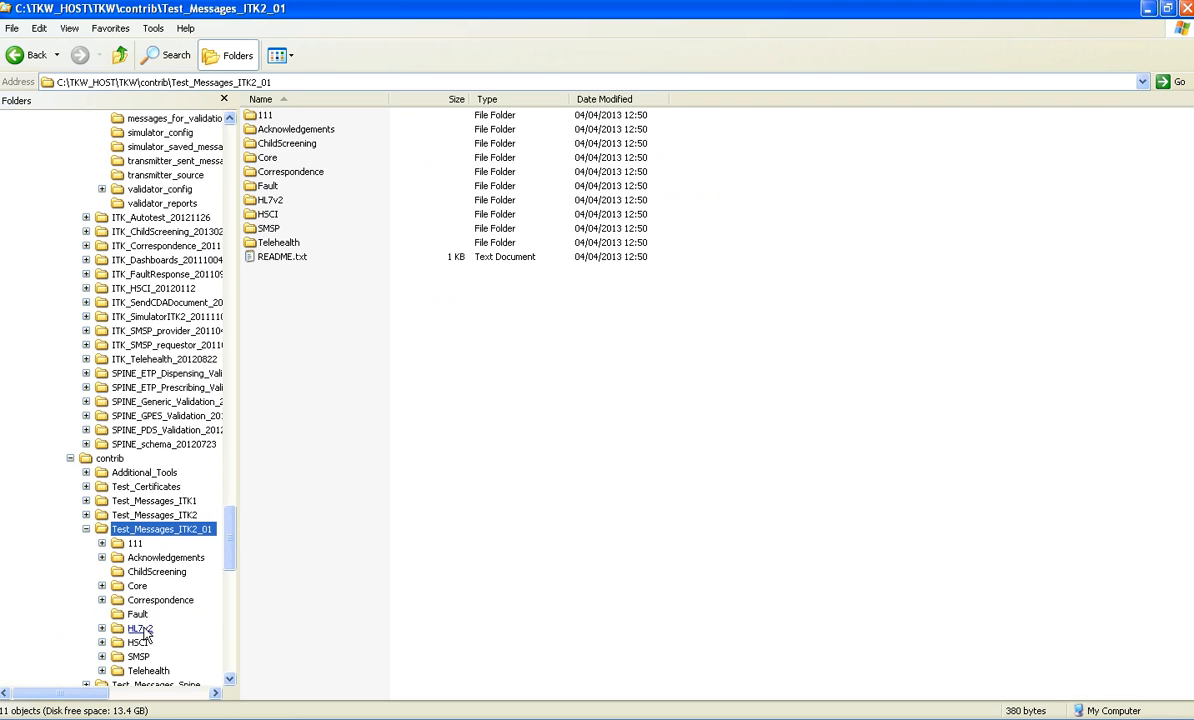
click(140, 628)
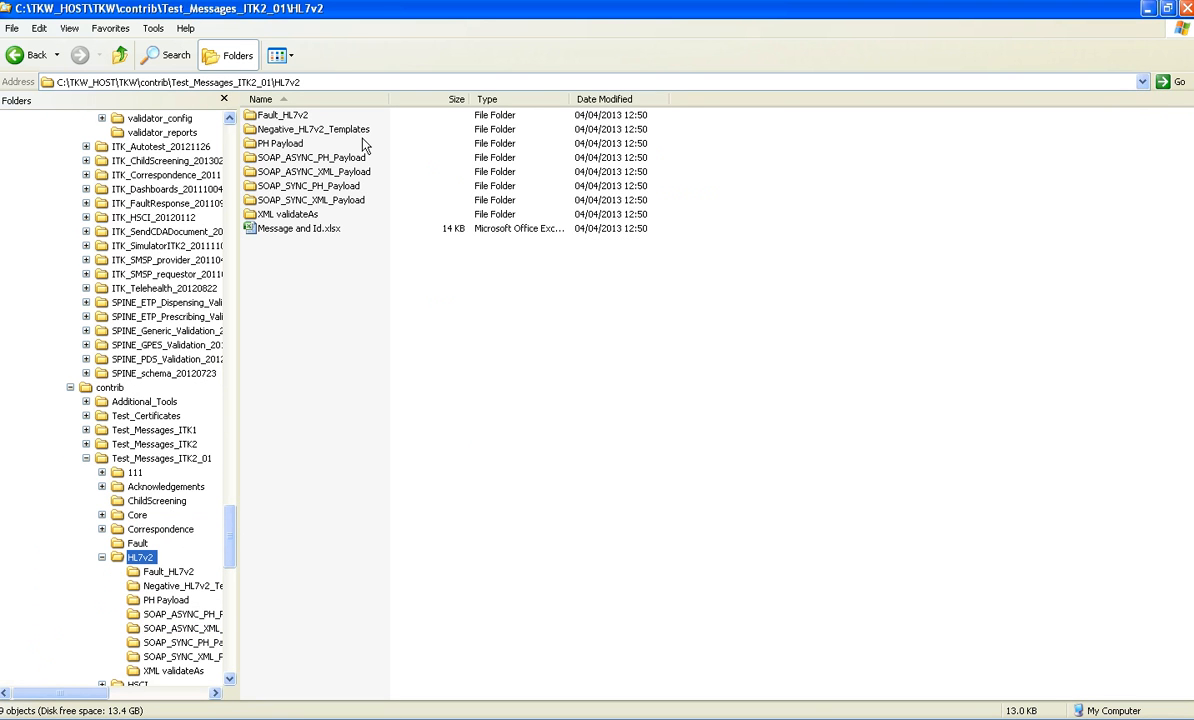
mouse_move(316, 210)
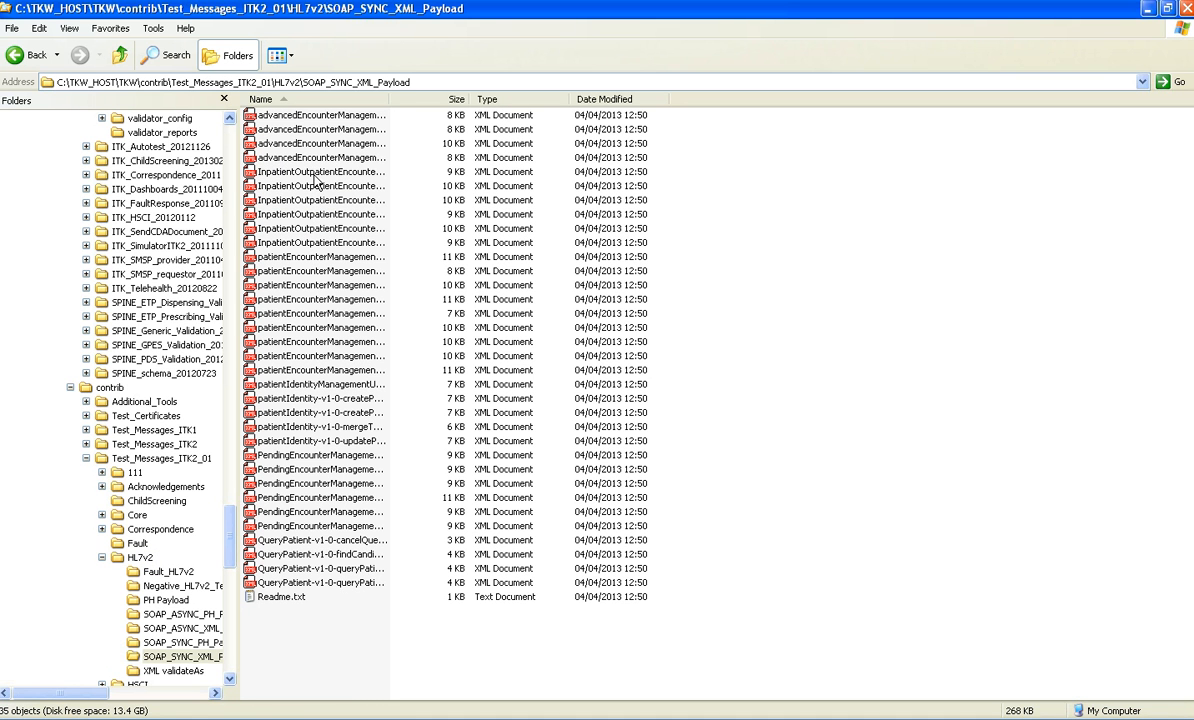
click(316, 172)
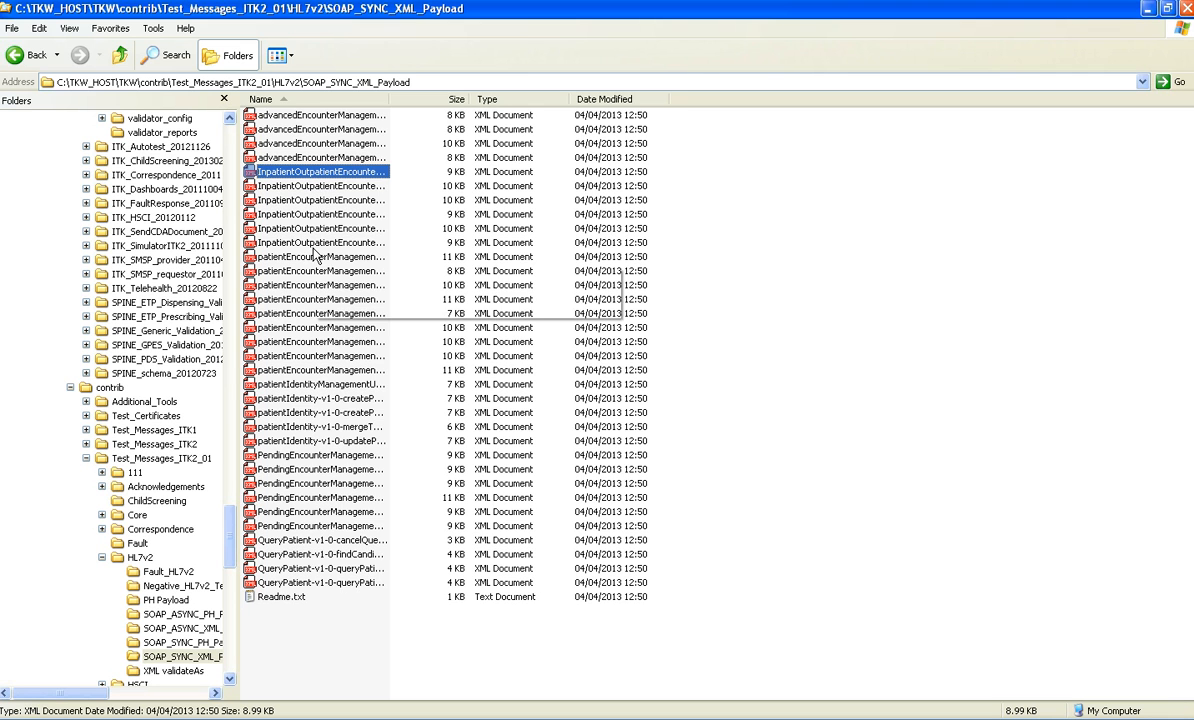
click(318, 228)
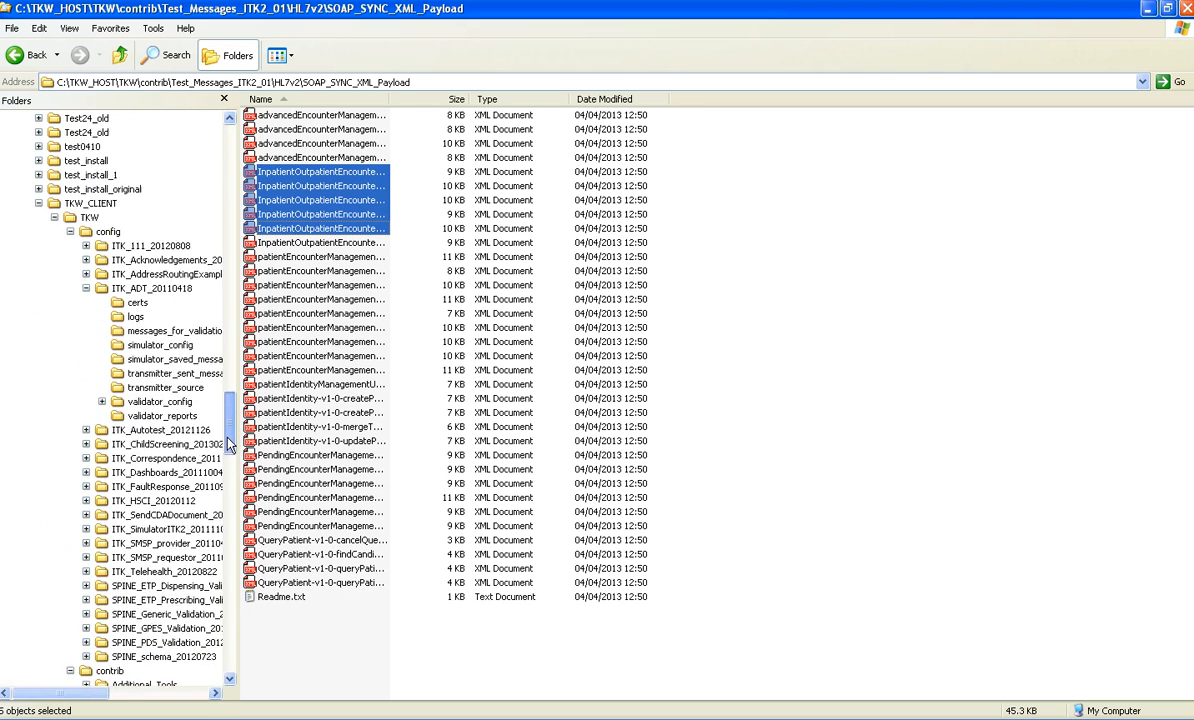
Copy the selected encounter messages into the client's transmitter_source folder and verify them there
scroll(up, 3)
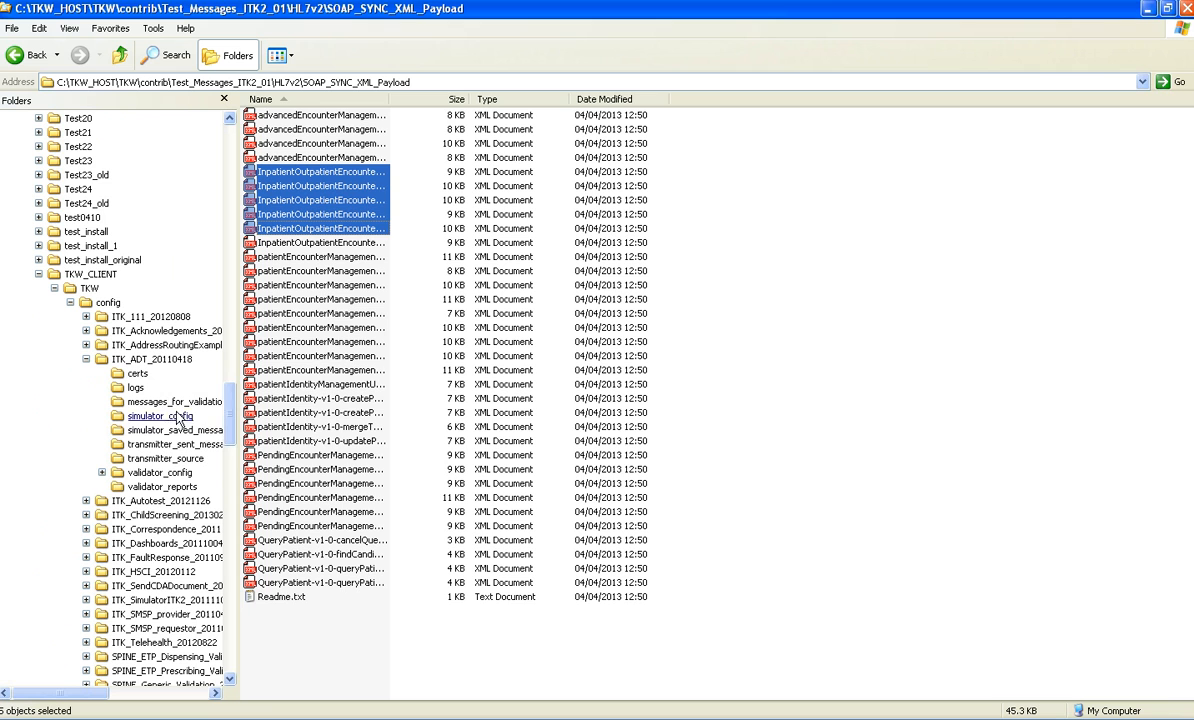
click(164, 458)
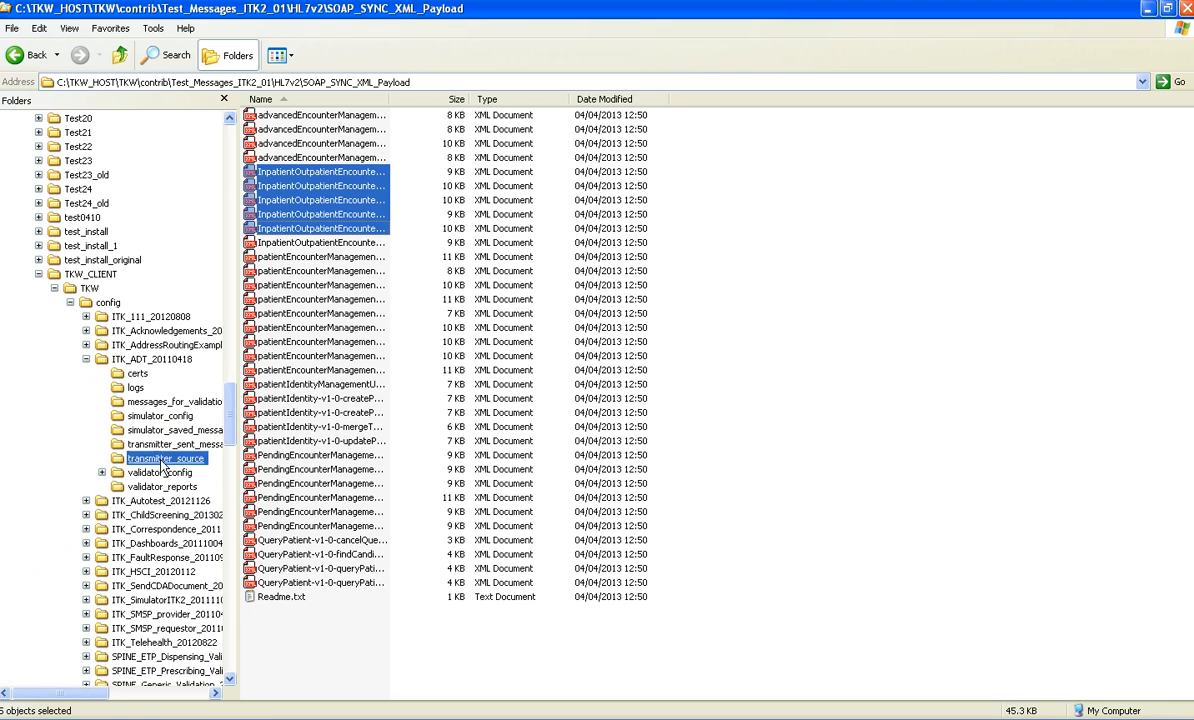
double_click(164, 458)
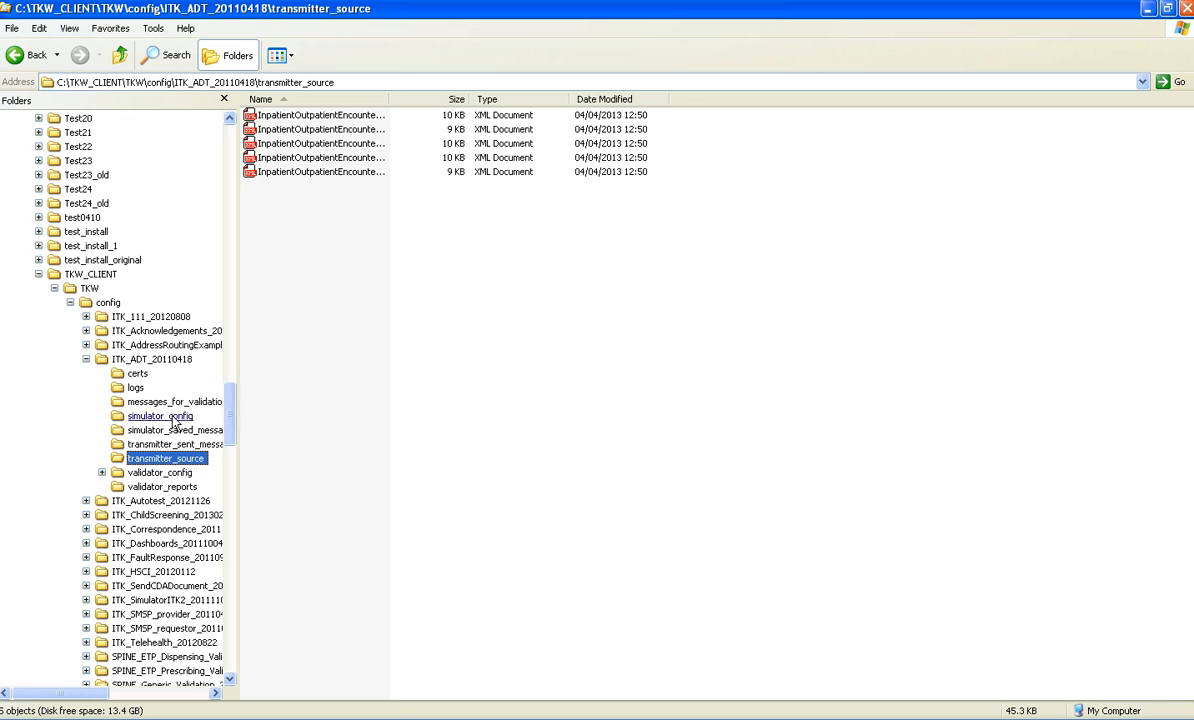
click(152, 360)
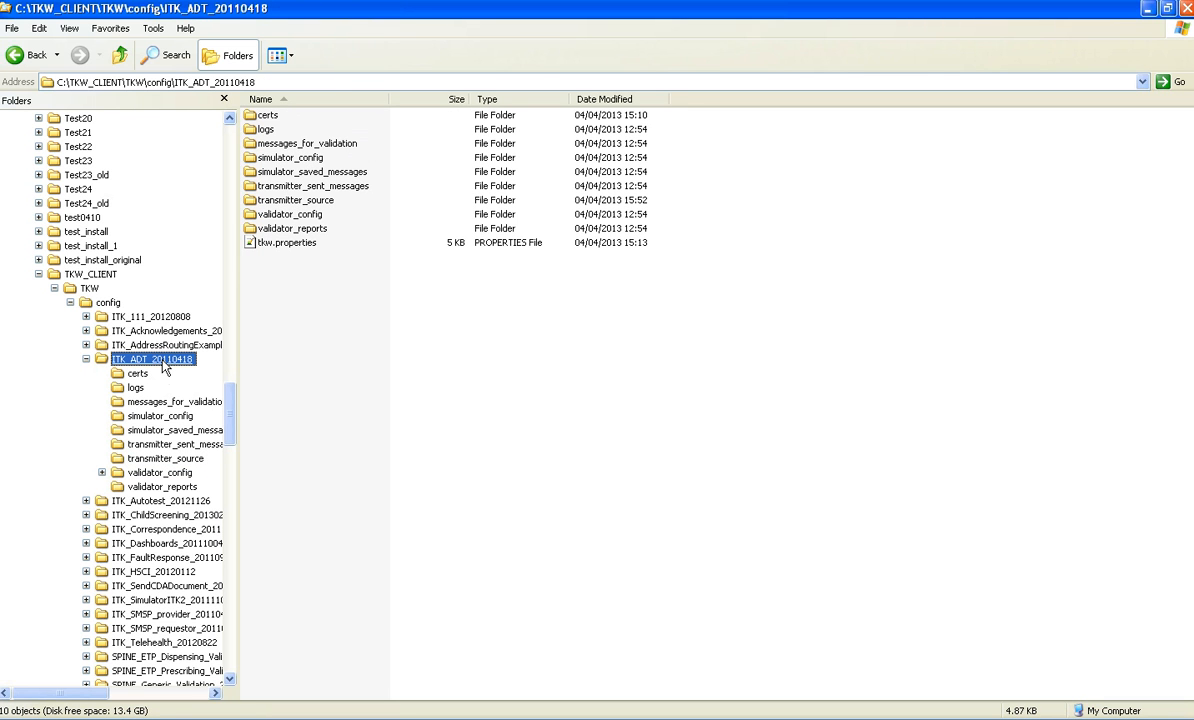
scroll(down, 3)
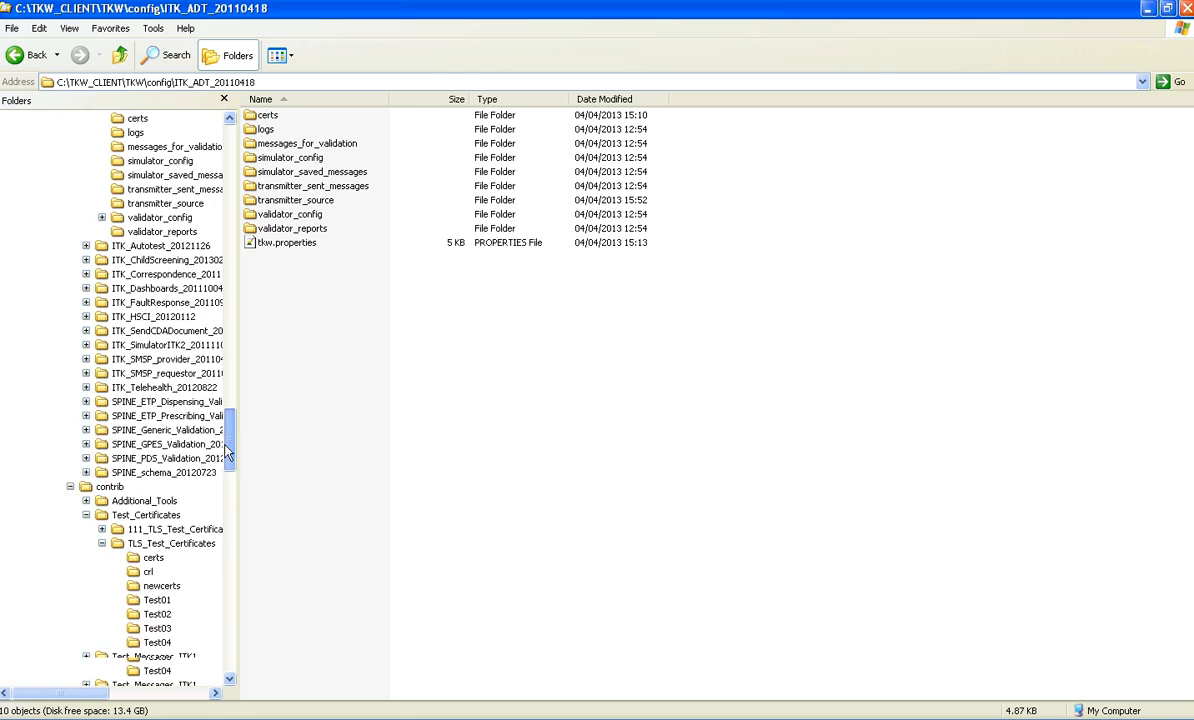
scroll(down, 3)
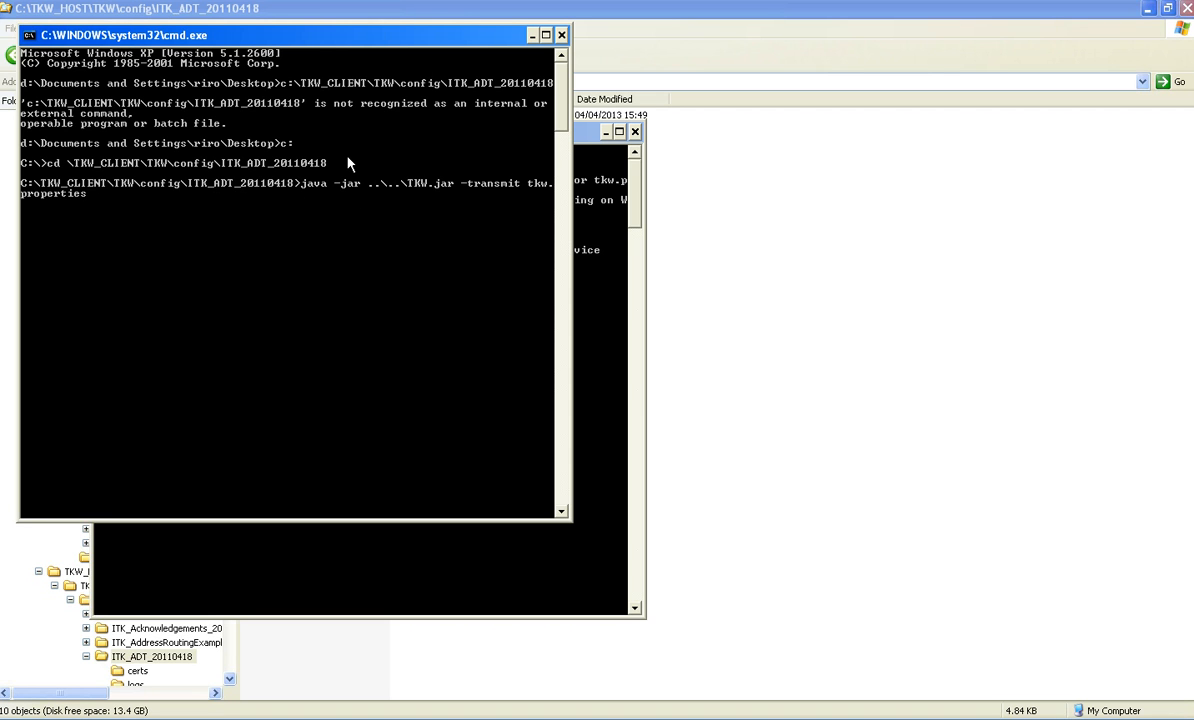
Run java -jar ..\..\TKW.jar -transmit tkw.properties to send the client's messages with mutual authentication
key(Return)
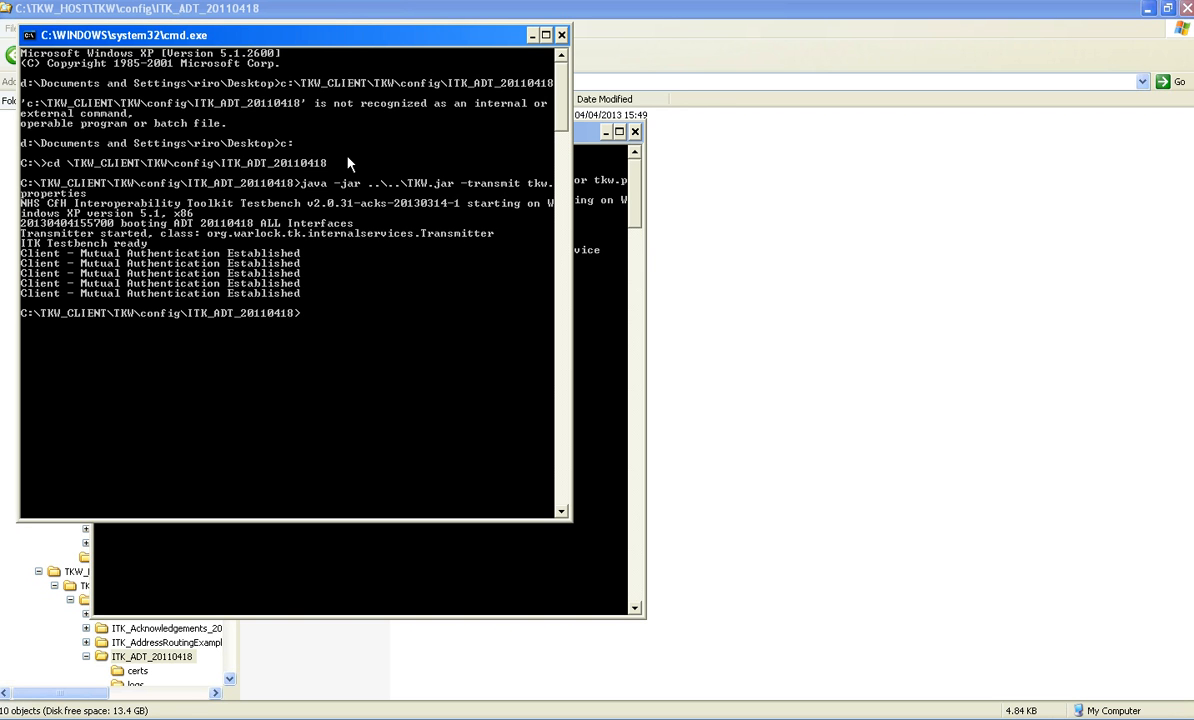
mouse_move(338, 196)
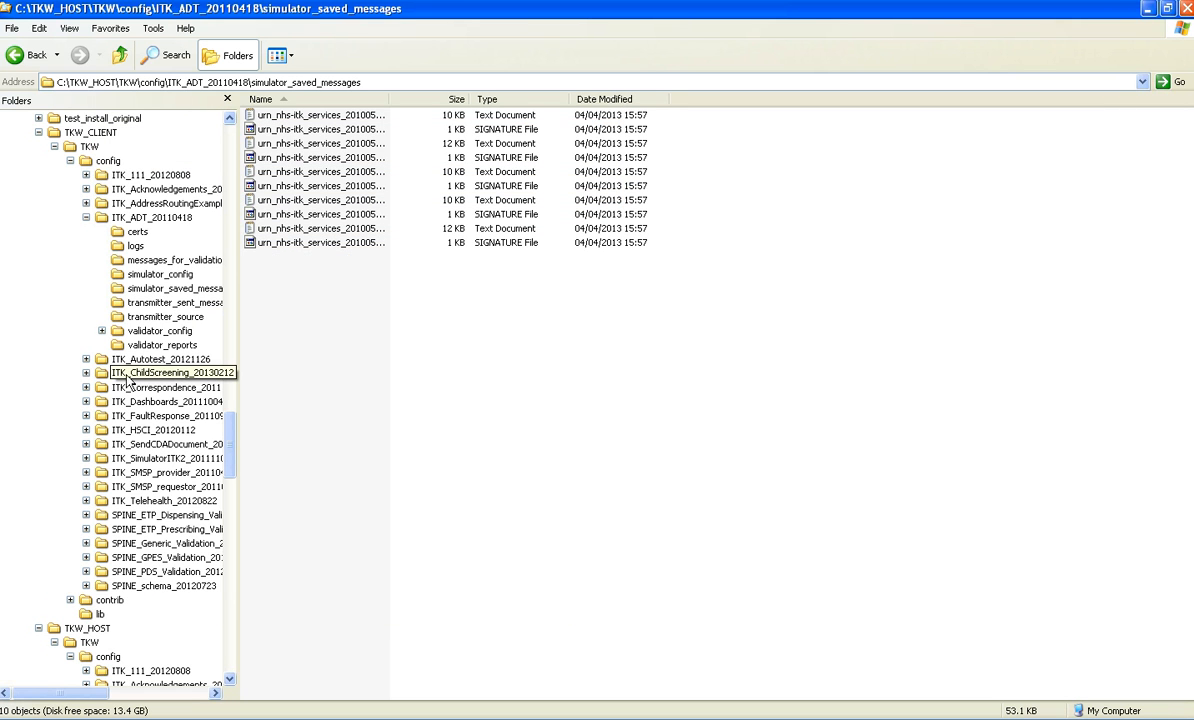
View the client's TKS log for Client - Mutual Authentication Established entries, then close it
click(136, 244)
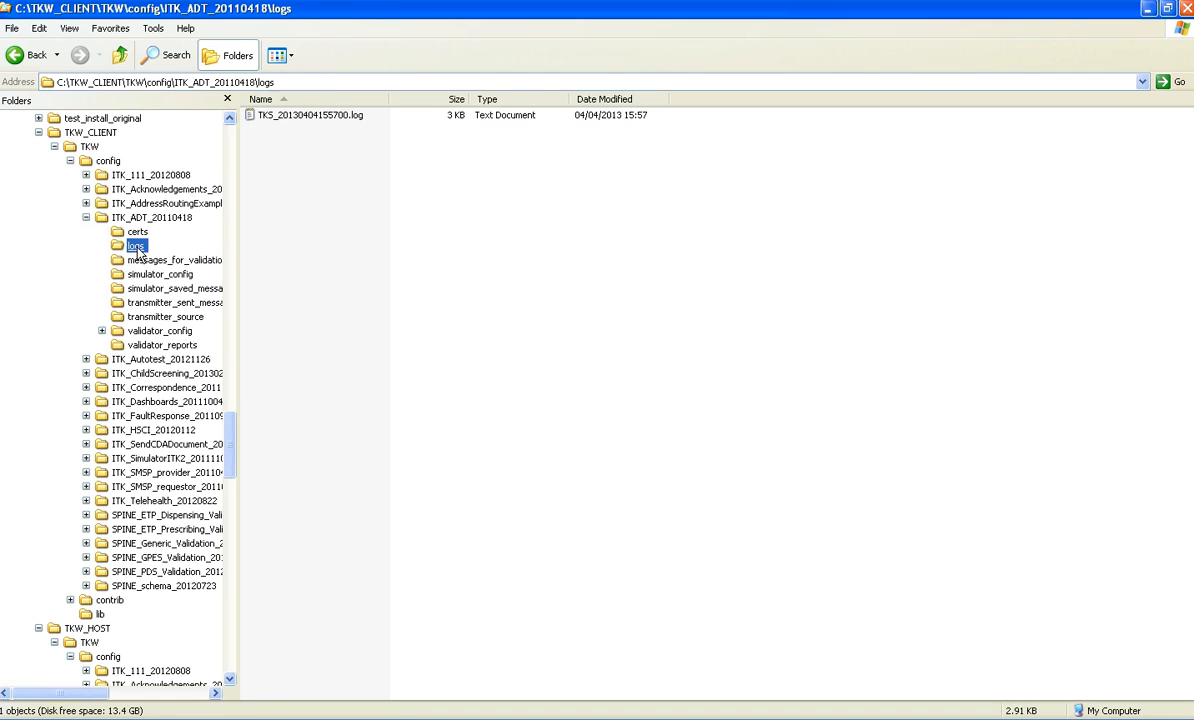
click(310, 114)
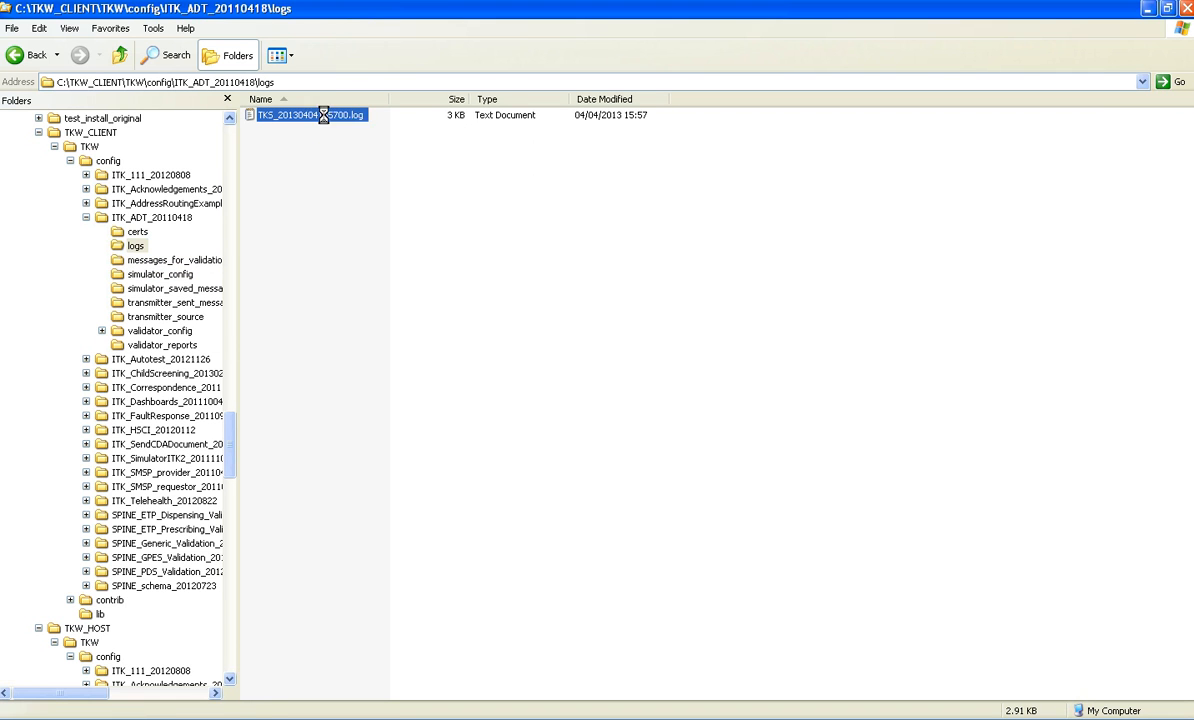
double_click(310, 114)
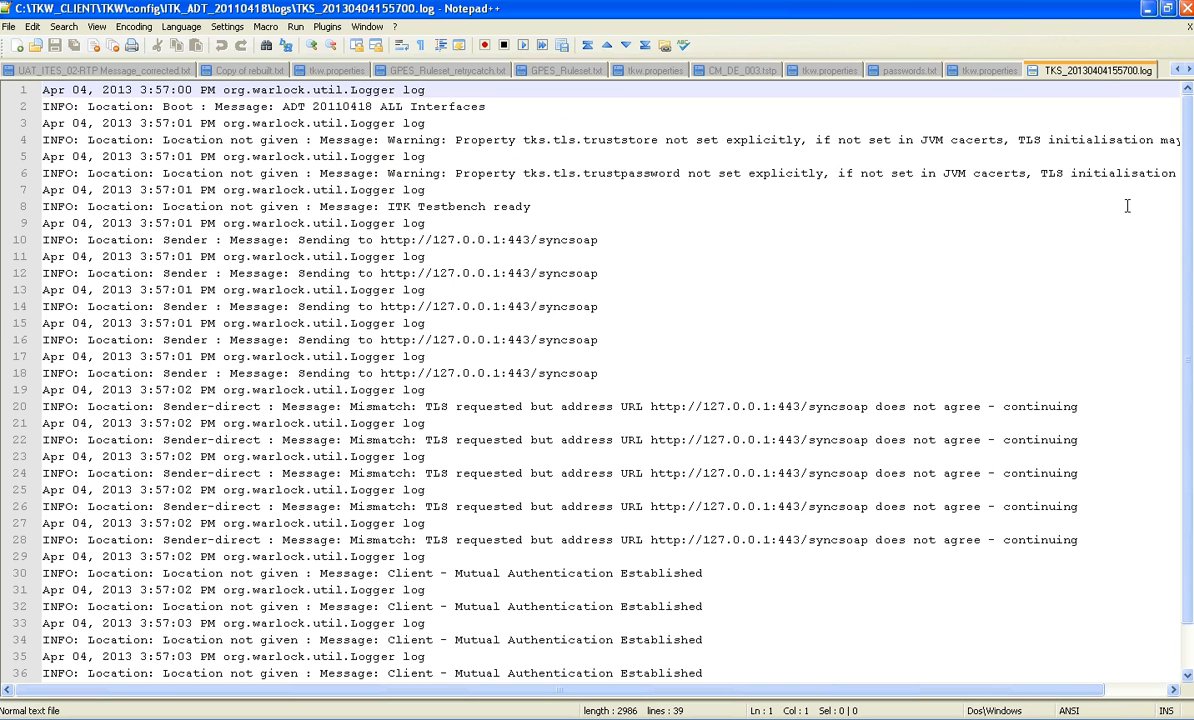
mouse_move(444, 150)
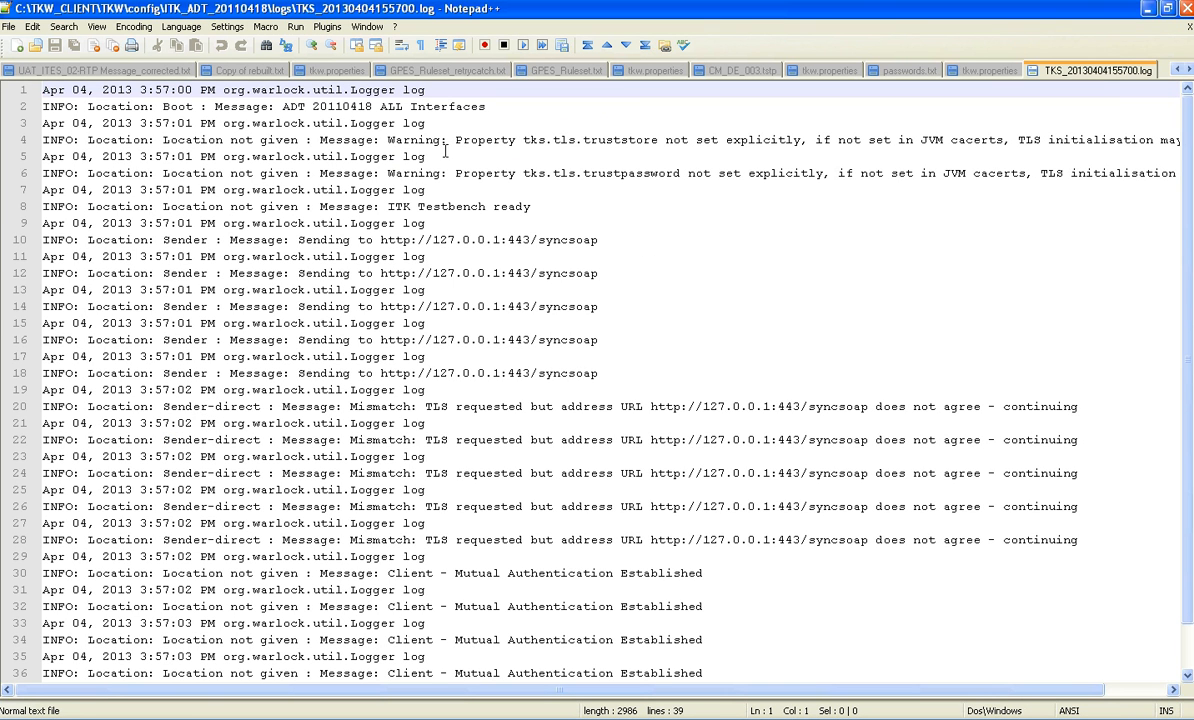
mouse_move(664, 148)
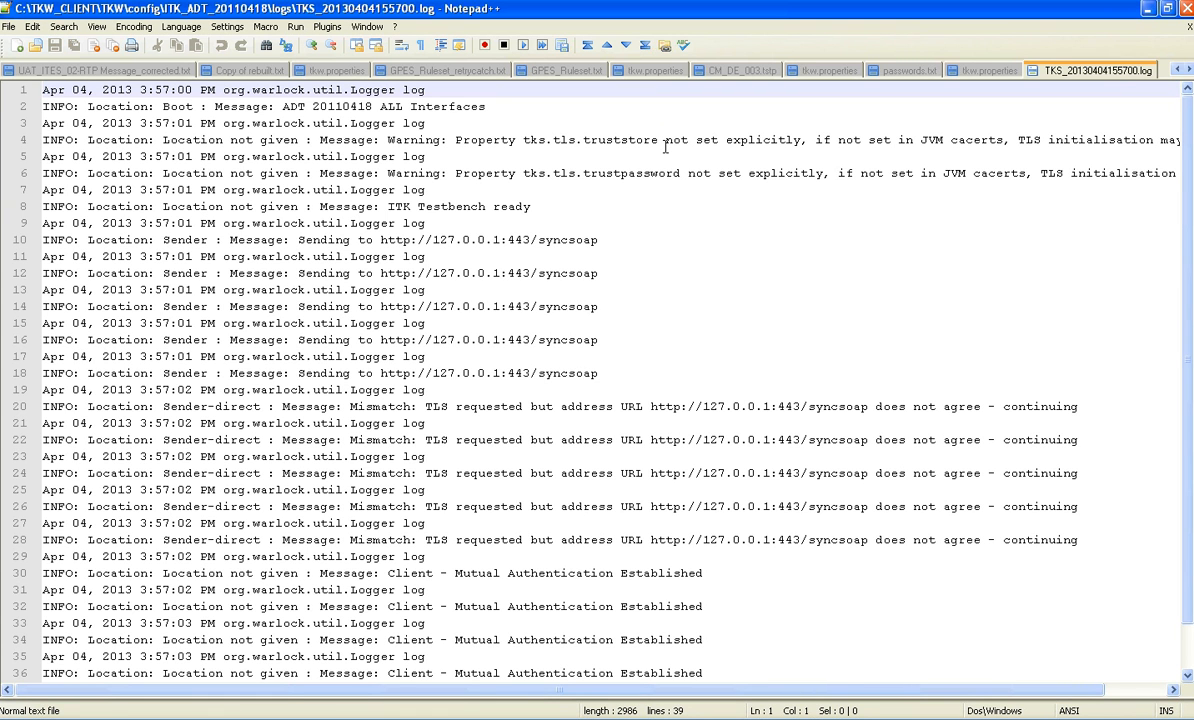
mouse_move(880, 252)
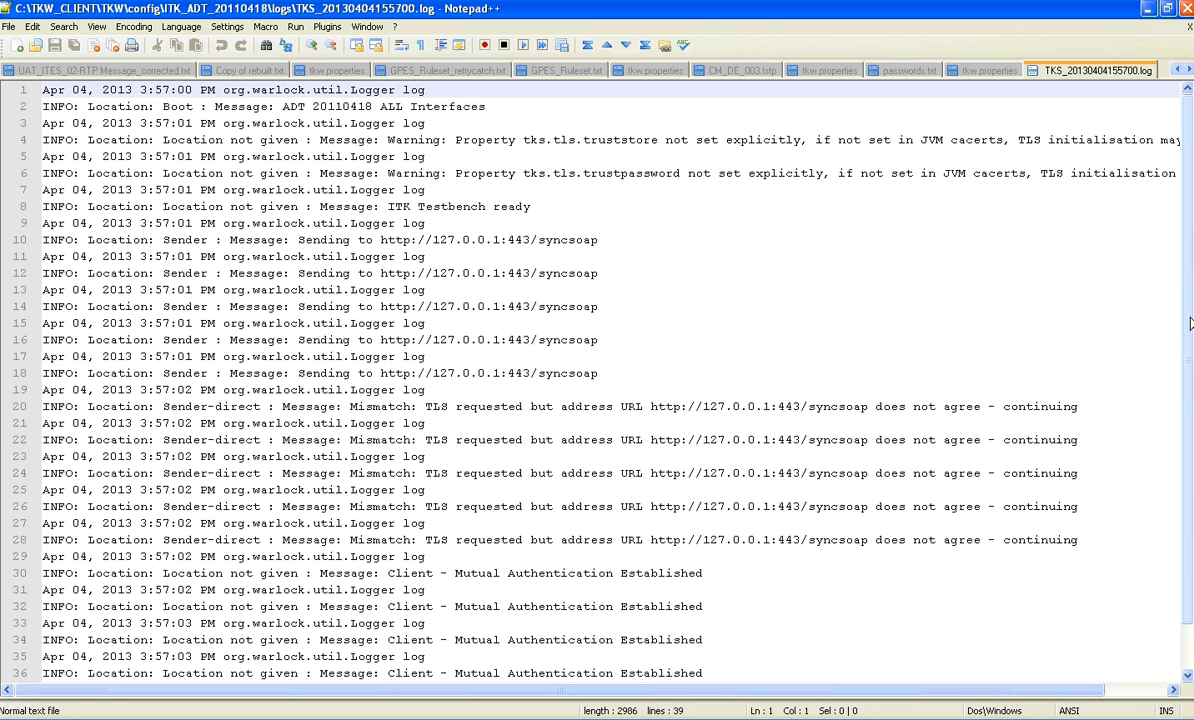
scroll(down, 3)
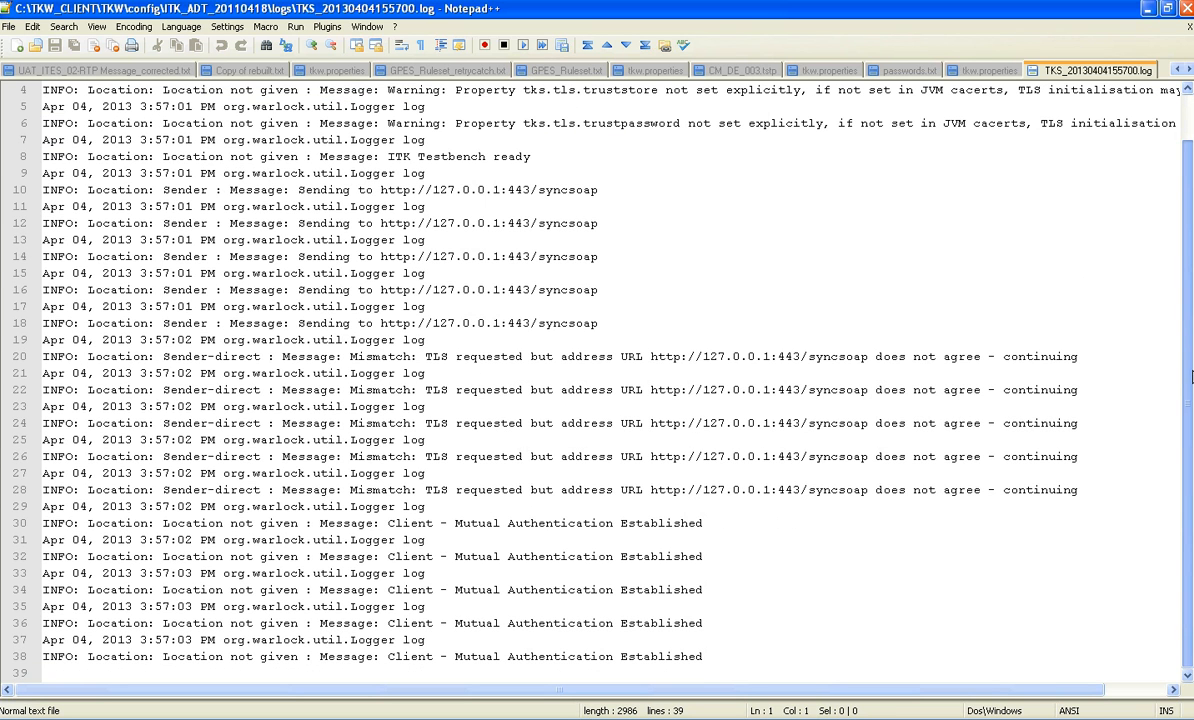
mouse_move(684, 560)
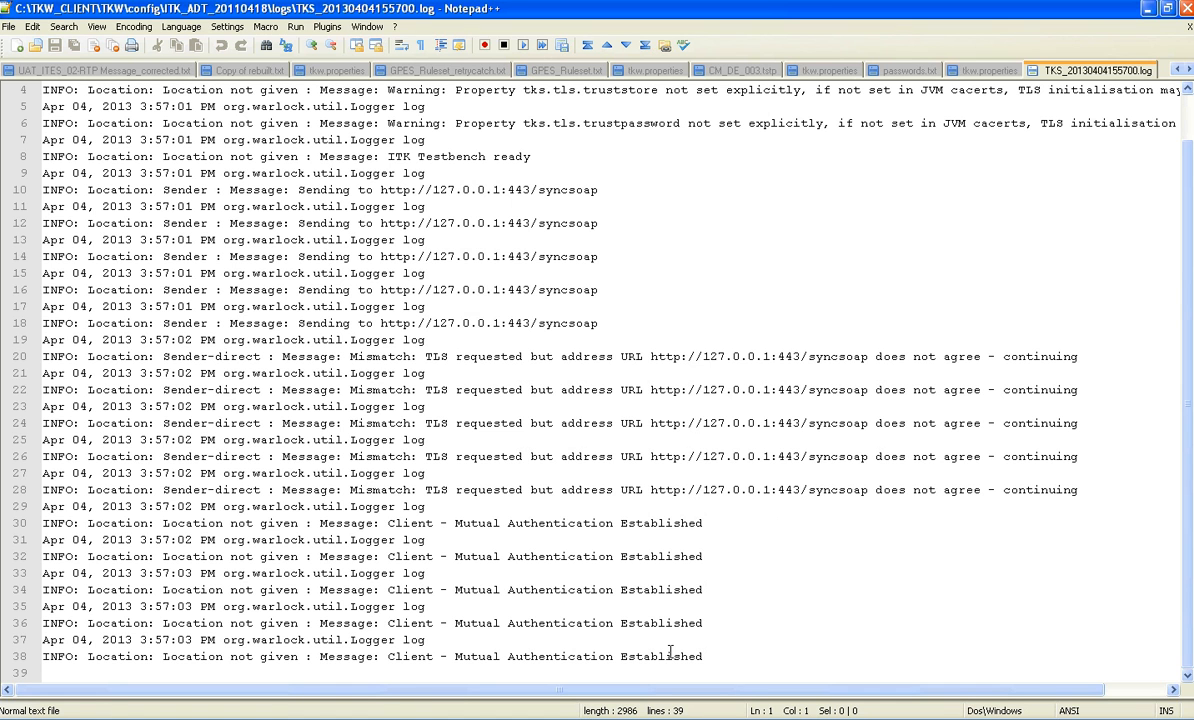
click(32, 26)
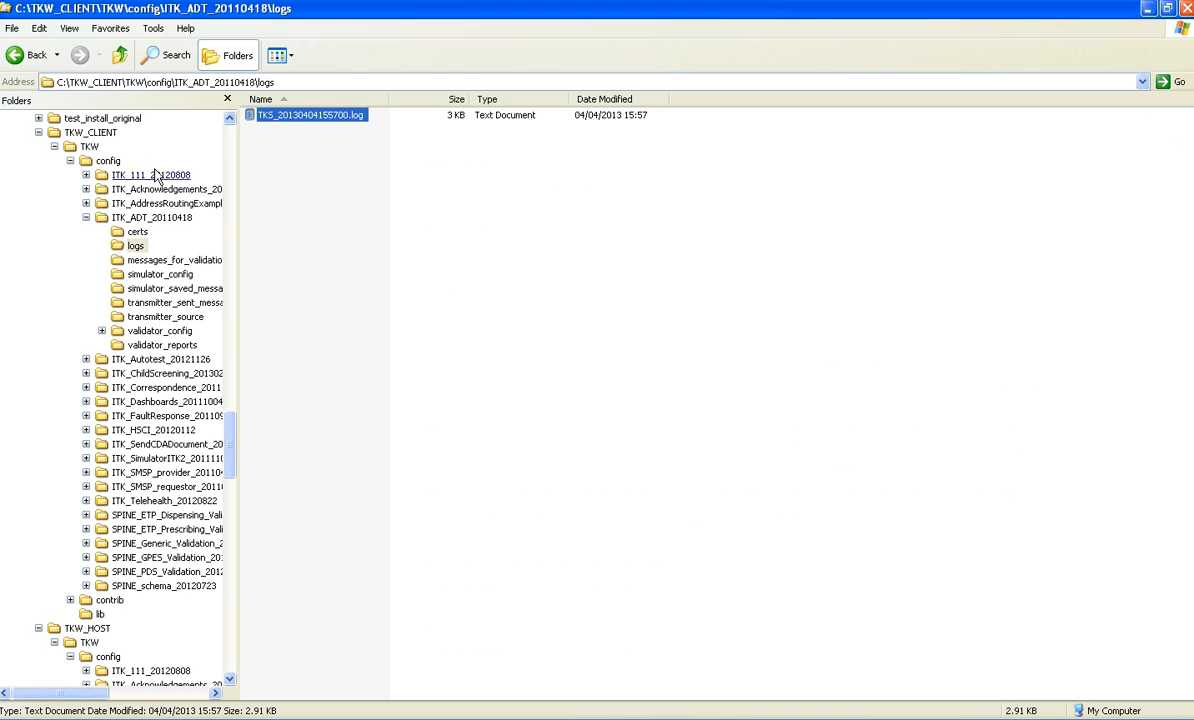
View the first file in transmitter_sent_messages, from the SOAP request to the HTTP 200 OK response
click(176, 302)
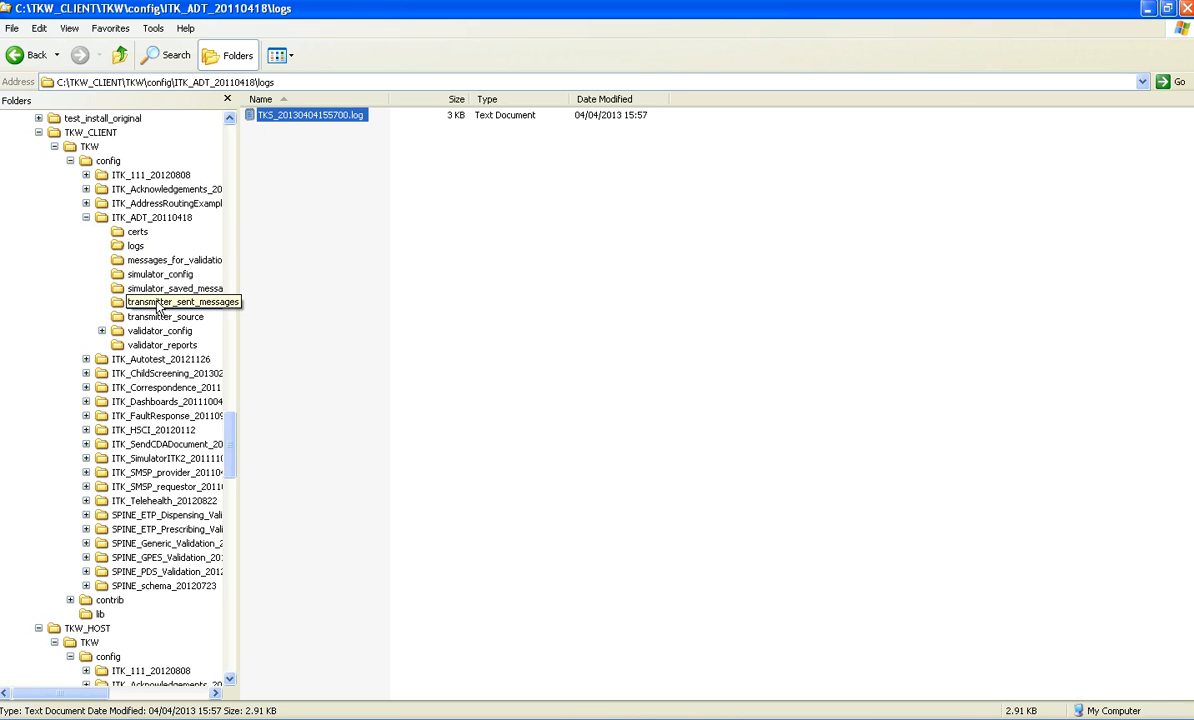
click(184, 302)
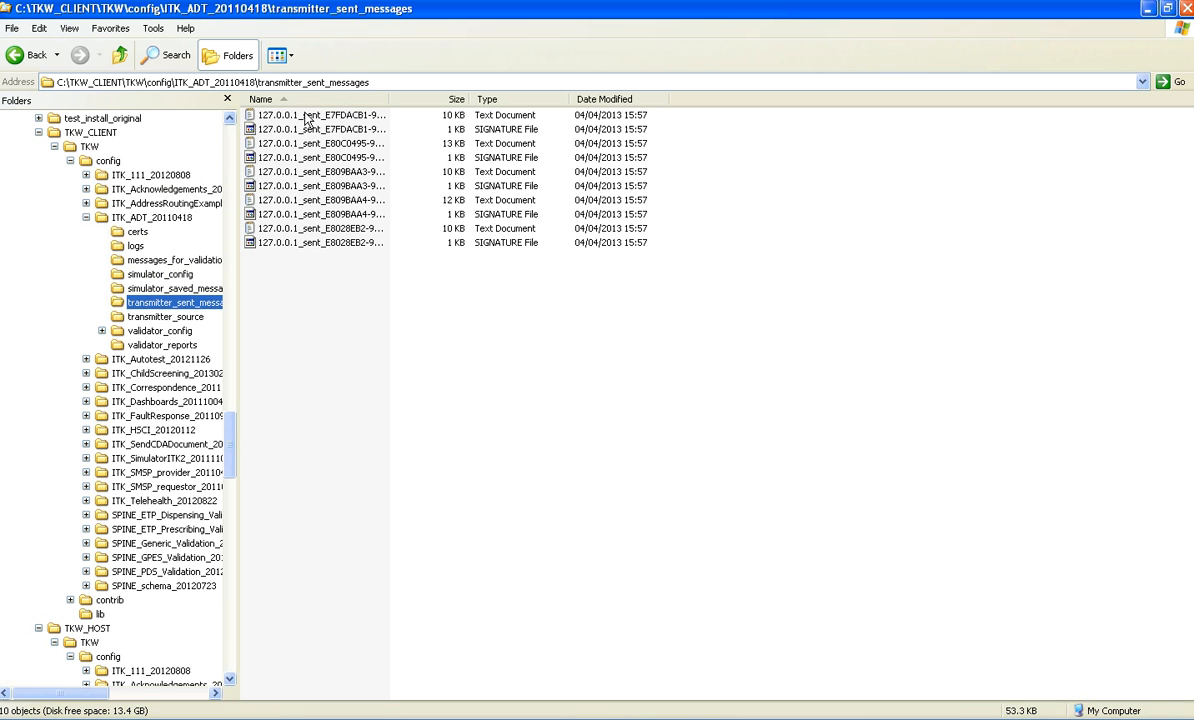
double_click(320, 114)
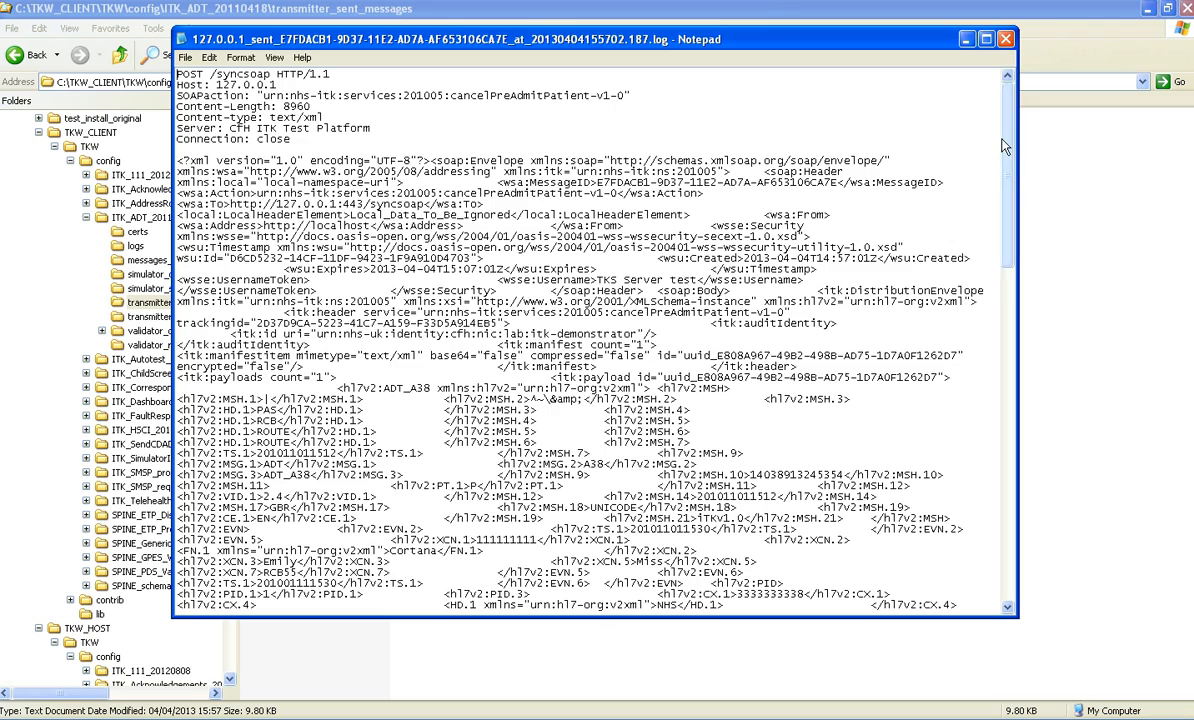
scroll(down, 3)
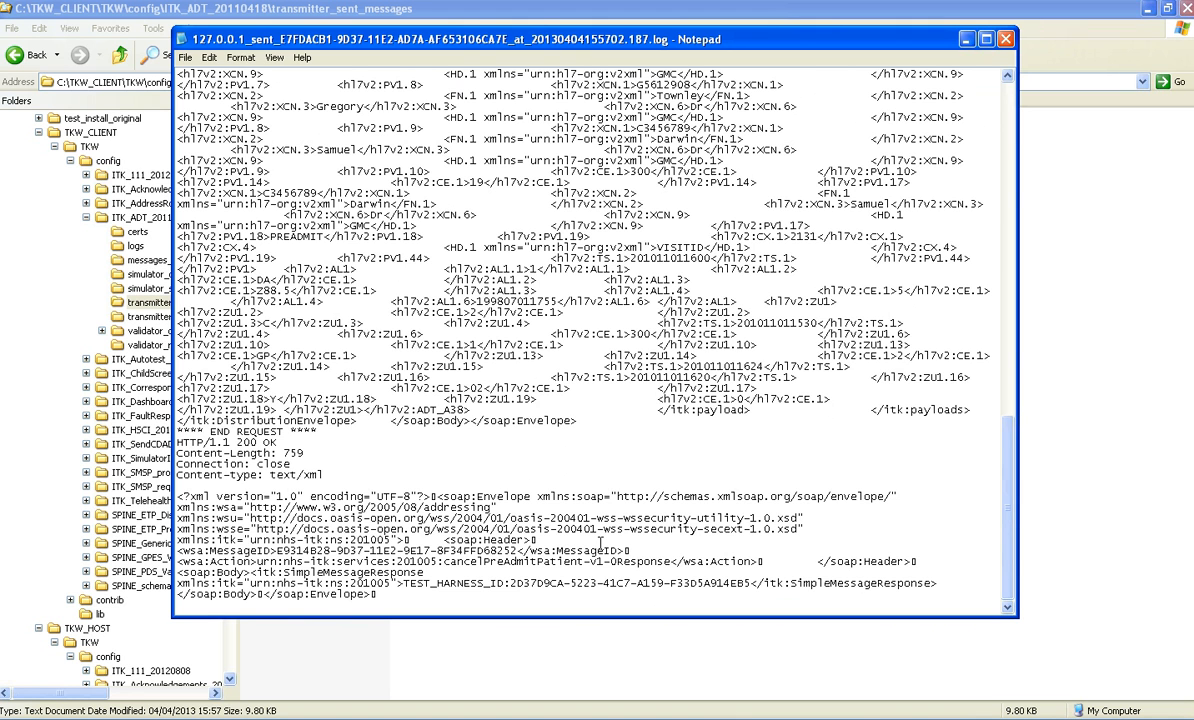
mouse_move(1012, 28)
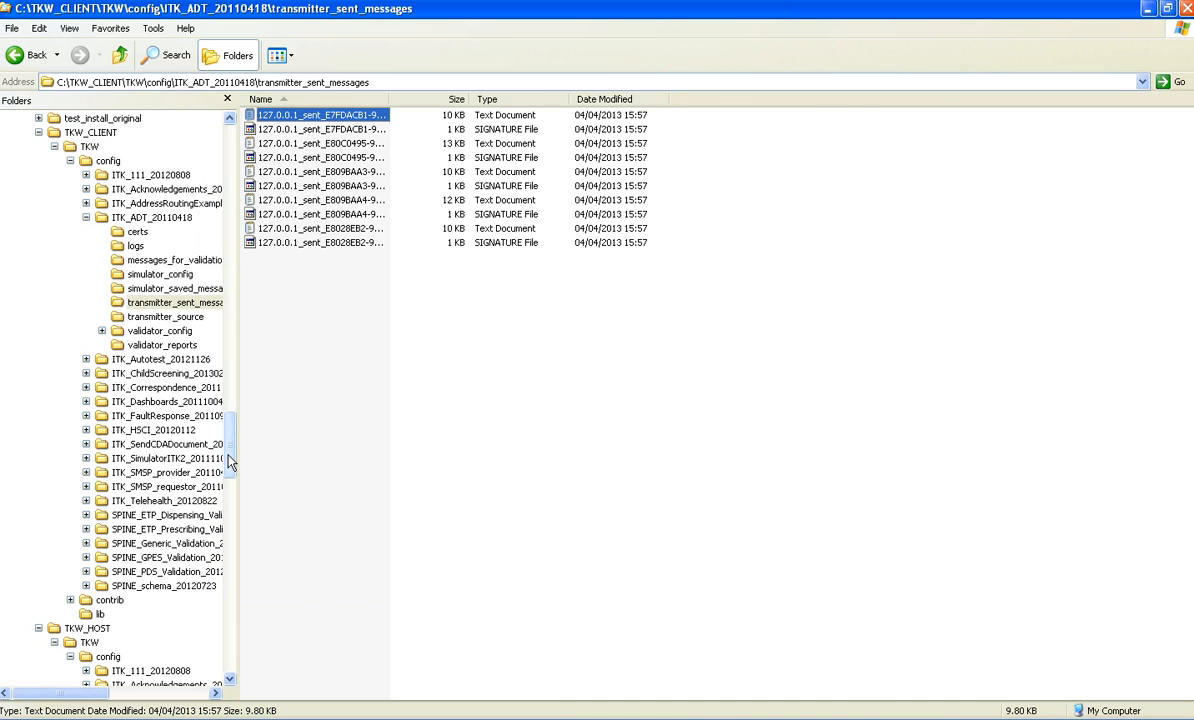
Open the TKW_HOST TKS log with Edit with Notepad++ to see Server - Mutual Authentication Established
scroll(down, 3)
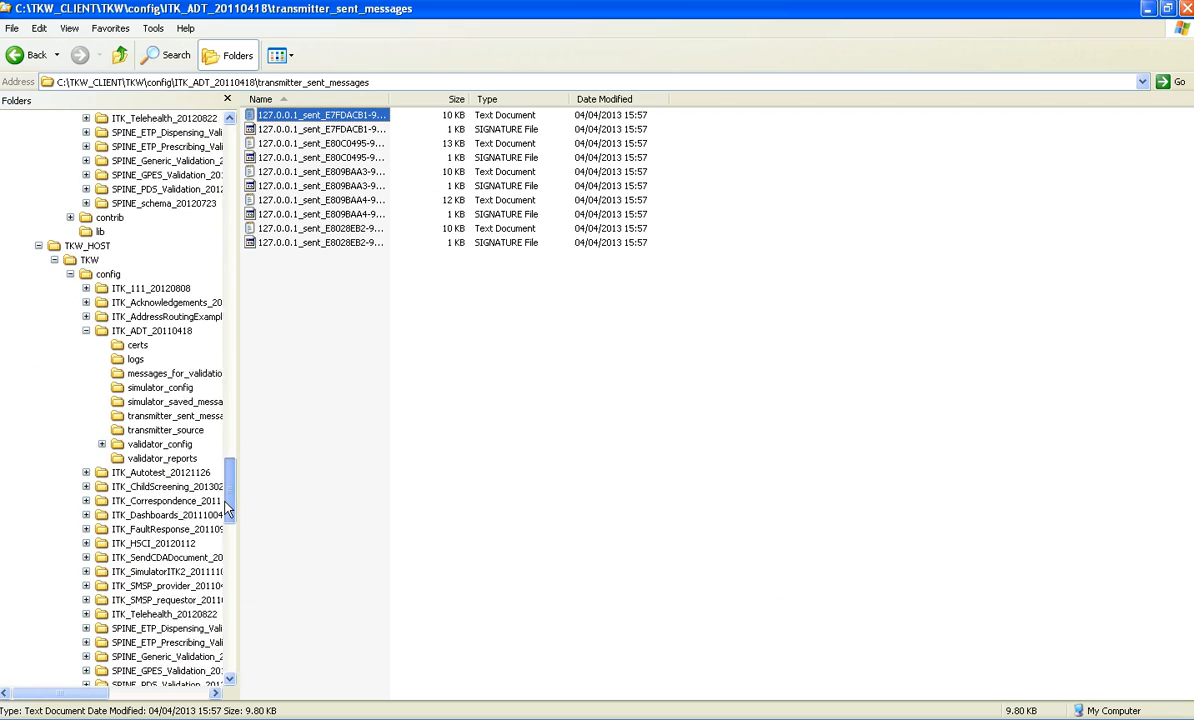
scroll(up, 3)
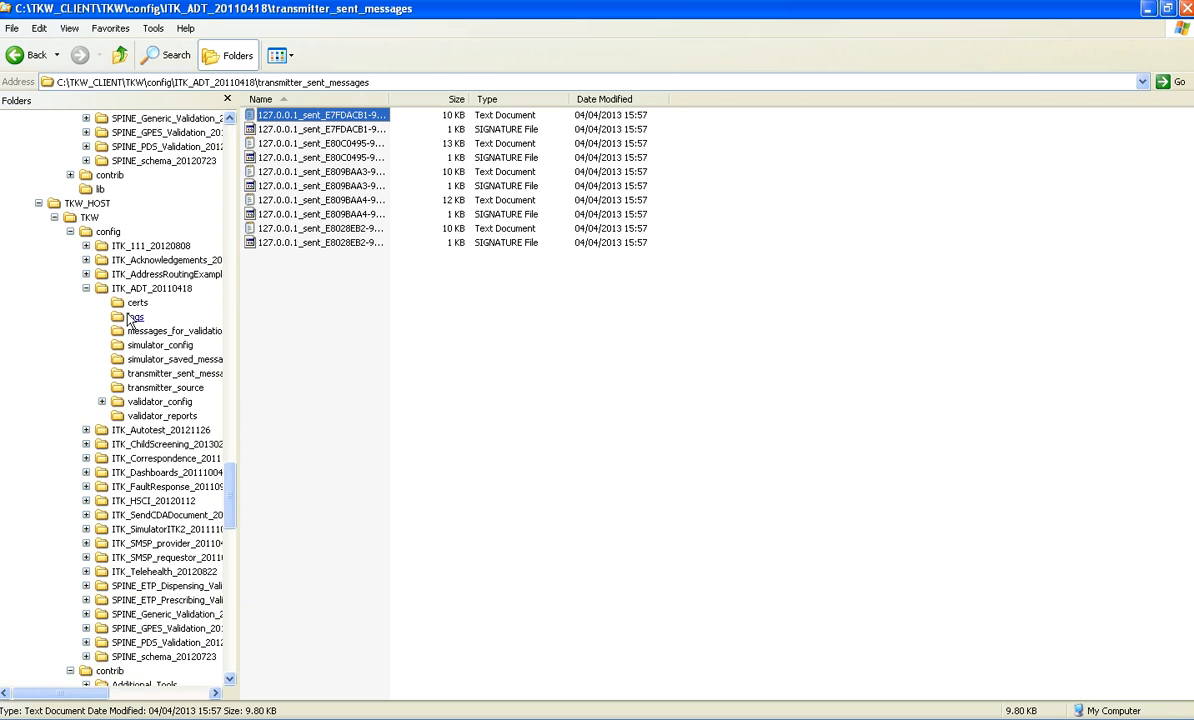
click(136, 316)
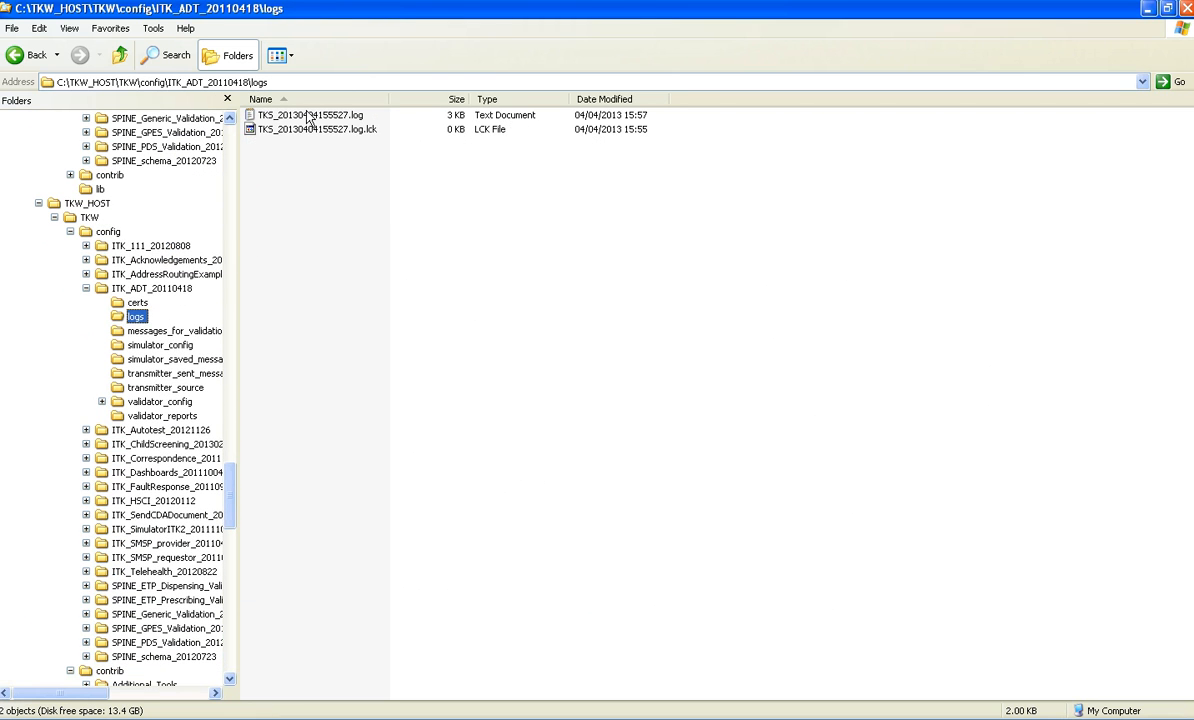
right_click(308, 114)
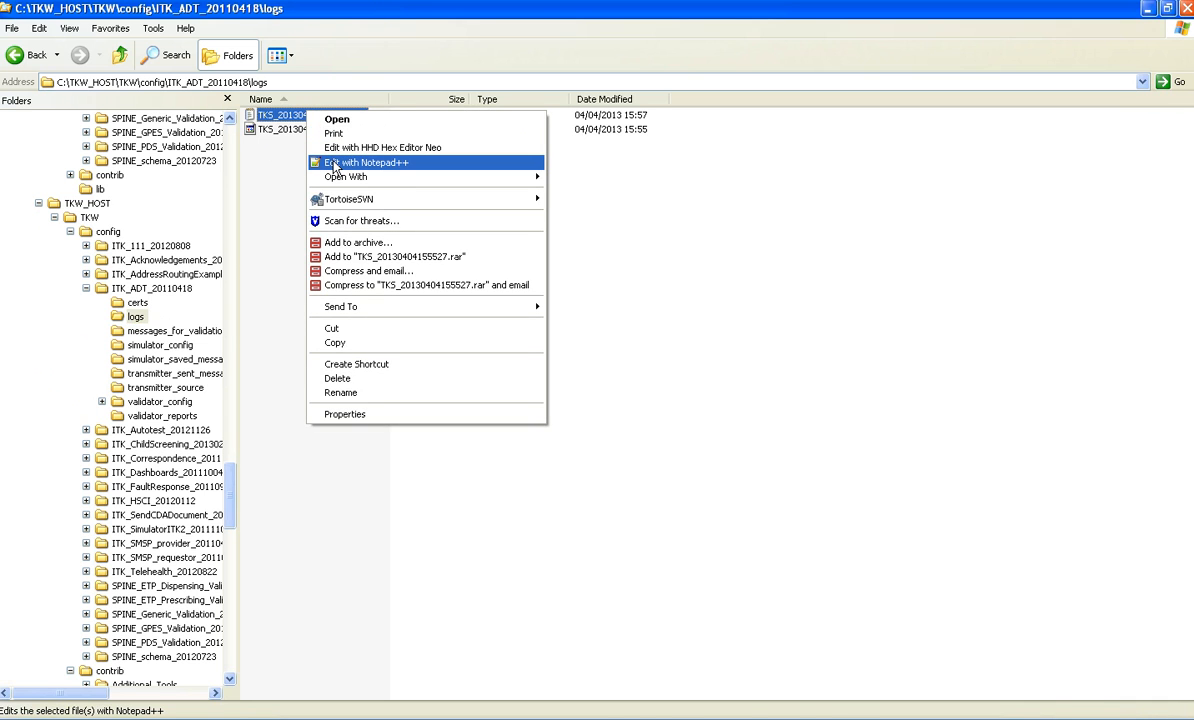
click(368, 162)
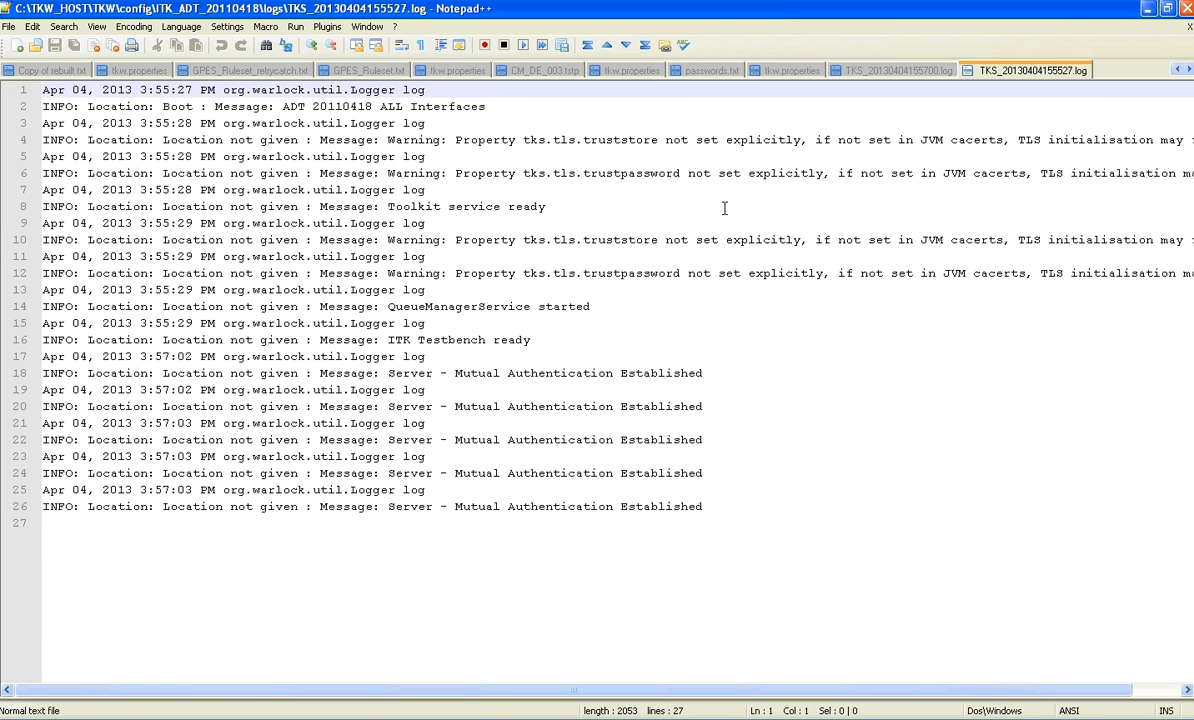
mouse_move(684, 228)
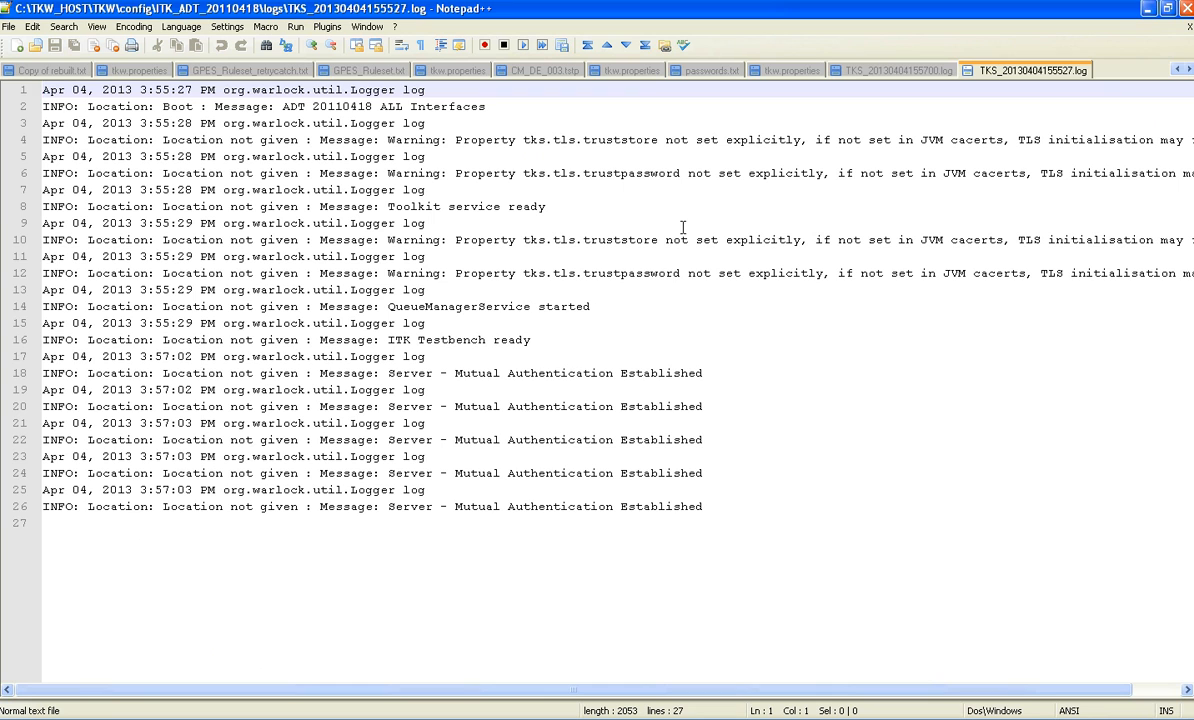
mouse_move(668, 376)
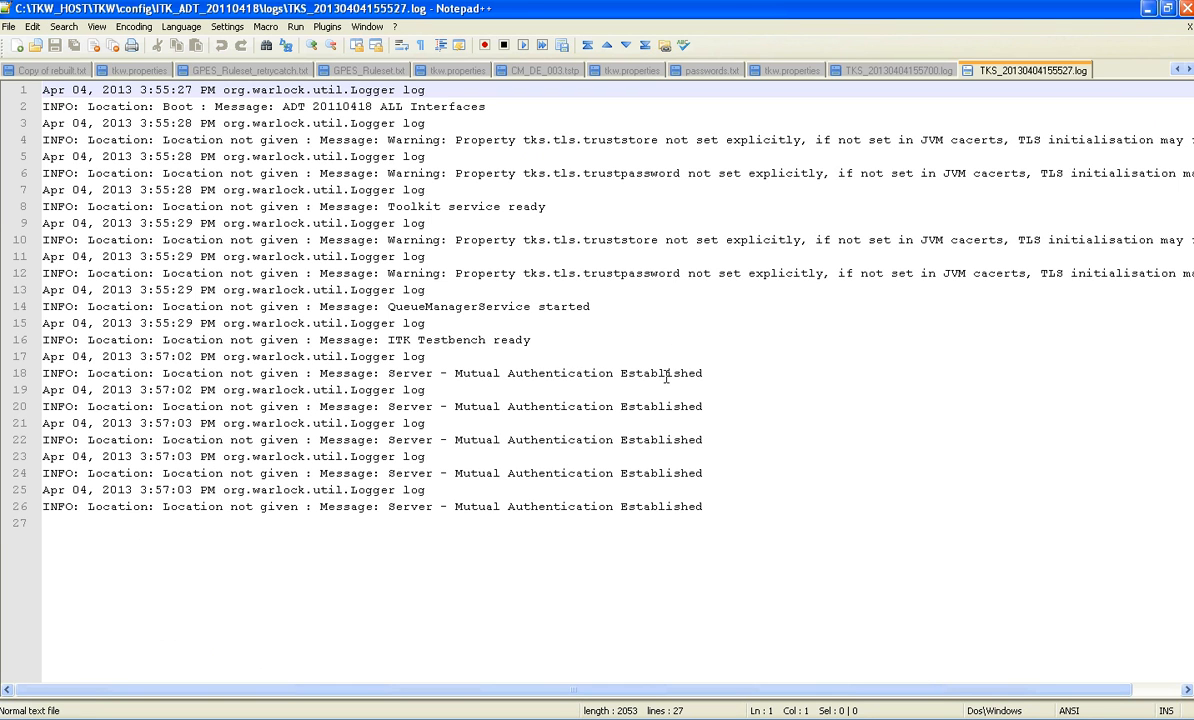
mouse_move(666, 390)
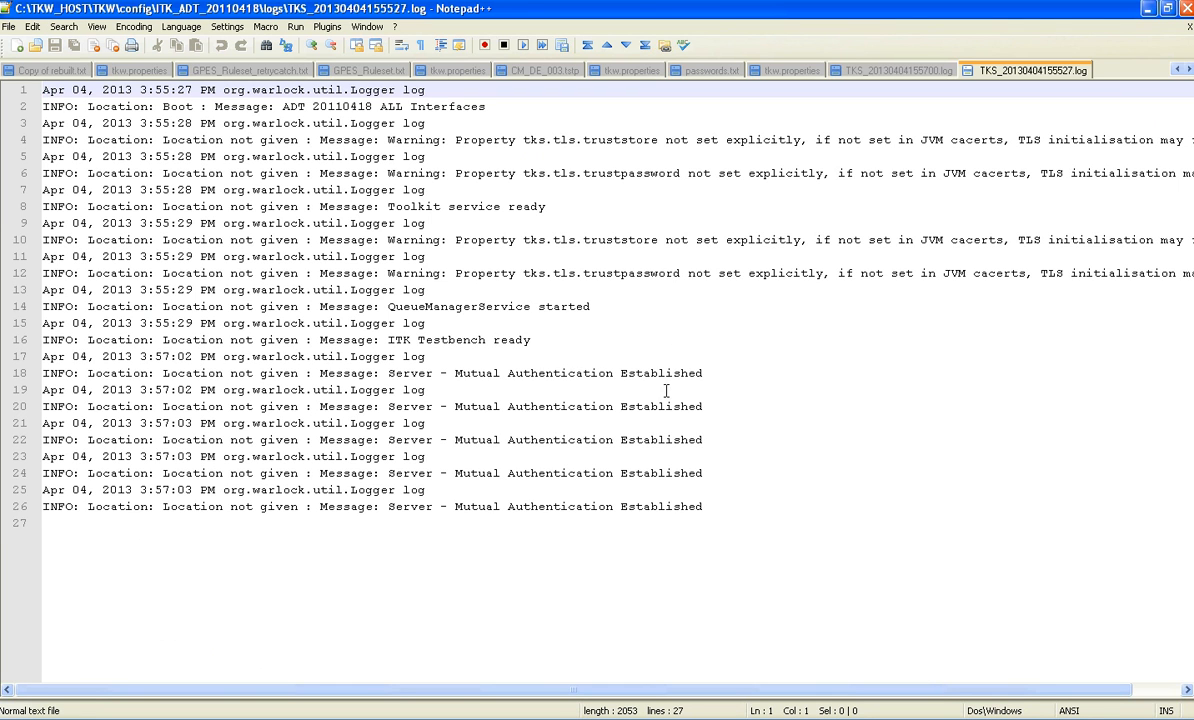
mouse_move(666, 496)
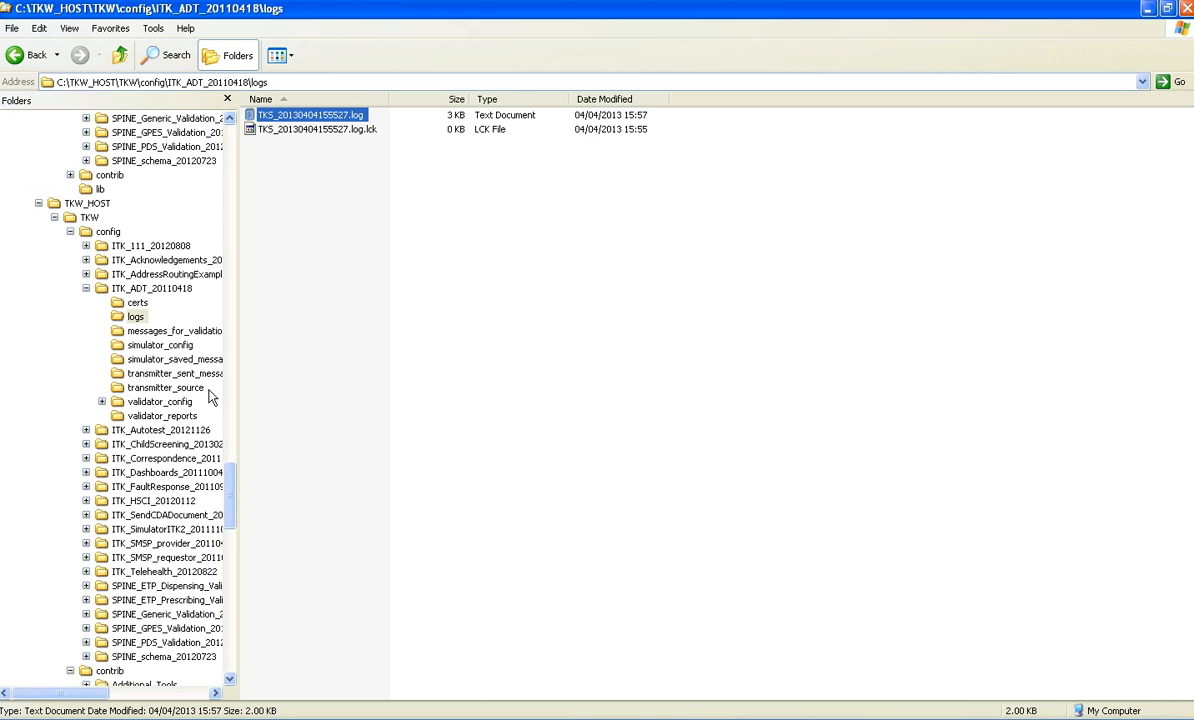
Read the host's first simulator_saved_messages file showing the cancelPreAdmitPatient request to end of inbound message
click(174, 358)
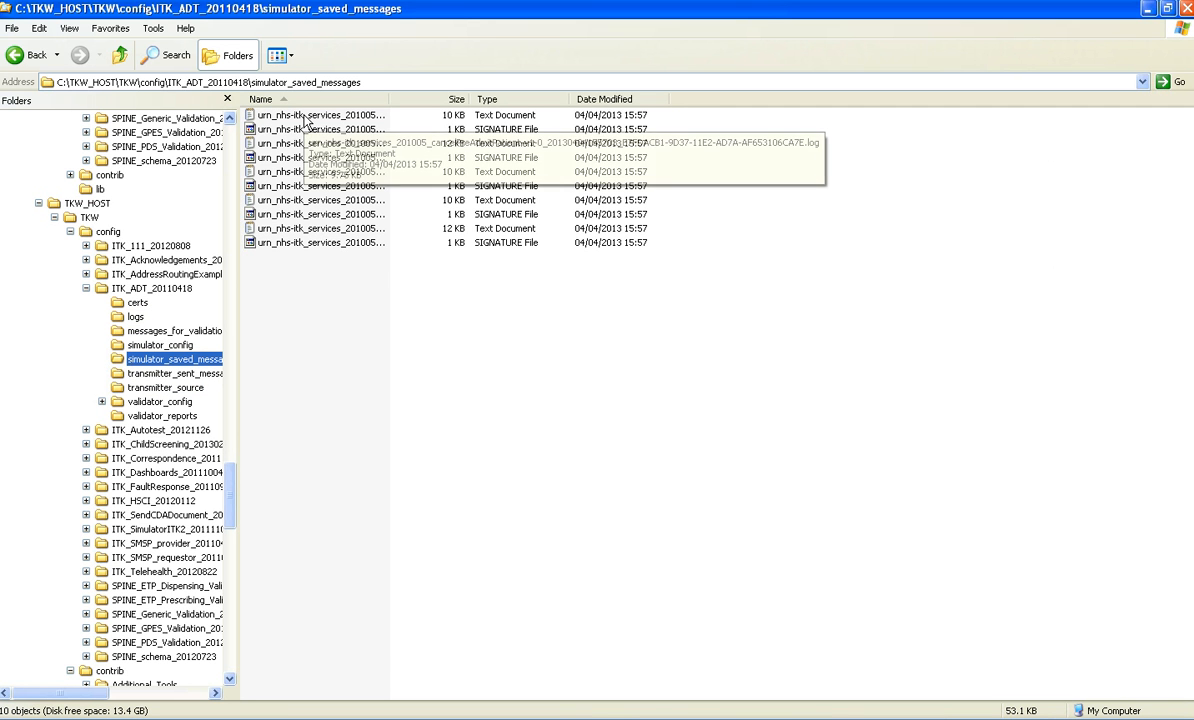
double_click(320, 142)
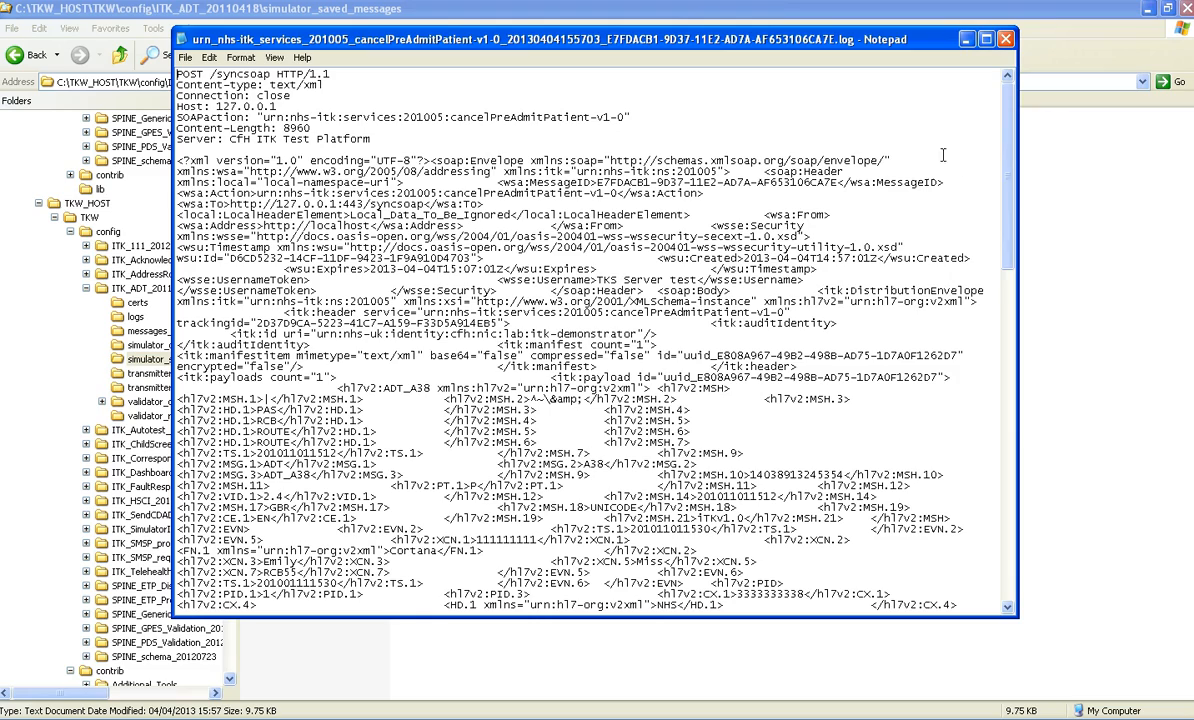
scroll(down, 3)
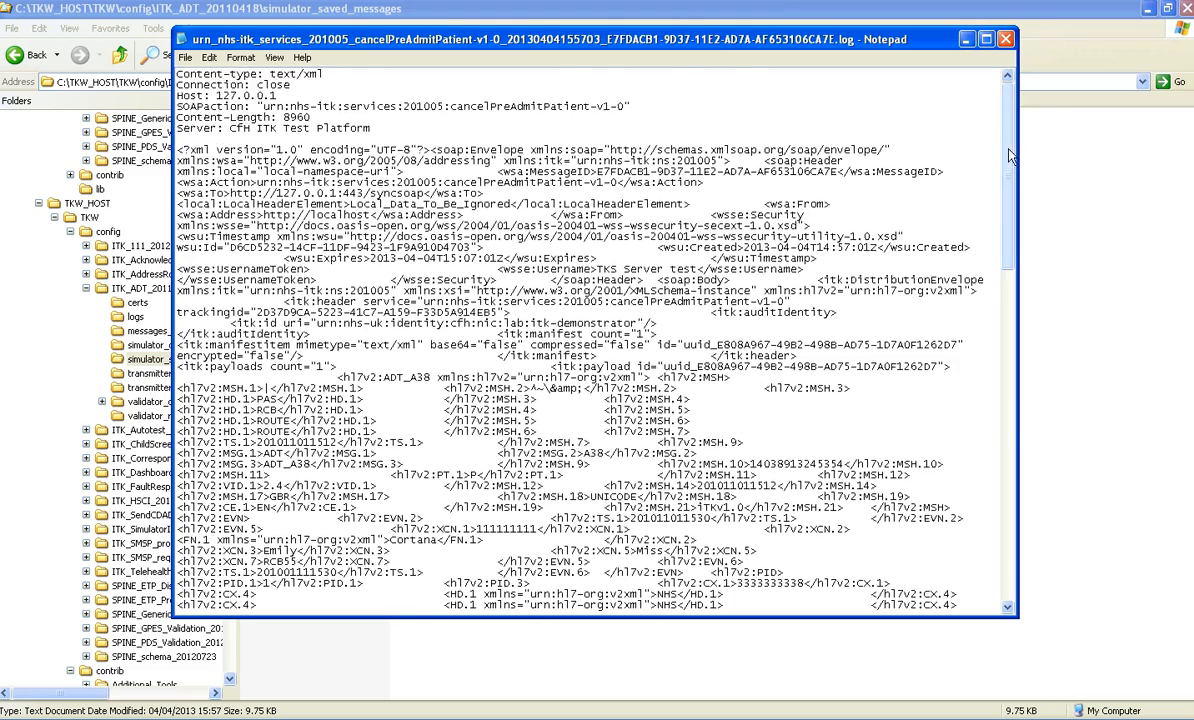
scroll(down, 3)
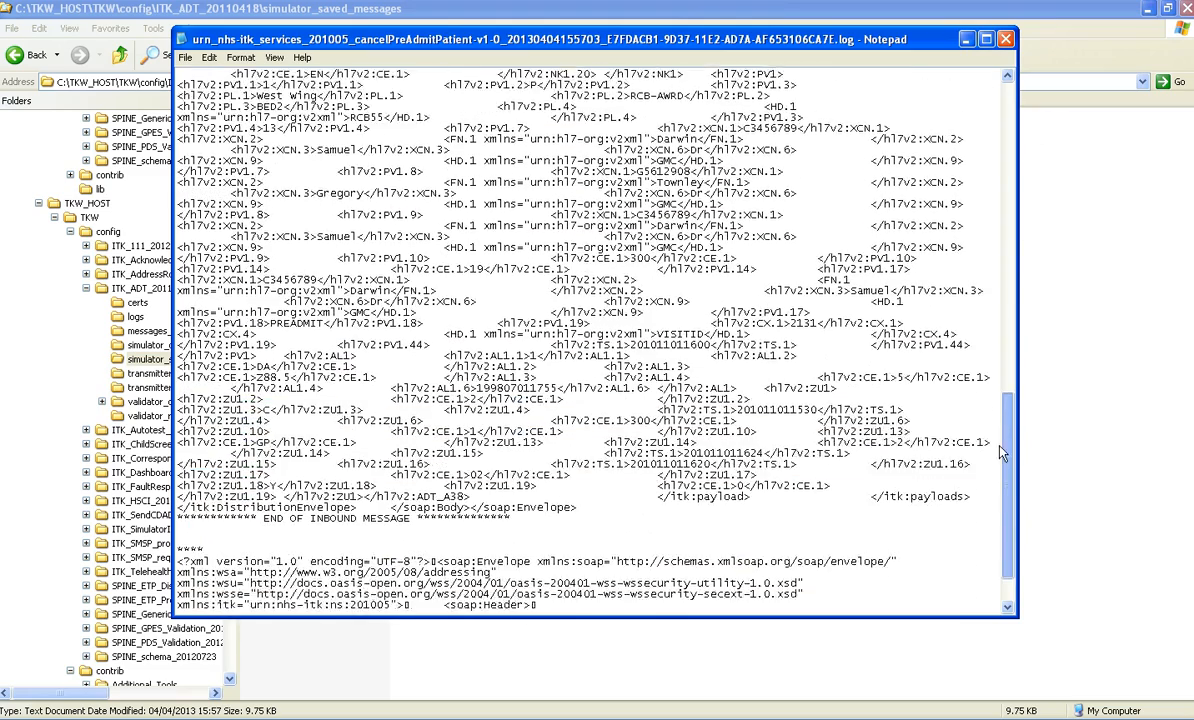
scroll(down, 3)
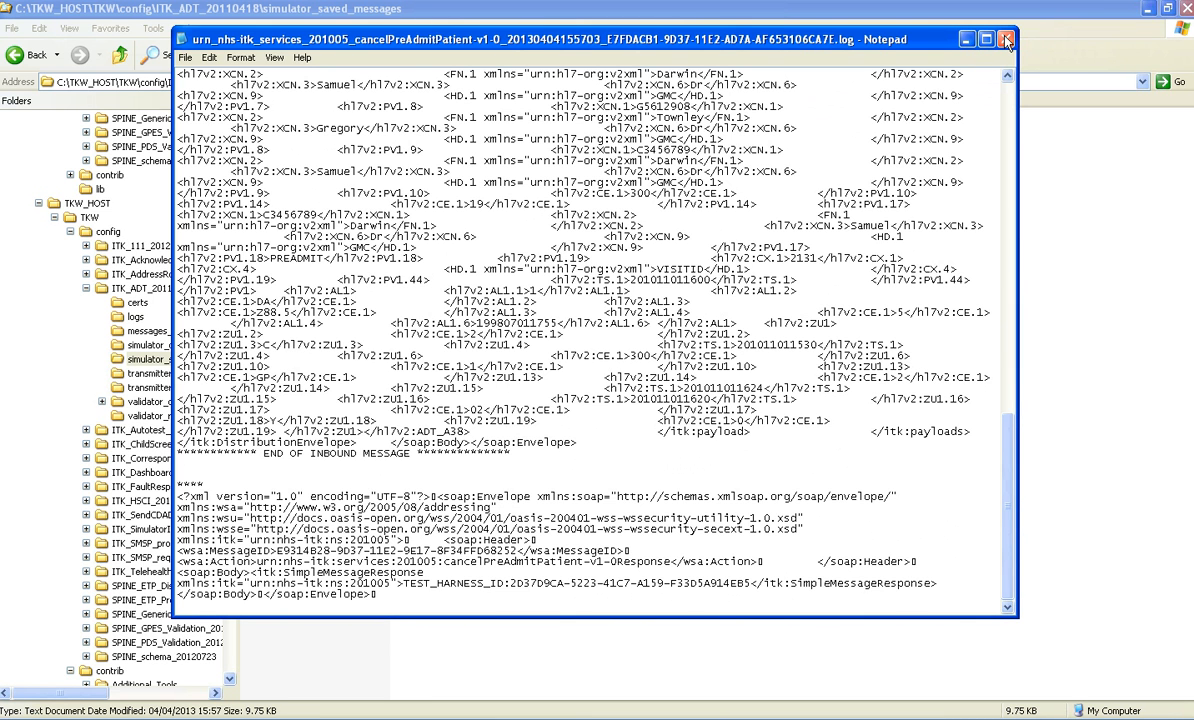
mouse_move(1006, 40)
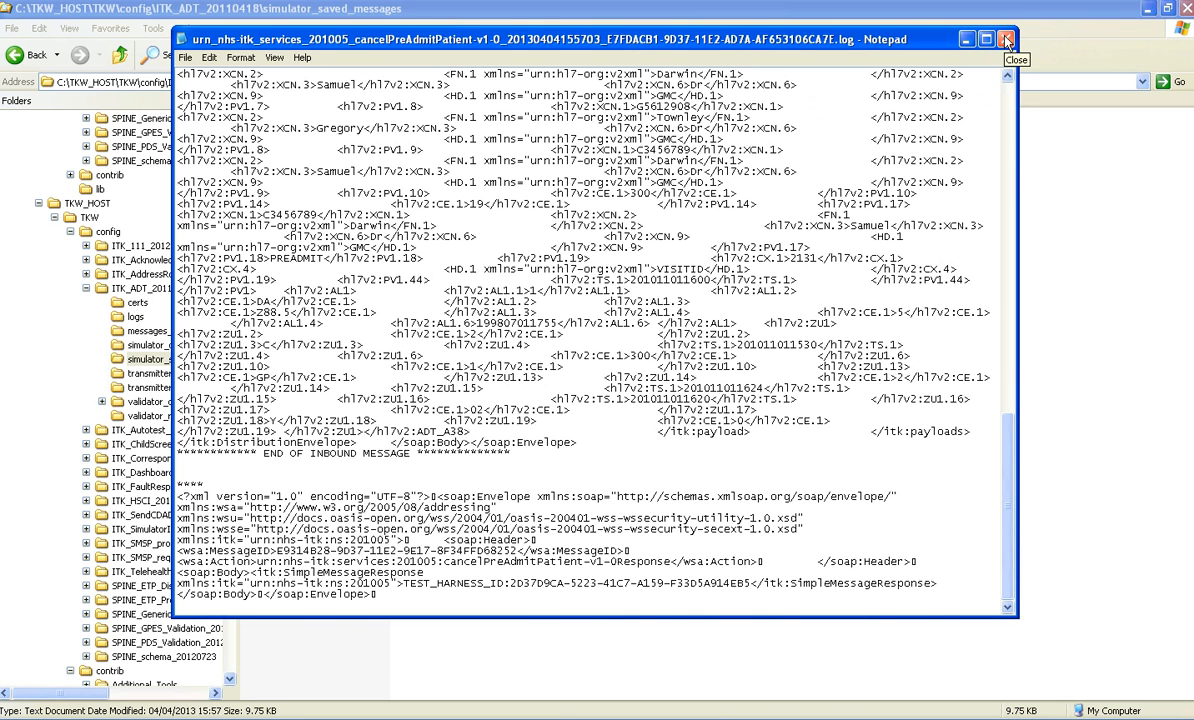